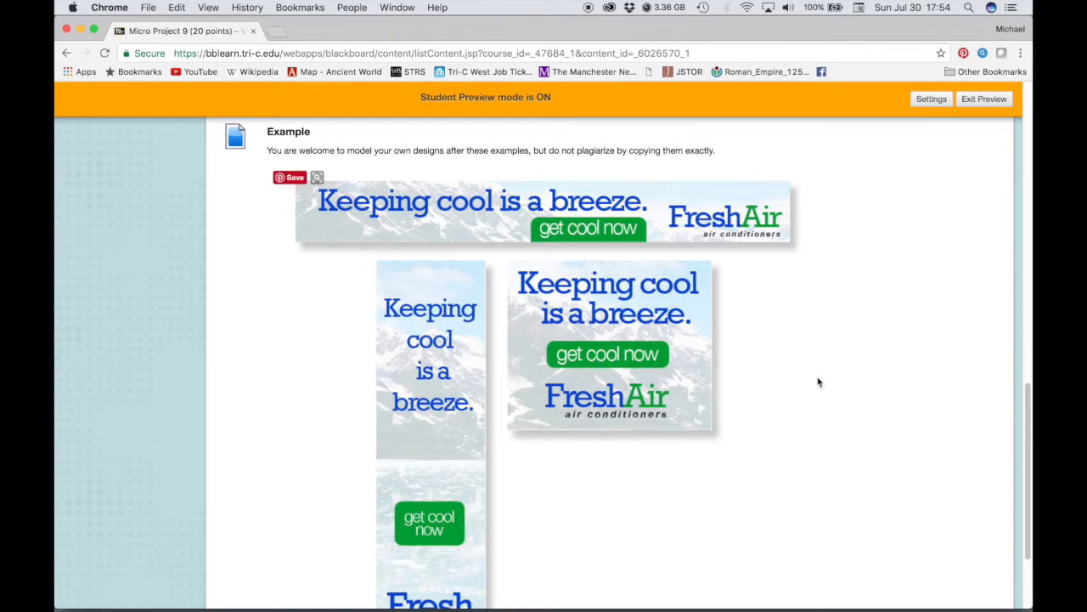
pyautogui.moveTo(754, 481)
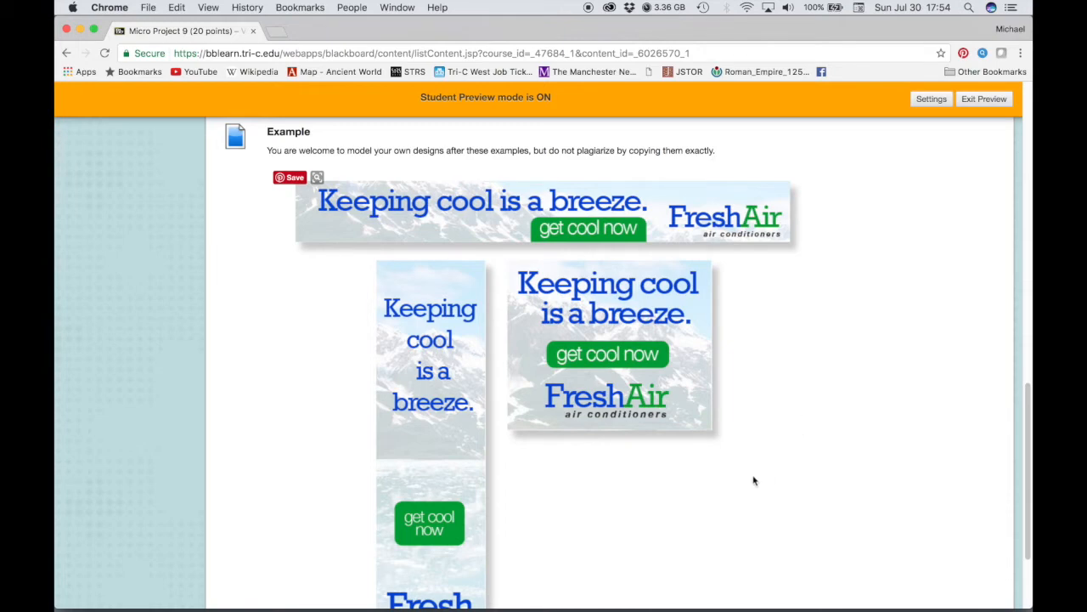
pyautogui.moveTo(749, 431)
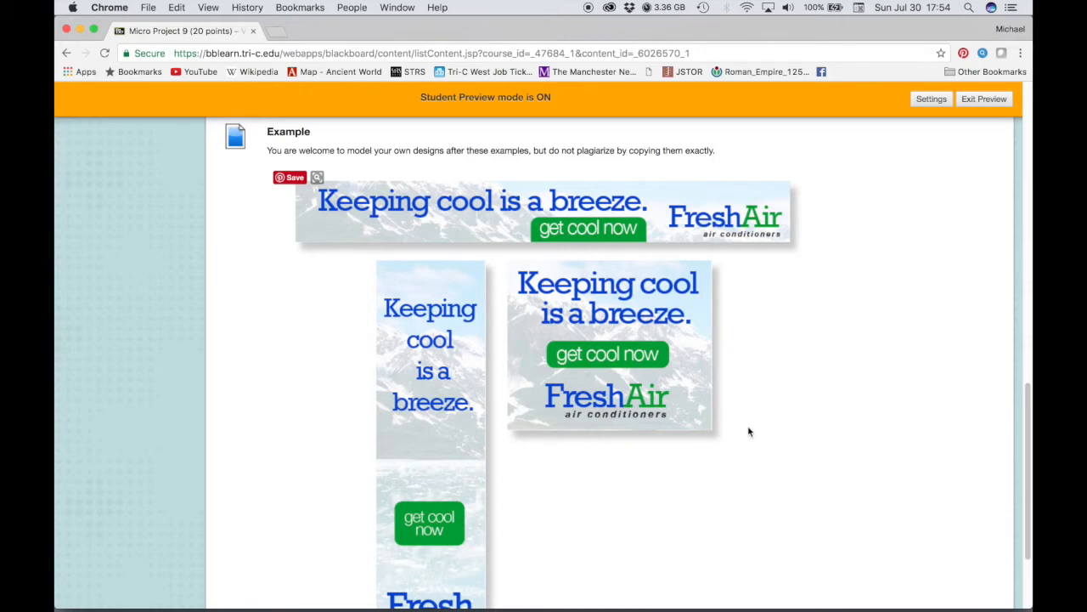
pyautogui.moveTo(729, 393)
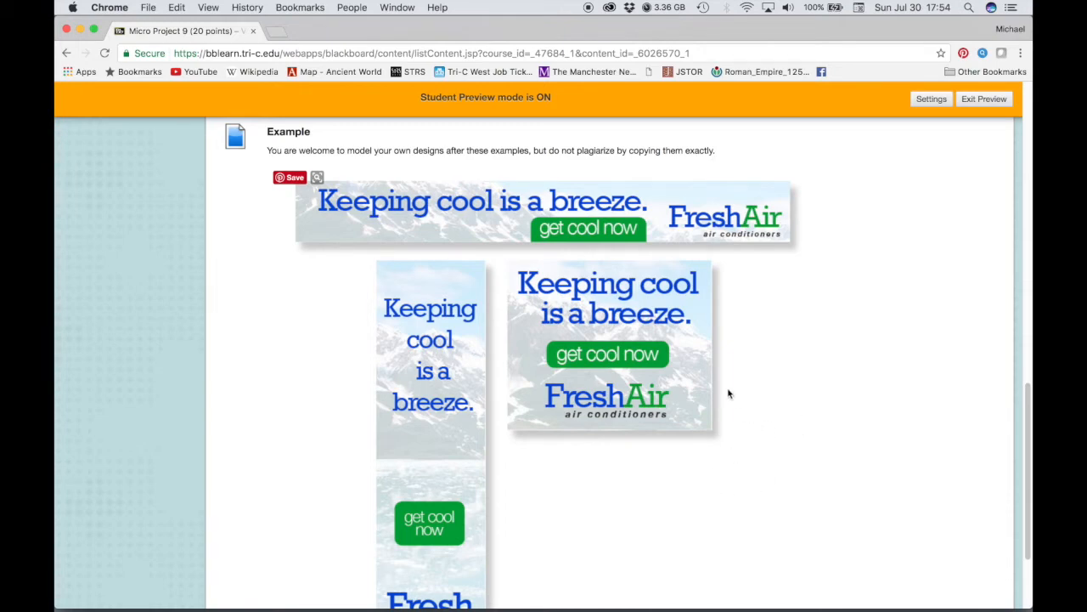
pyautogui.moveTo(748, 457)
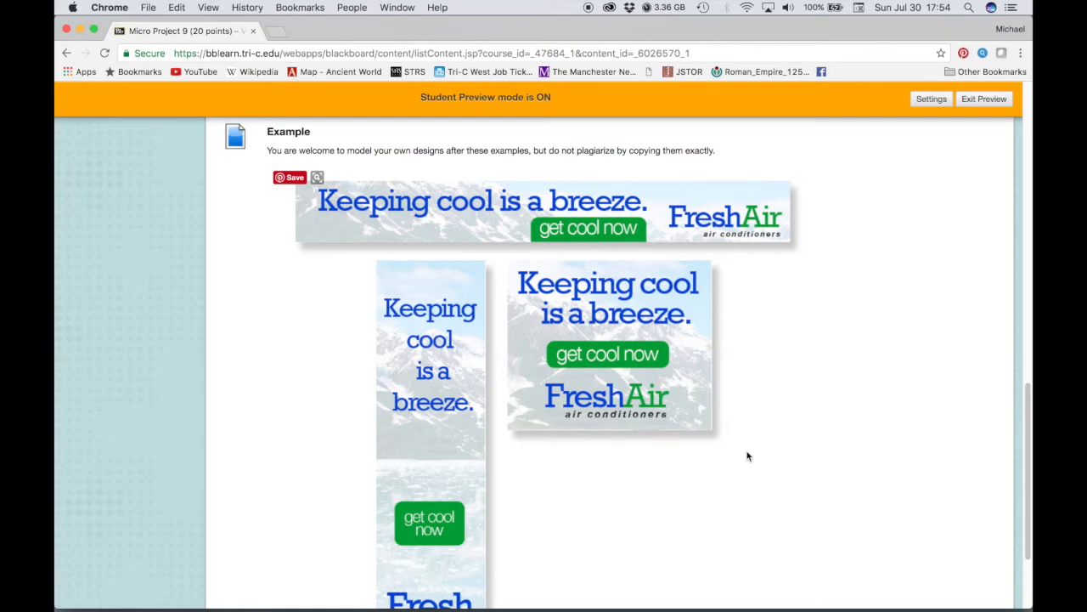
pyautogui.moveTo(746, 366)
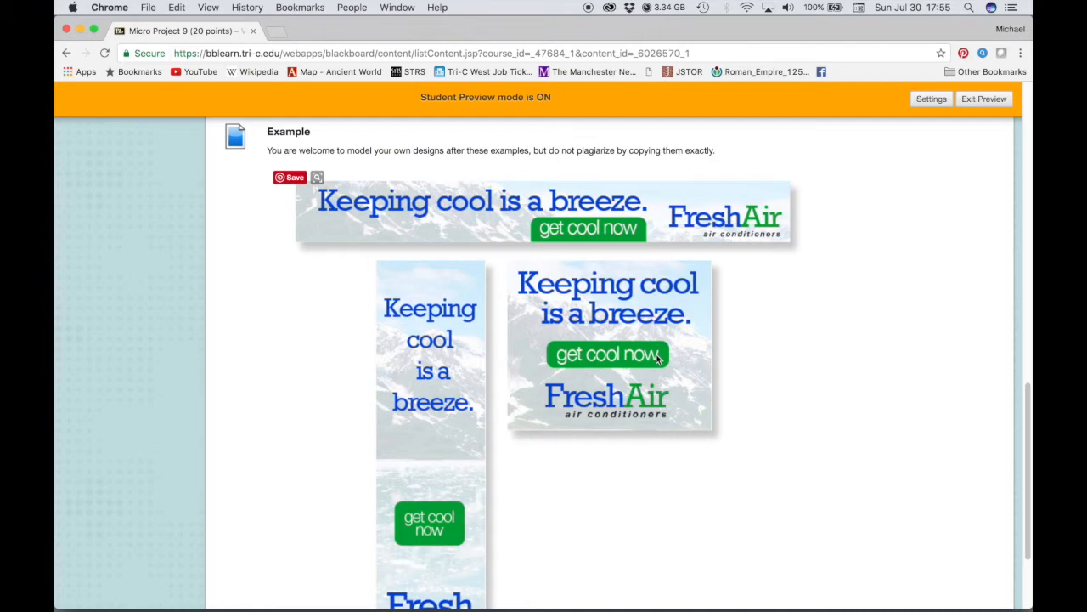
pyautogui.moveTo(729, 244)
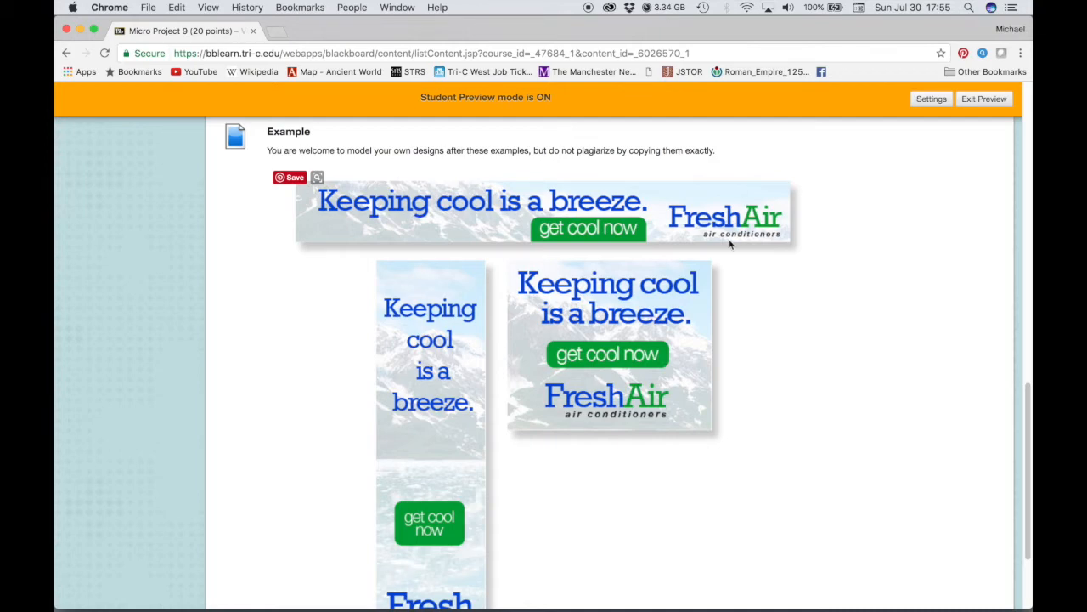
pyautogui.moveTo(832, 266)
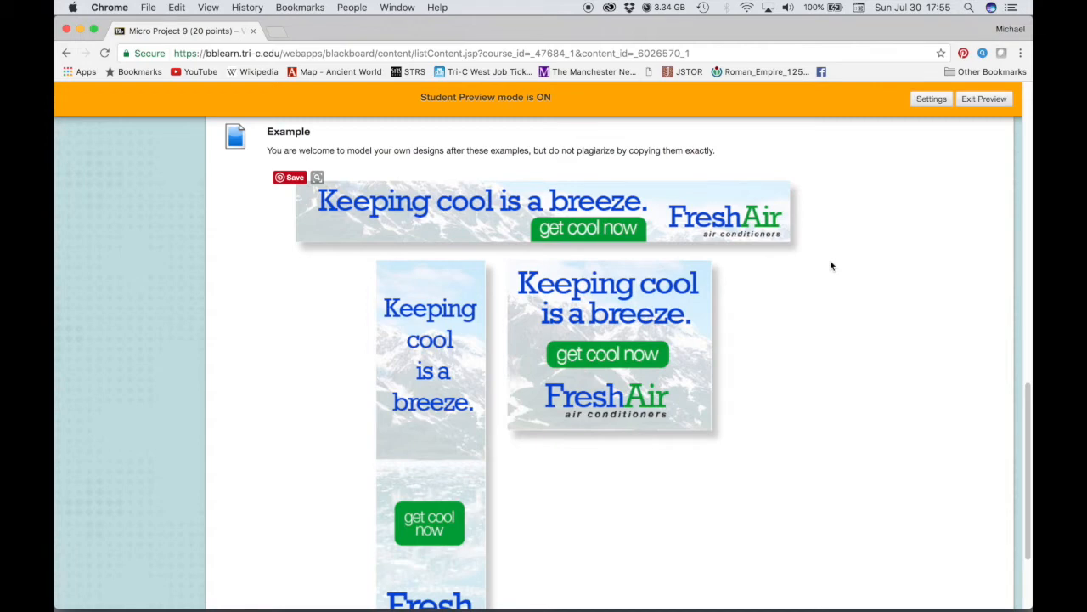
pyautogui.moveTo(762, 270)
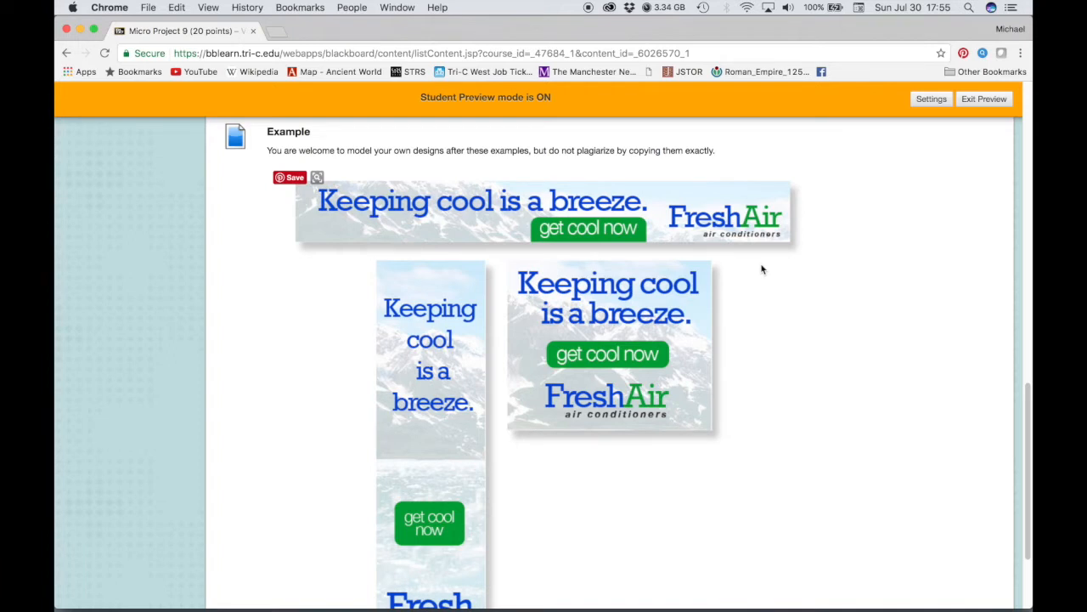
# Scroll the Micro Project 9 page to the three-size banner ad requirements.
pyautogui.scroll(-3)
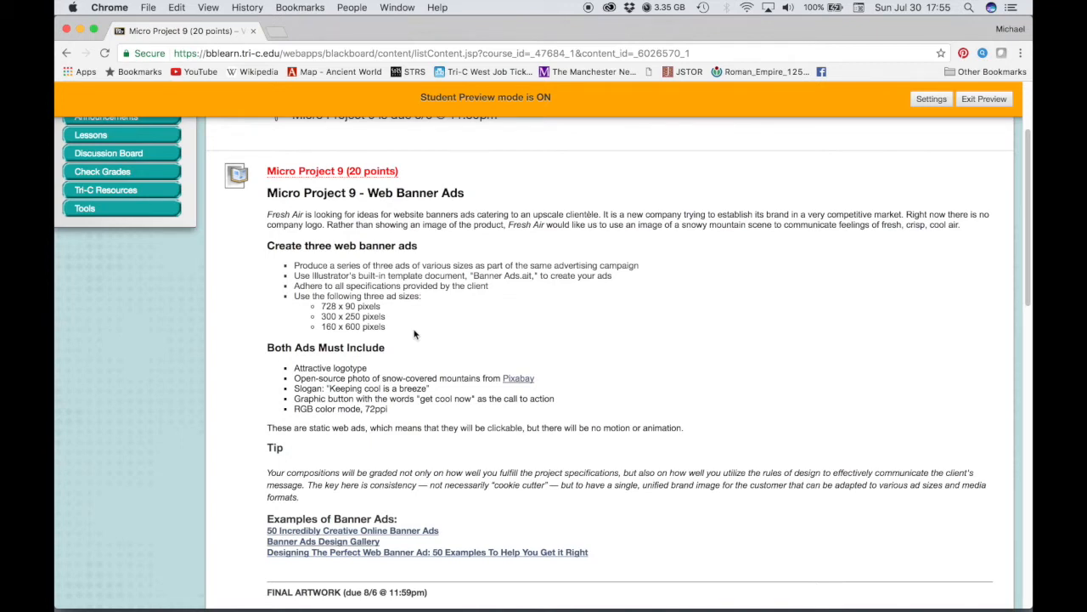
pyautogui.moveTo(465, 315)
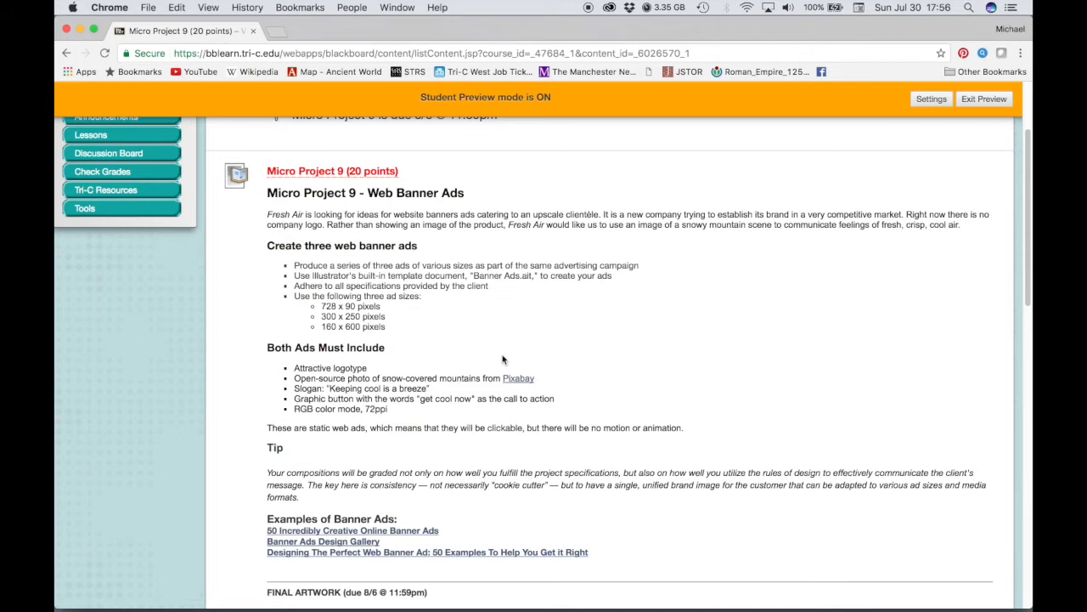
pyautogui.moveTo(596, 352)
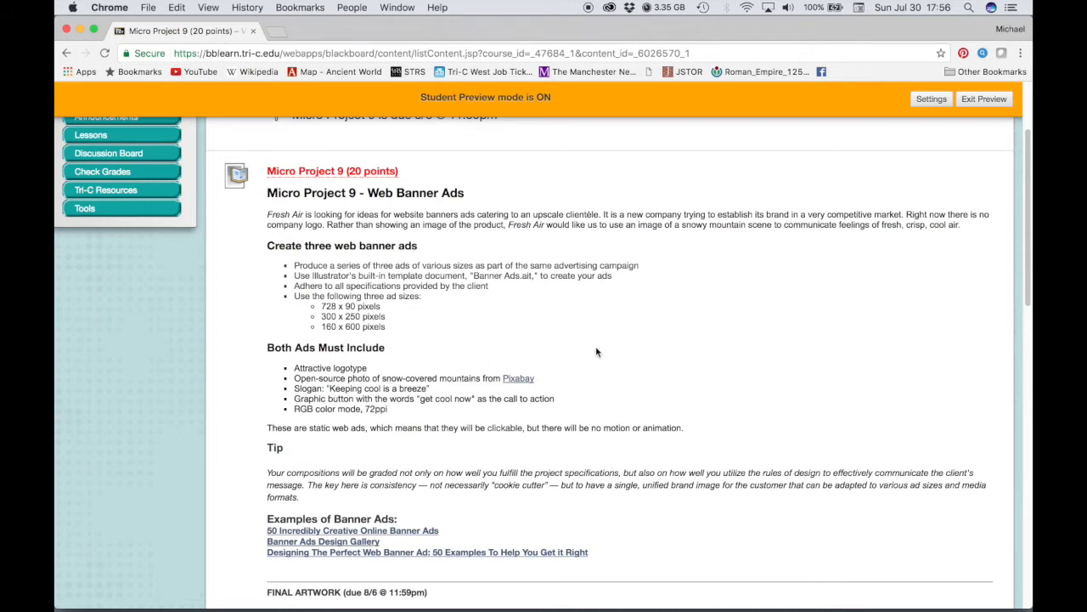
pyautogui.moveTo(538, 313)
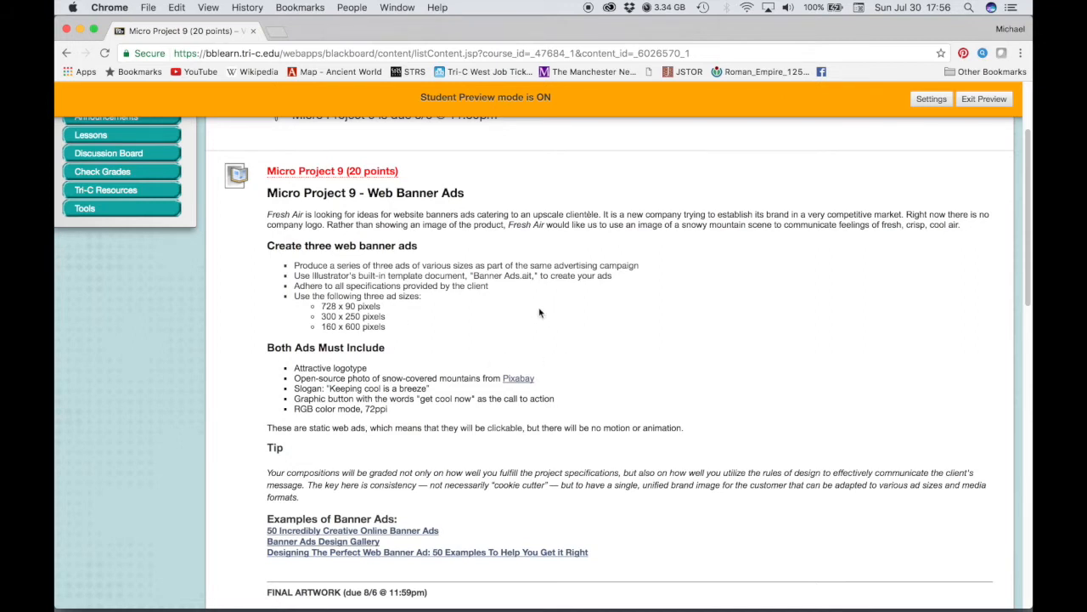
pyautogui.moveTo(688, 337)
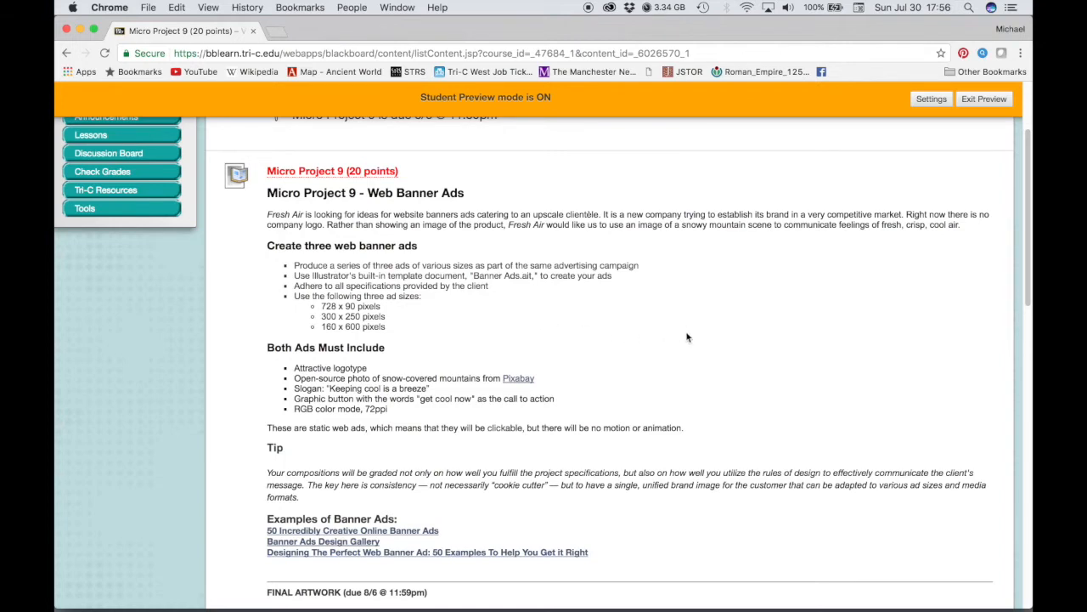
pyautogui.scroll(-3)
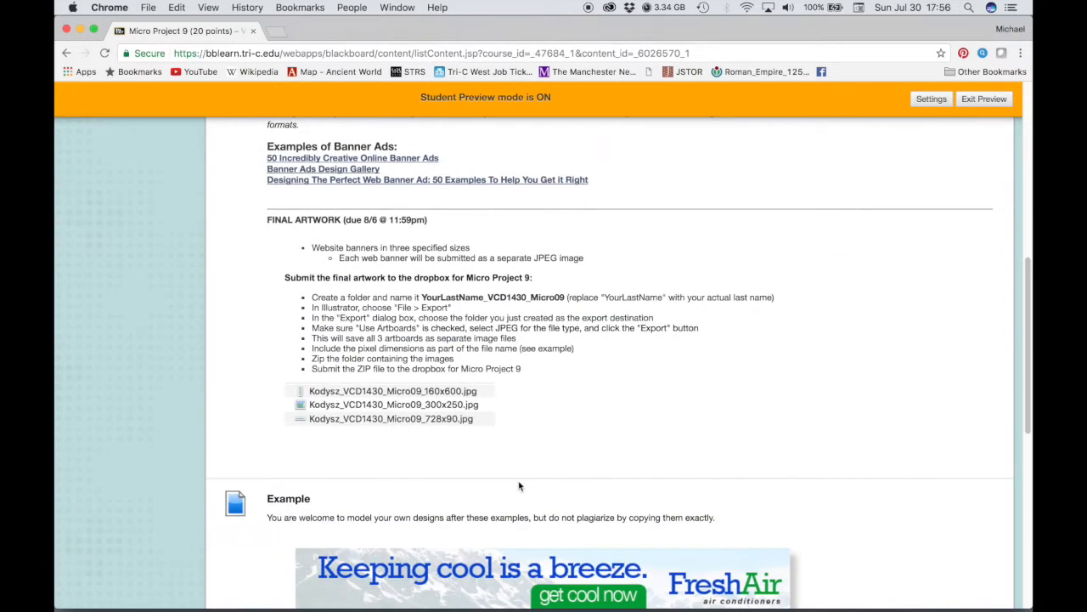
pyautogui.moveTo(487, 395)
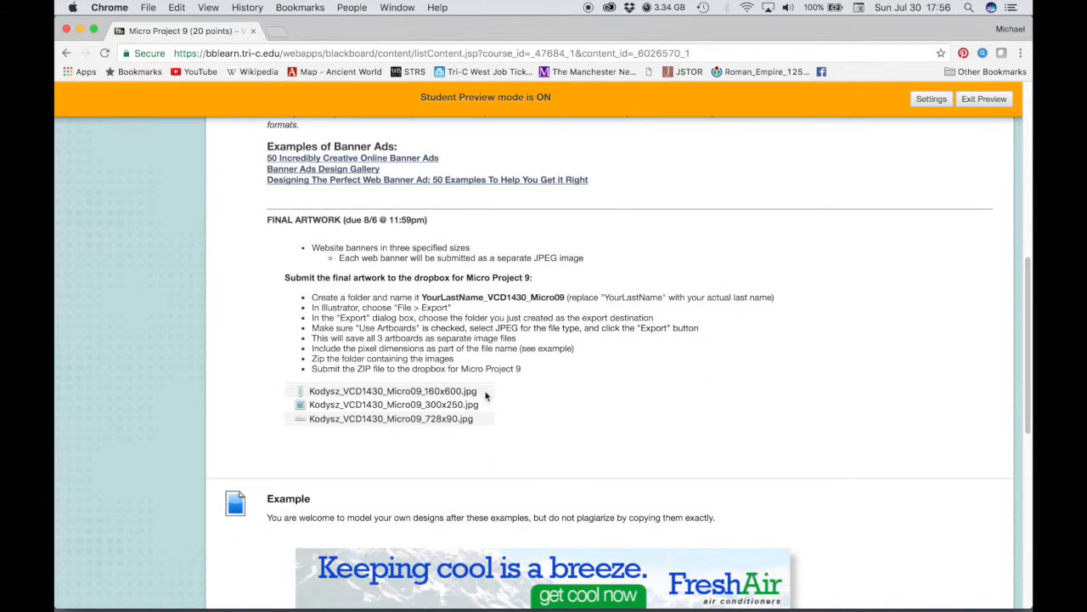
pyautogui.moveTo(453, 427)
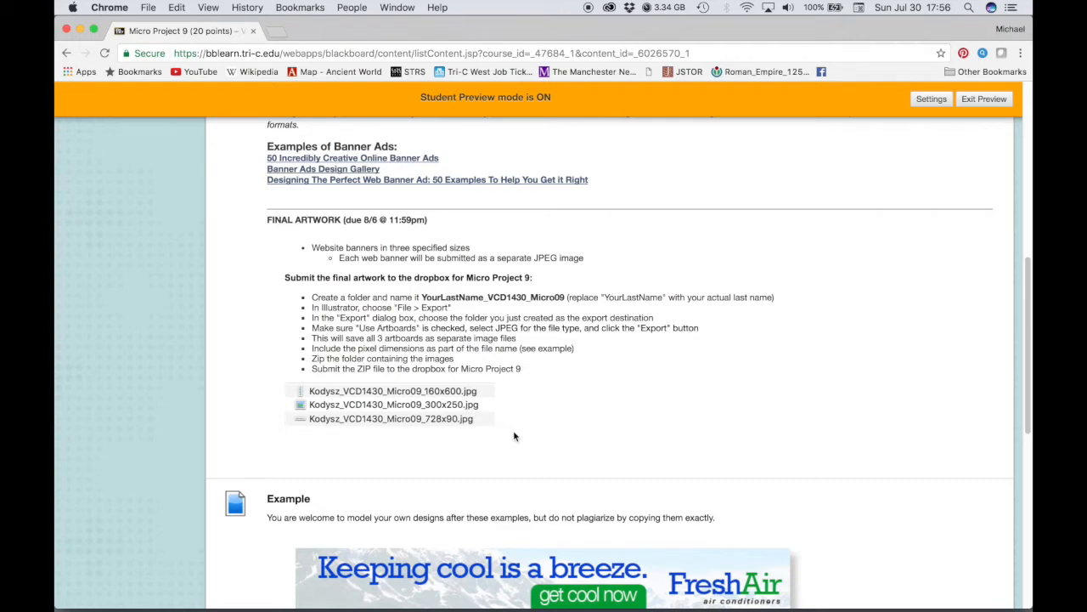
pyautogui.scroll(3)
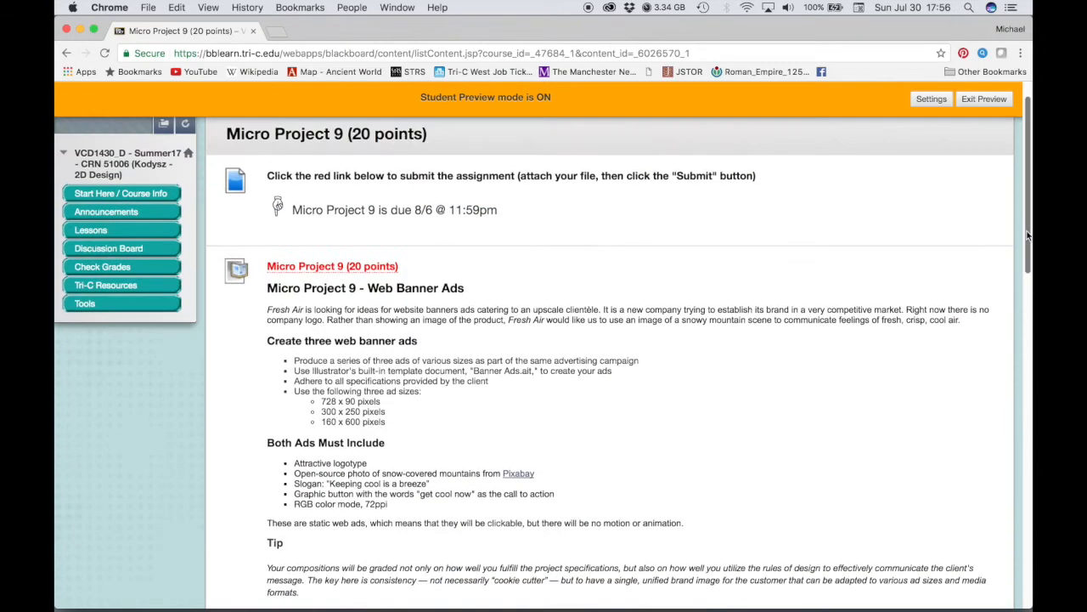
pyautogui.scroll(-3)
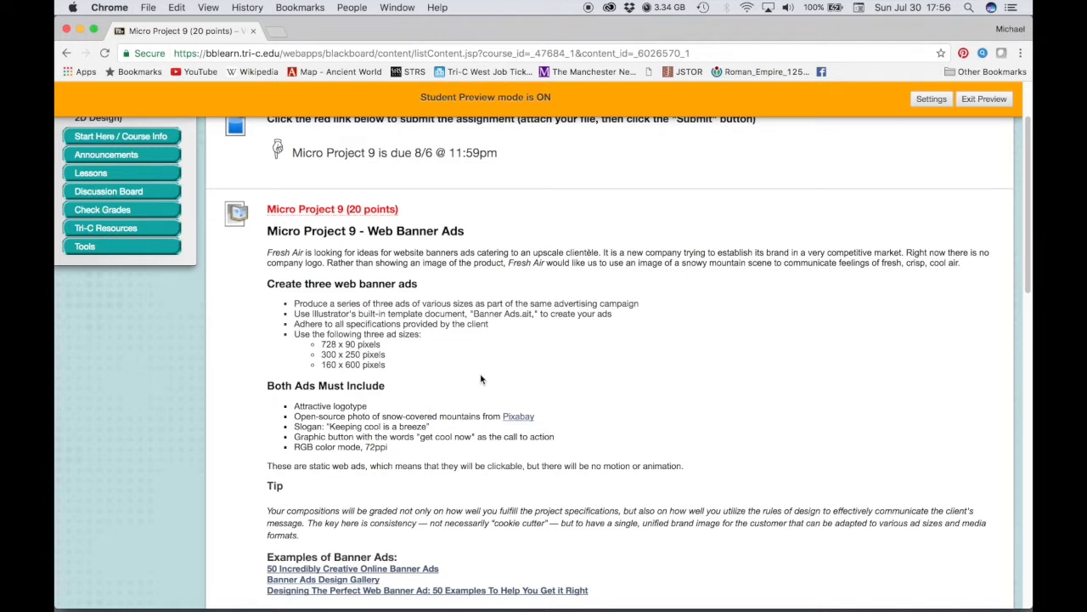
pyautogui.moveTo(423, 331)
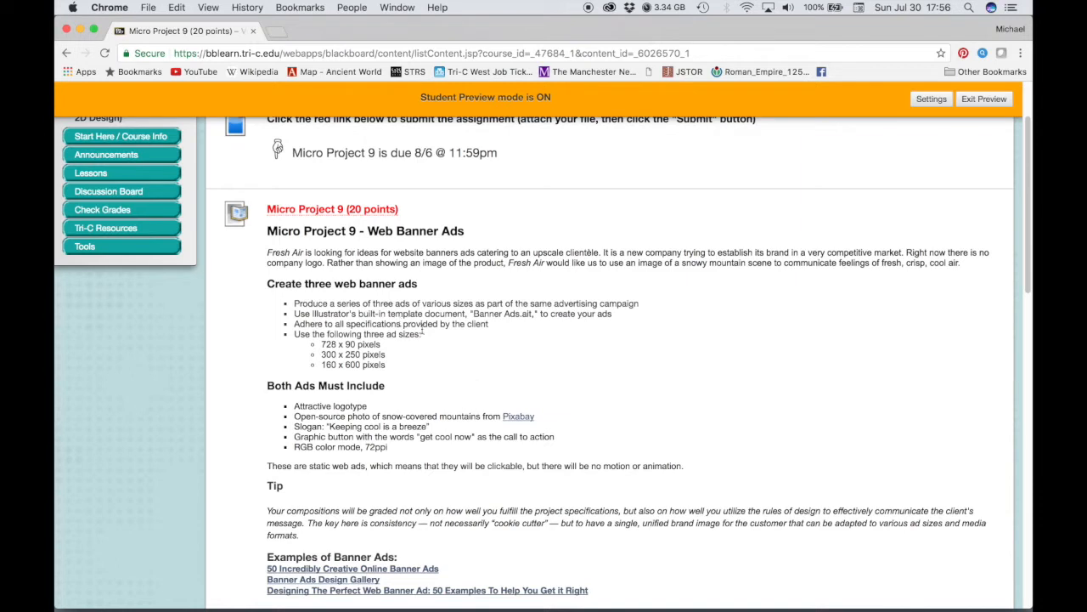
pyautogui.moveTo(491, 386)
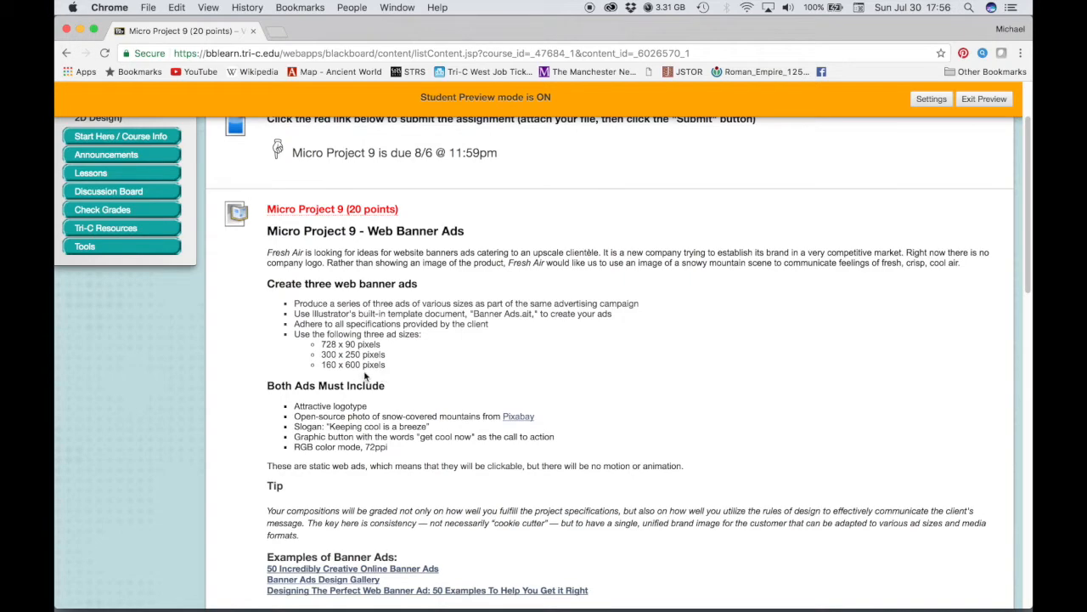
pyautogui.moveTo(407, 374)
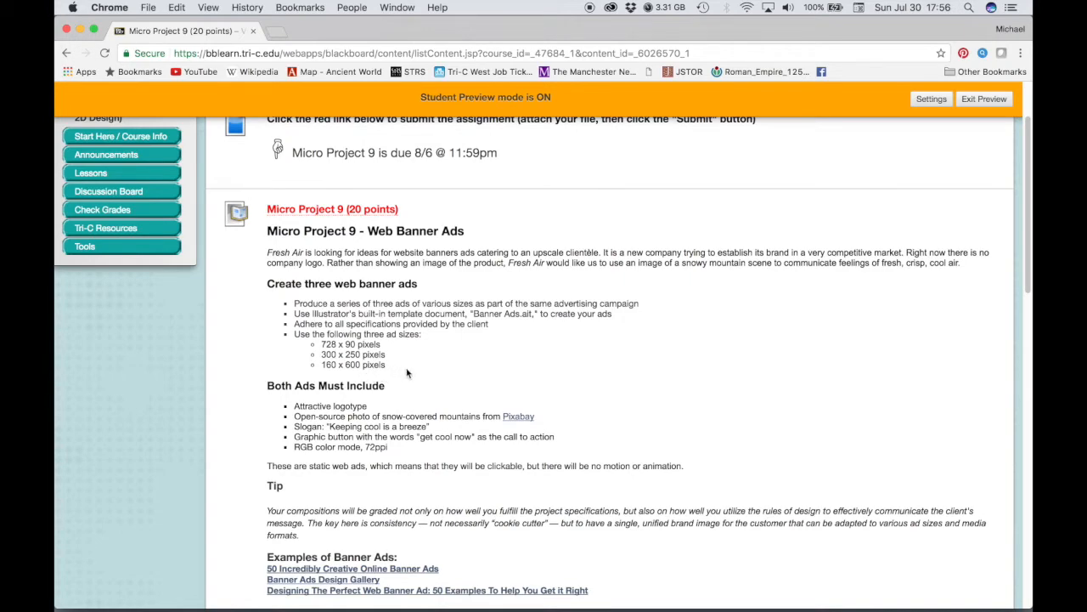
# Scroll down to the example FreshAir banner ads in three sizes.
pyautogui.scroll(-3)
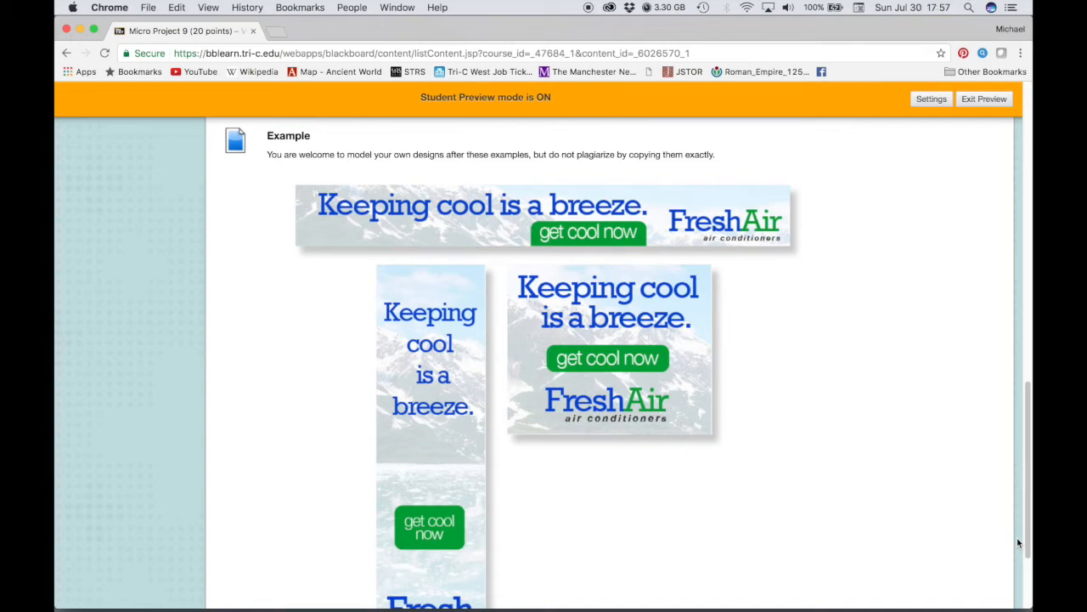
pyautogui.moveTo(862, 401)
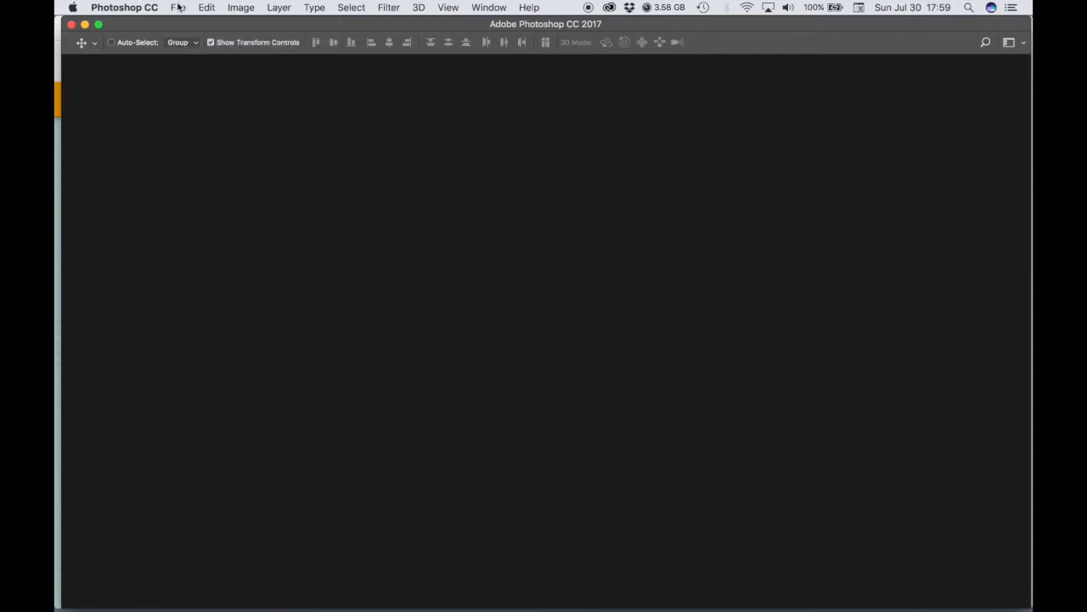
# Create a new document from the Web tab's Modern Web Banner Layouts template.
pyautogui.click(178, 7)
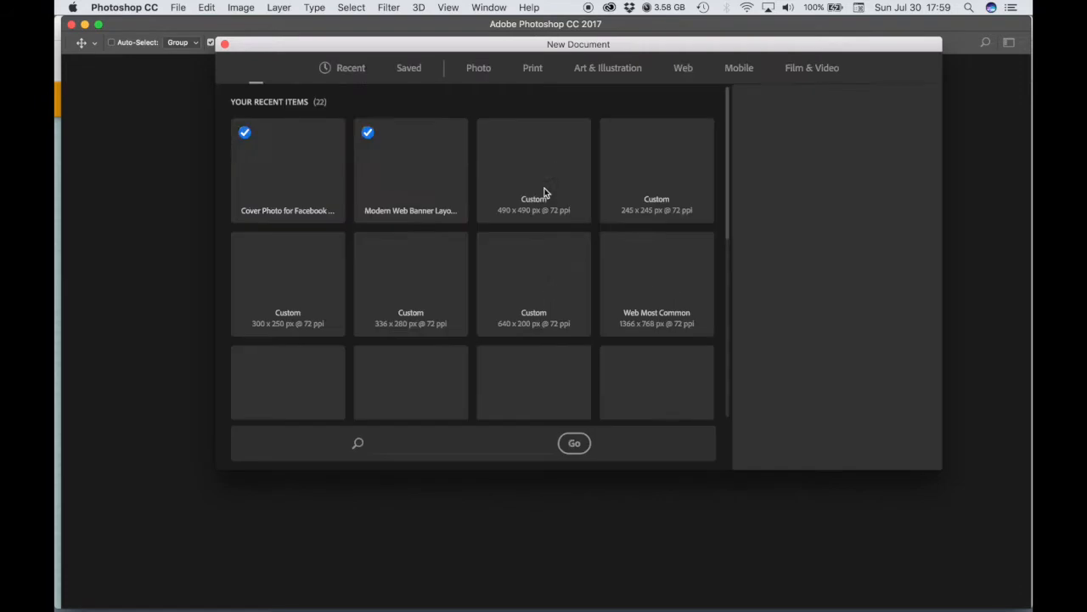
pyautogui.click(683, 68)
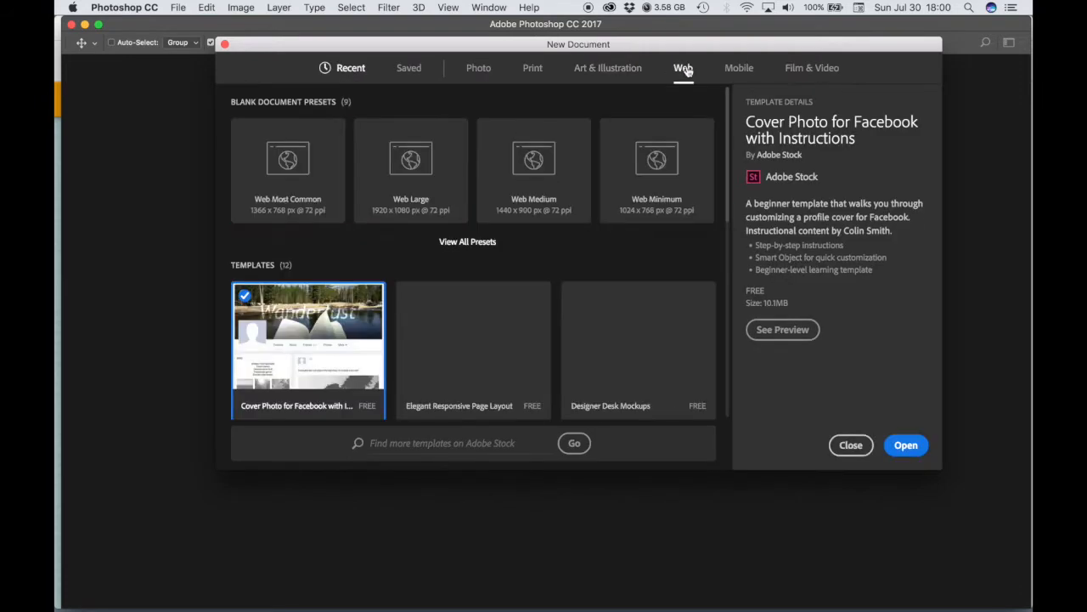
pyautogui.click(288, 170)
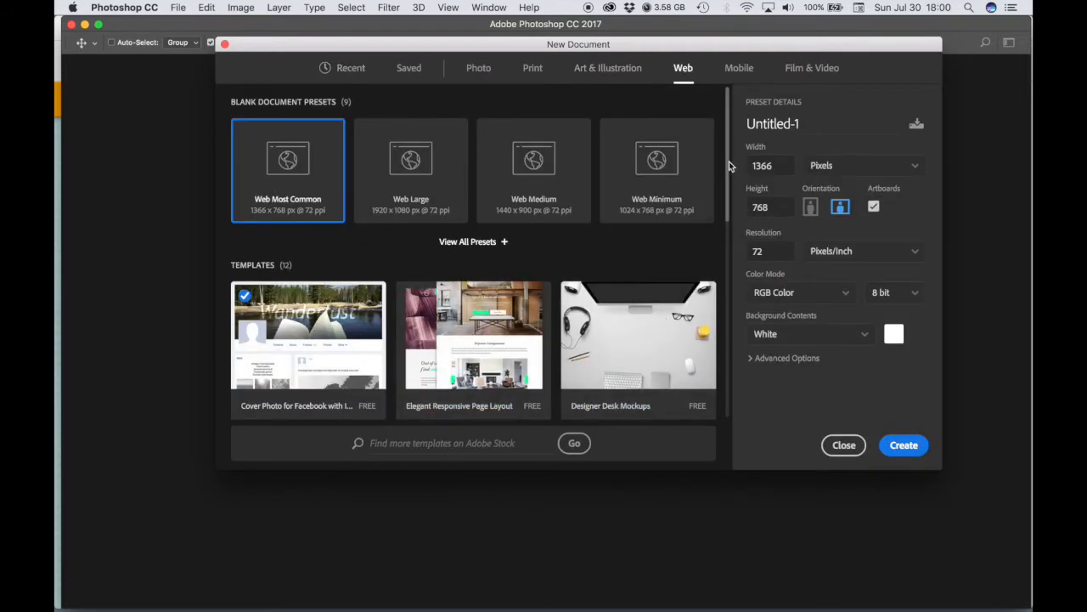
pyautogui.scroll(-3)
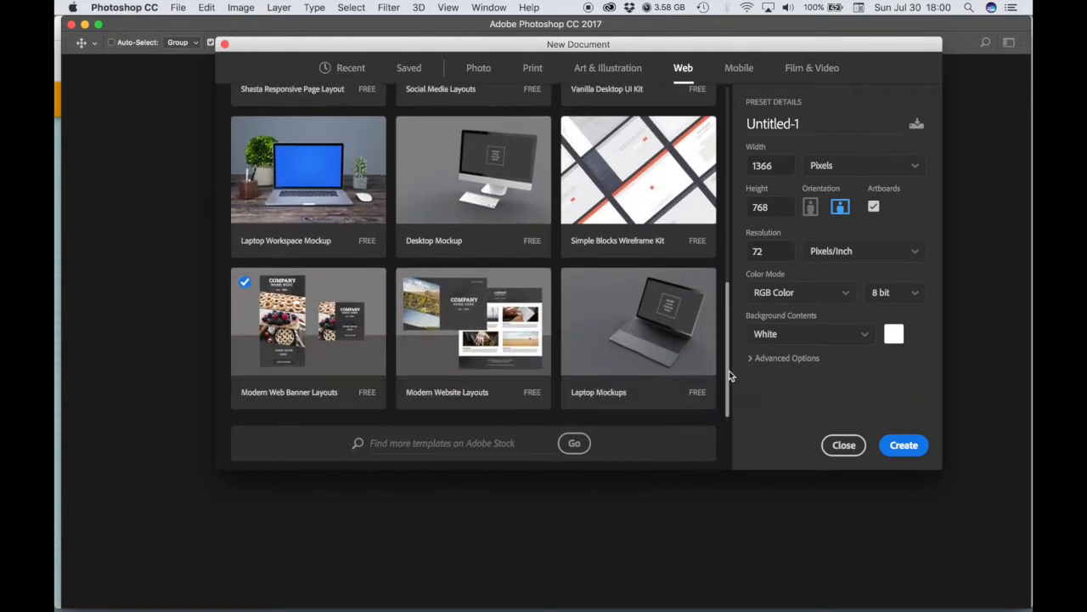
pyautogui.moveTo(276, 402)
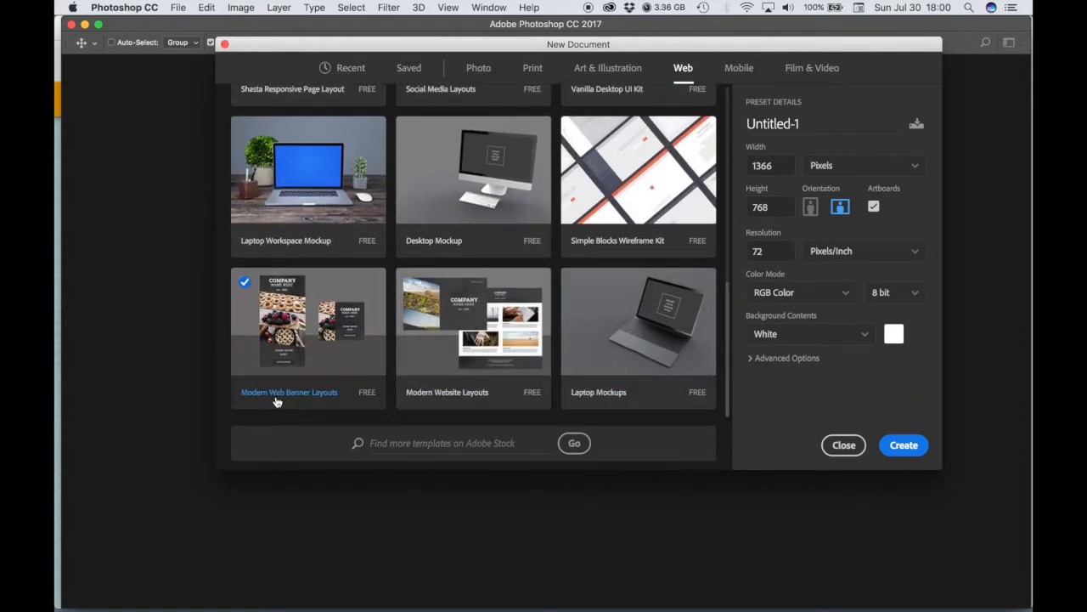
pyautogui.moveTo(264, 402)
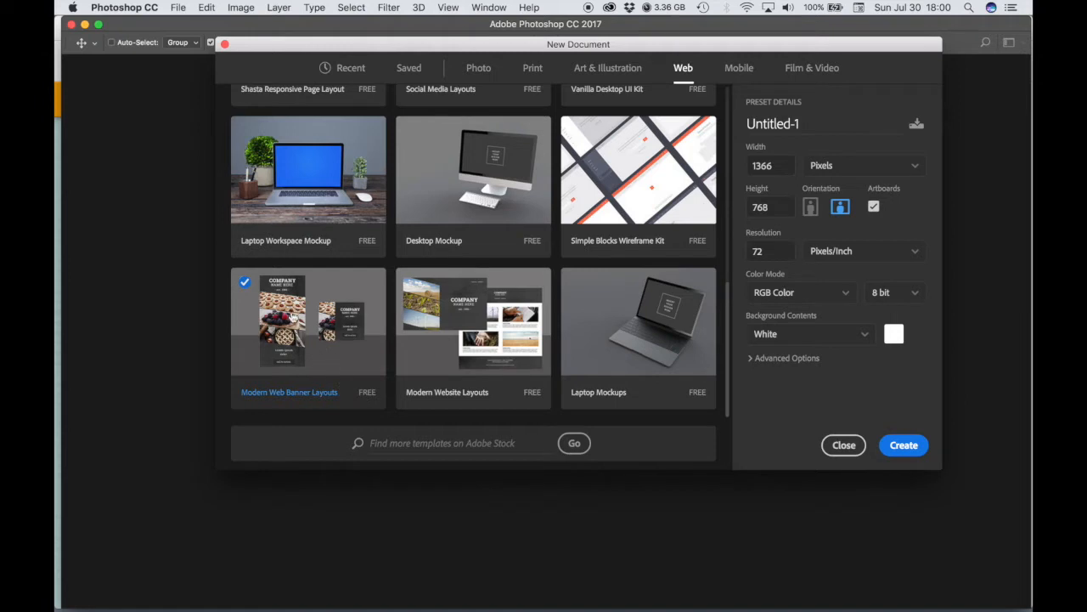
pyautogui.moveTo(322, 378)
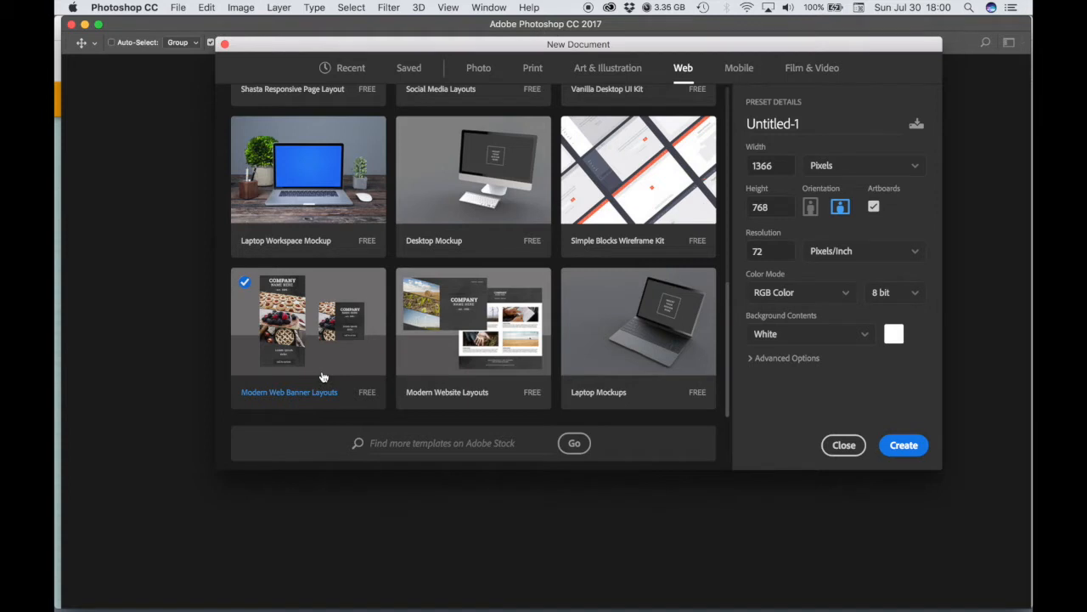
pyautogui.click(307, 321)
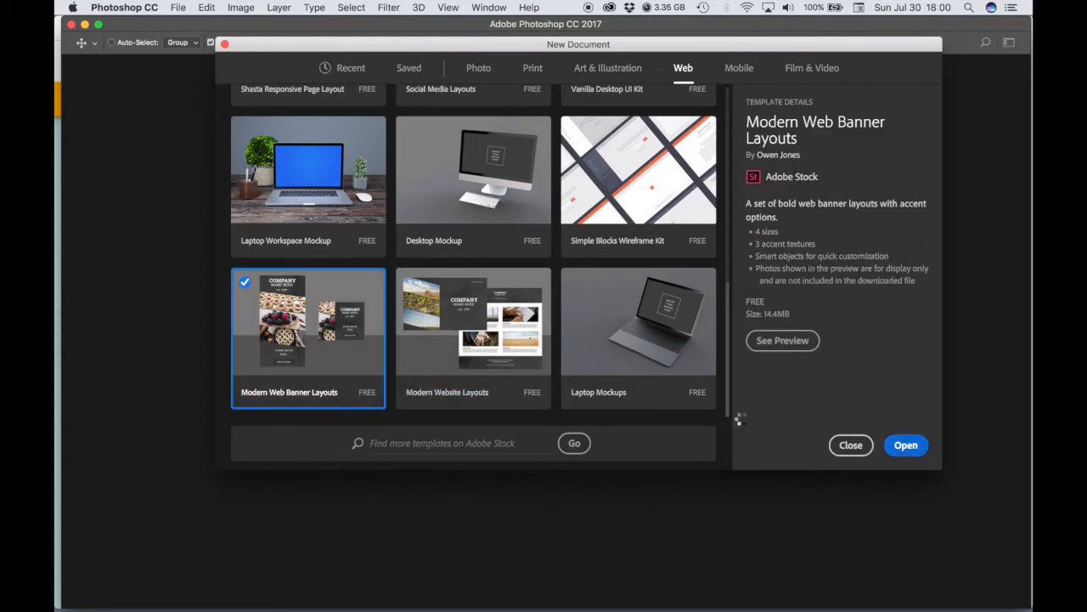
pyautogui.click(905, 444)
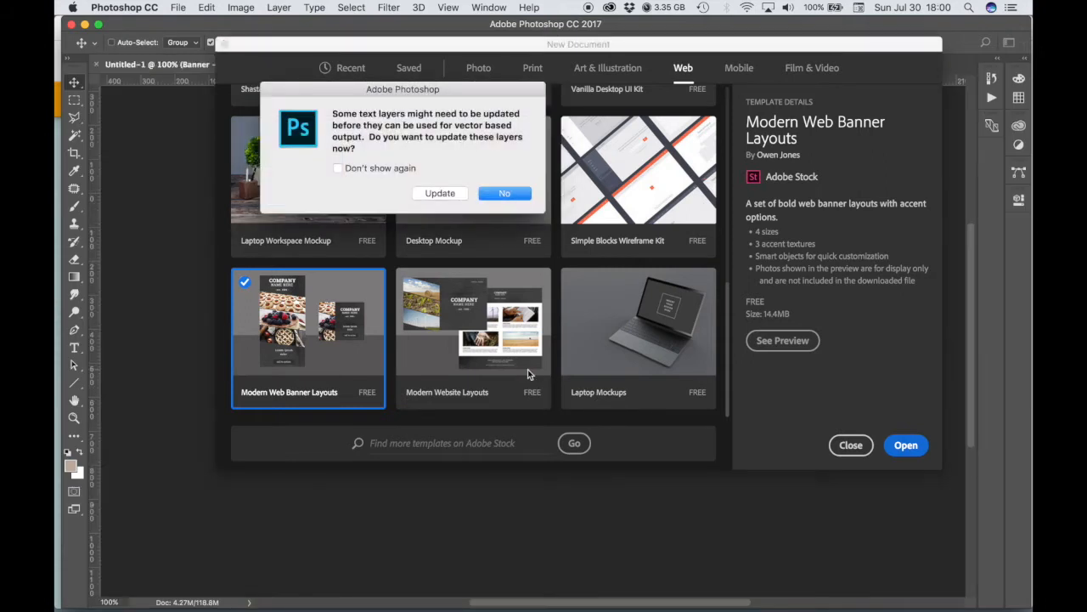
pyautogui.moveTo(303, 354)
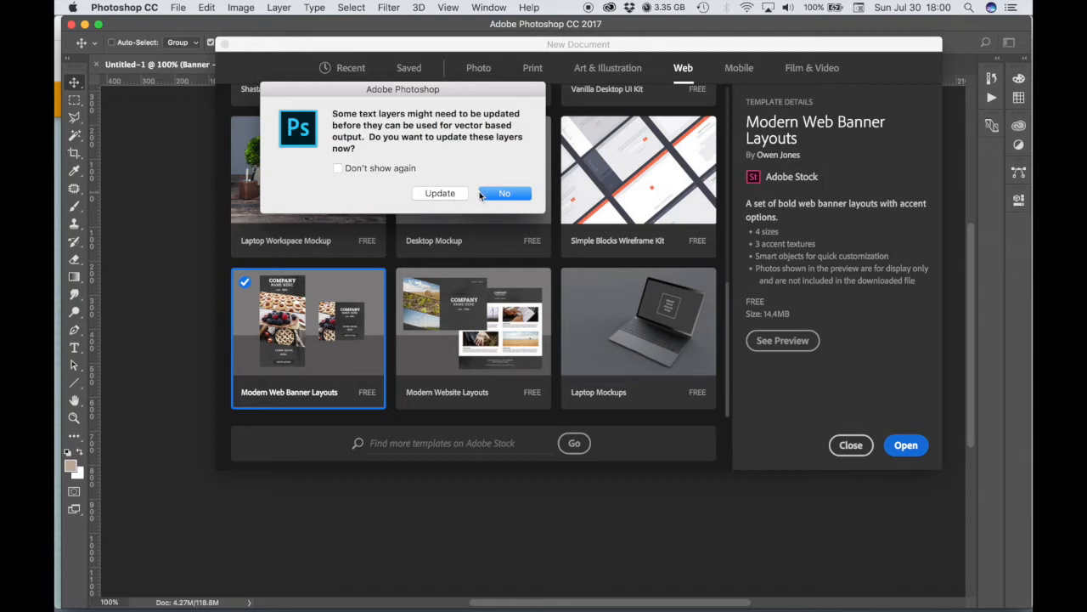
# Decline updating text layers to open the four-artboard banner template.
pyautogui.click(504, 193)
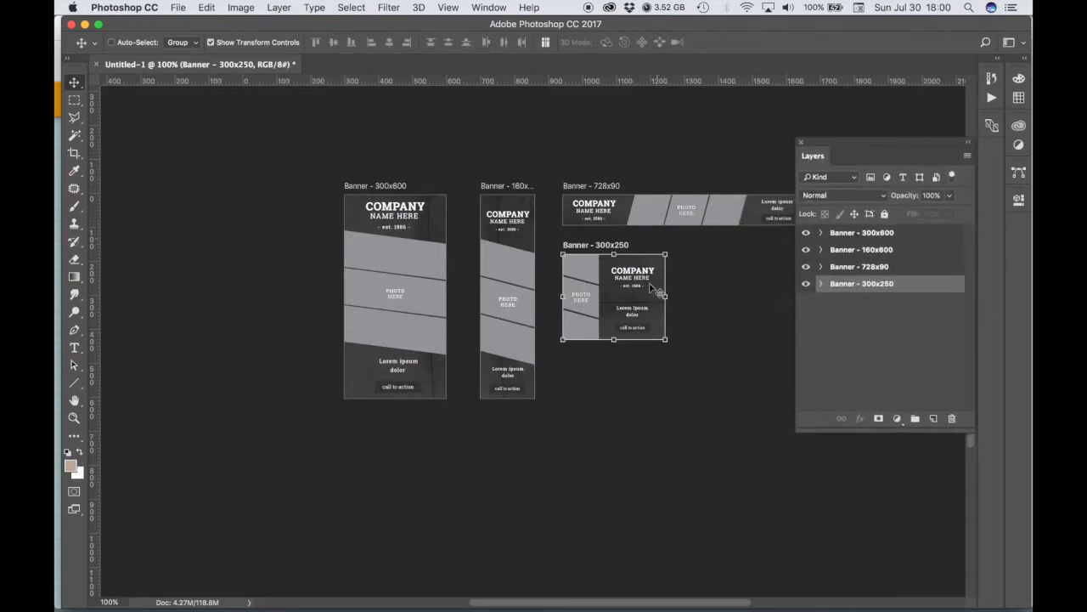
pyautogui.moveTo(579, 372)
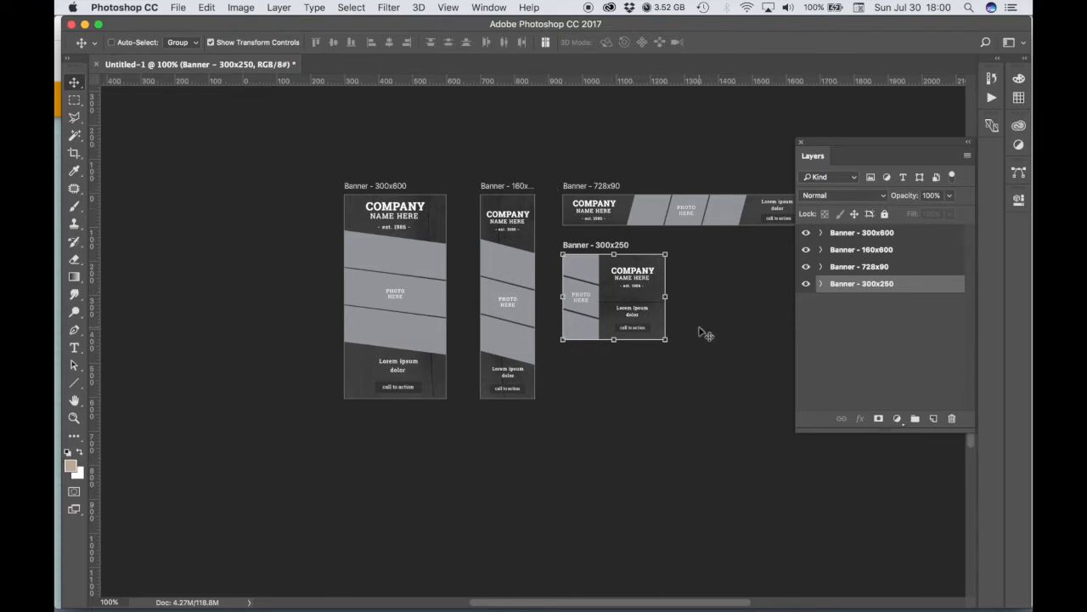
pyautogui.moveTo(735, 403)
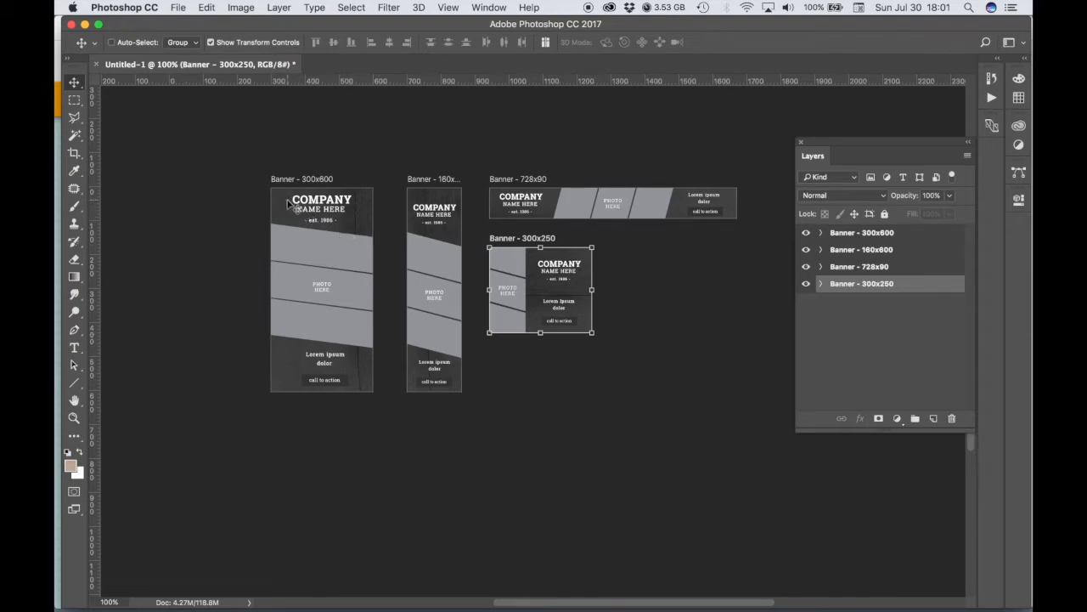
# Delete the Banner - 300x600 artboard, then select the 728x90 banner.
pyautogui.click(861, 232)
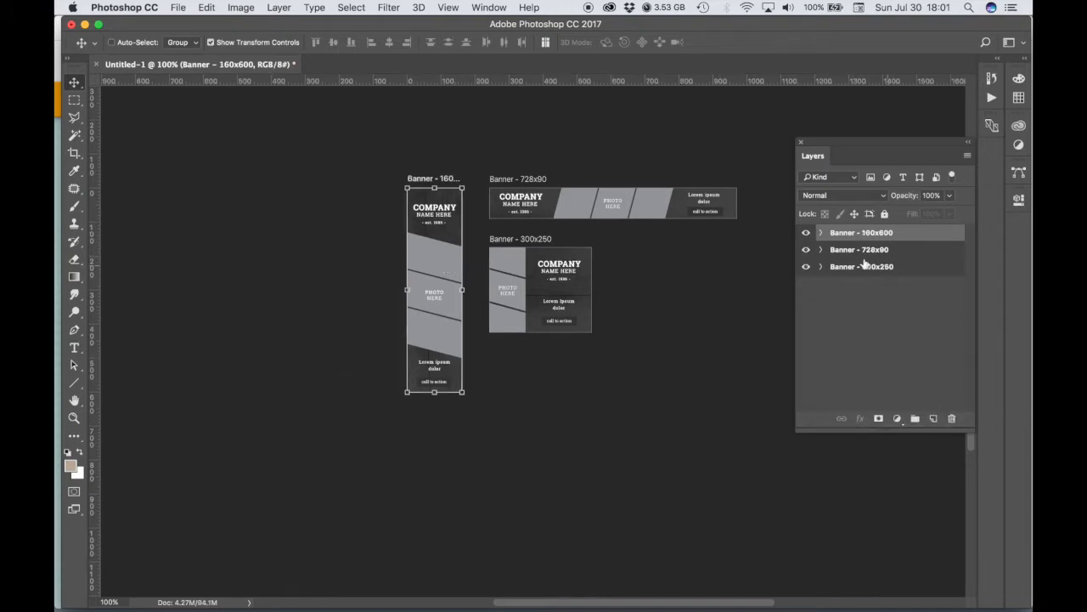
pyautogui.click(858, 249)
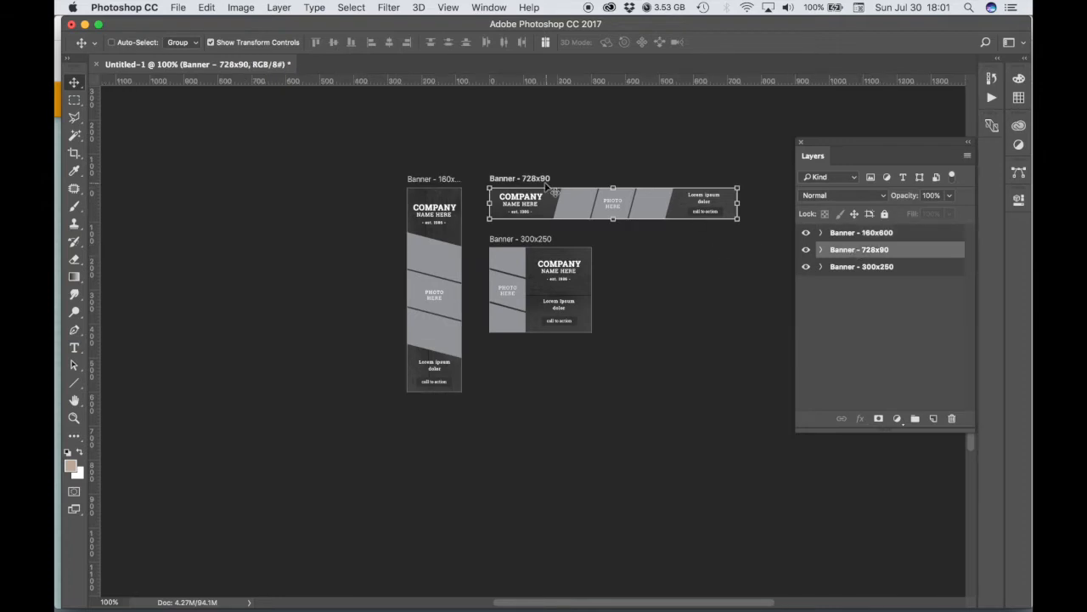
pyautogui.moveTo(552, 194)
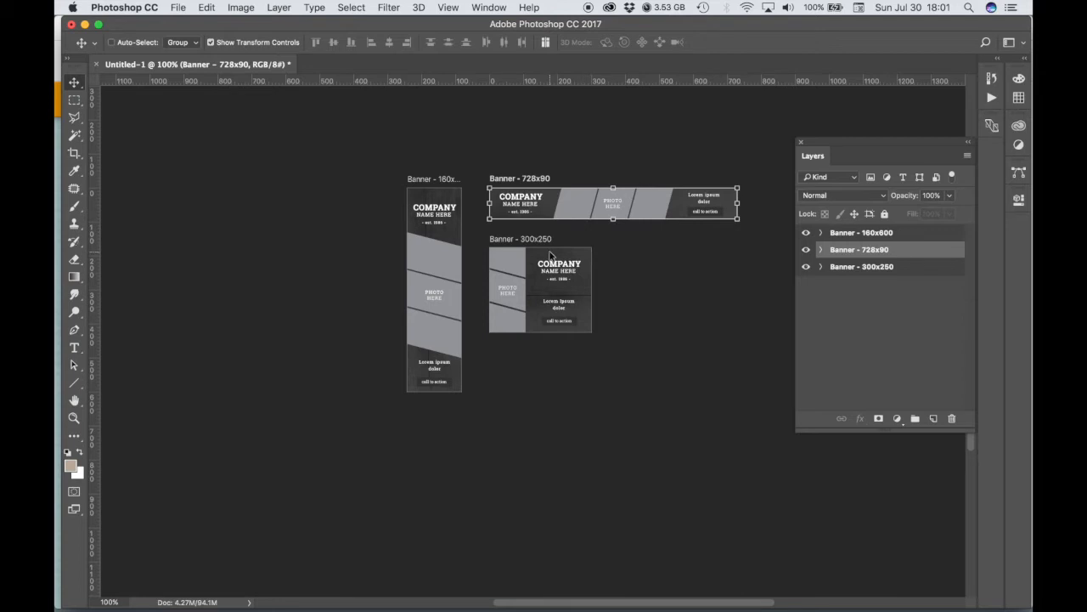
pyautogui.moveTo(582, 244)
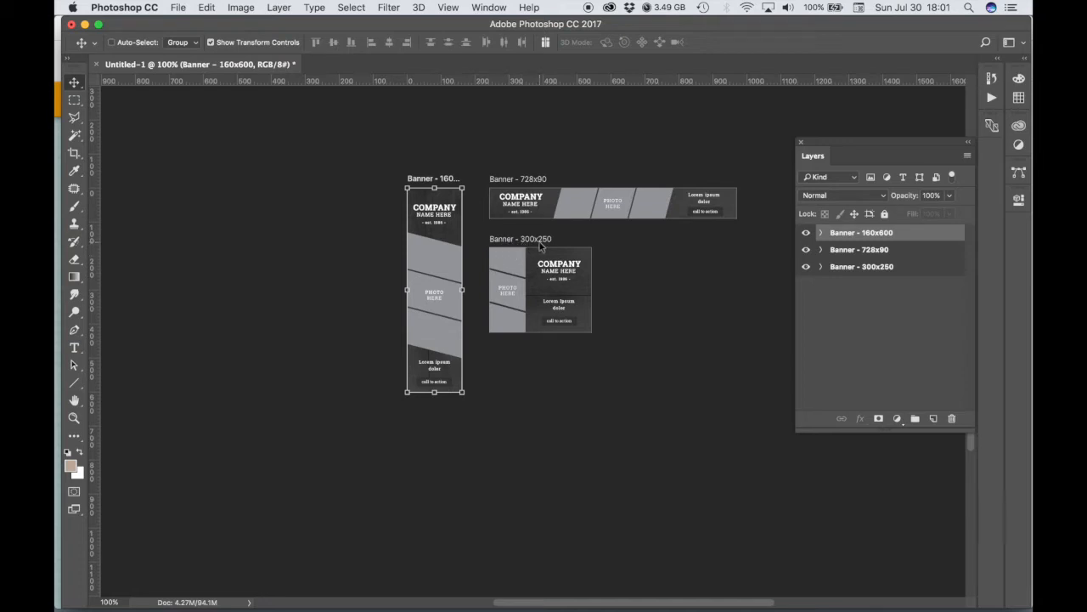
pyautogui.moveTo(537, 247)
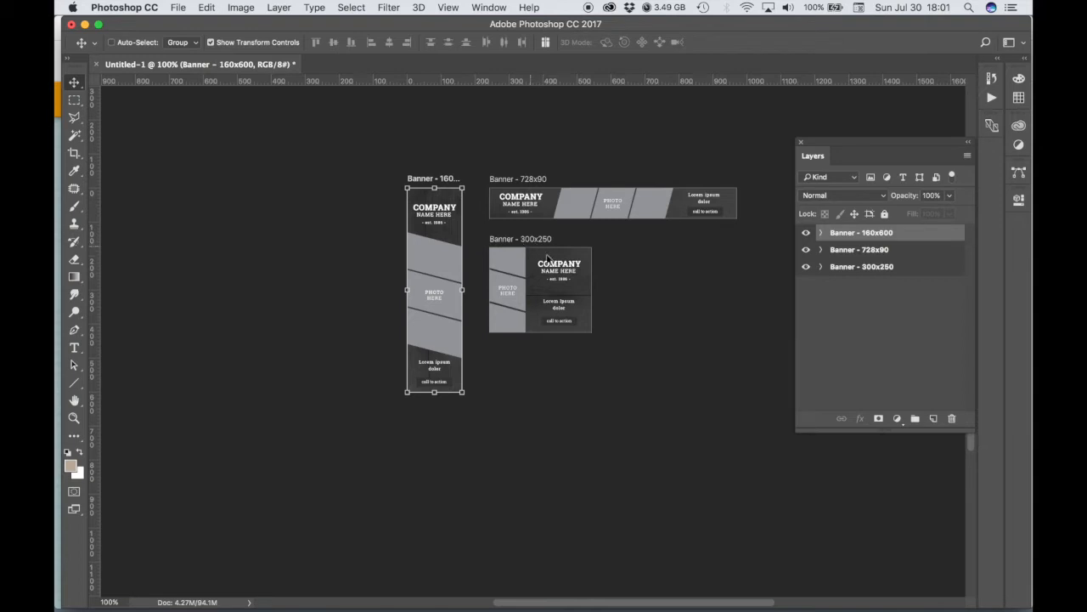
pyautogui.moveTo(618, 300)
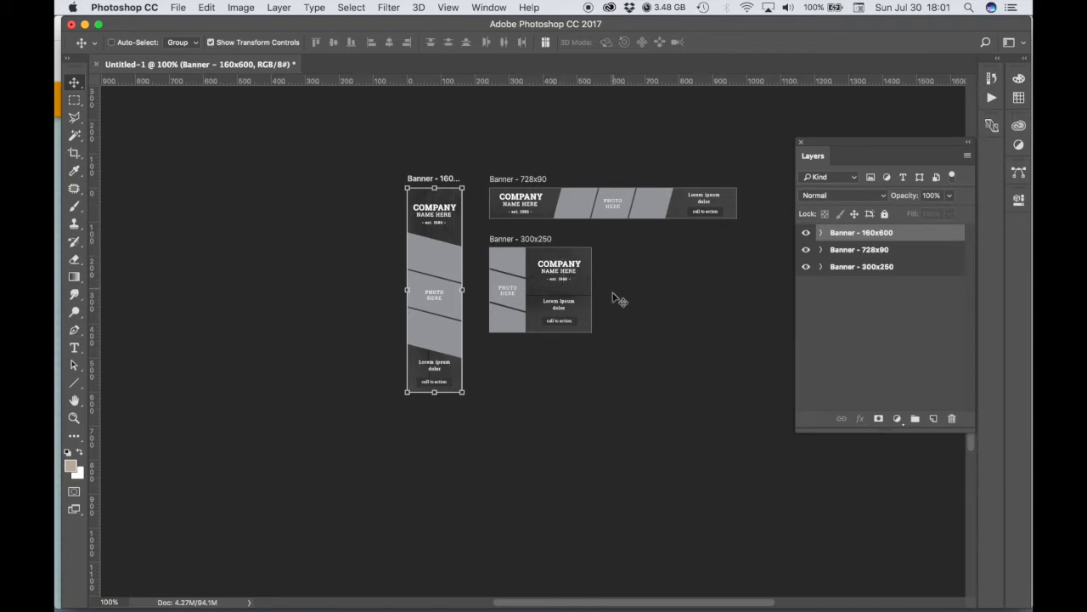
pyautogui.moveTo(245, 151)
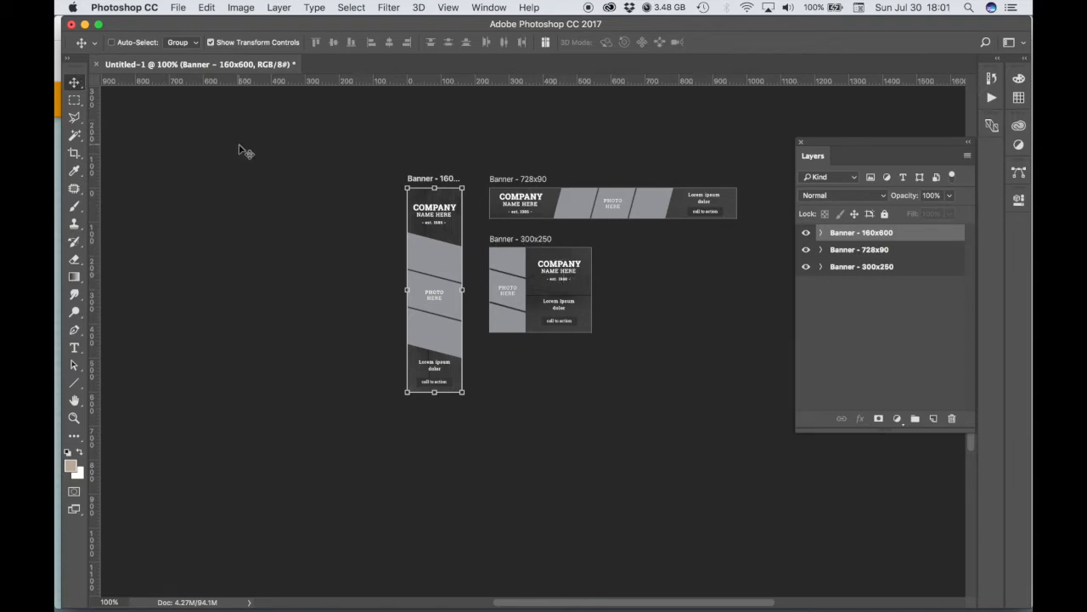
pyautogui.moveTo(197, 131)
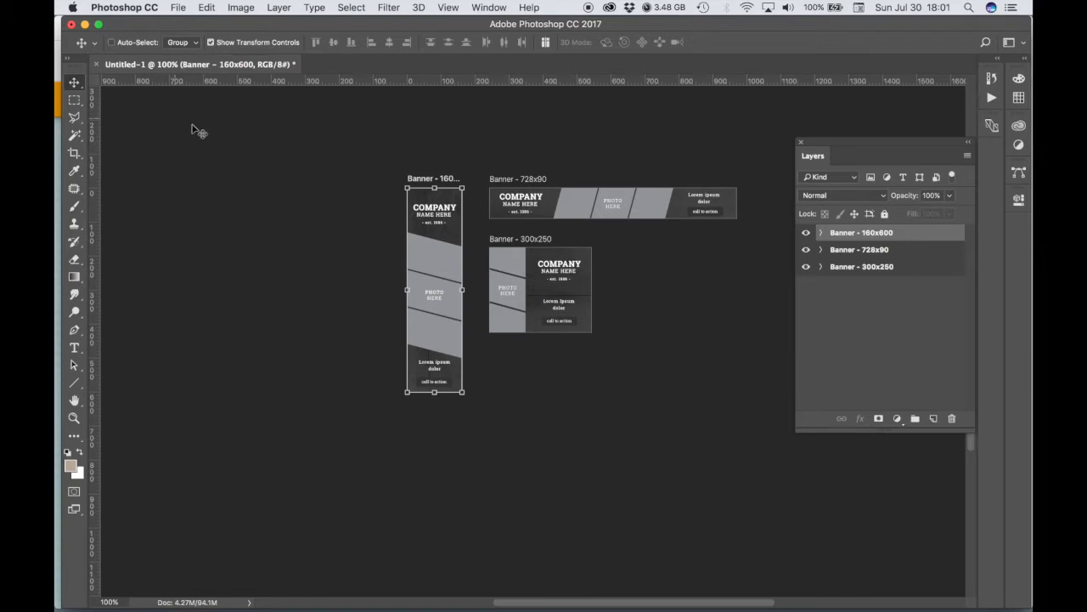
pyautogui.moveTo(359, 200)
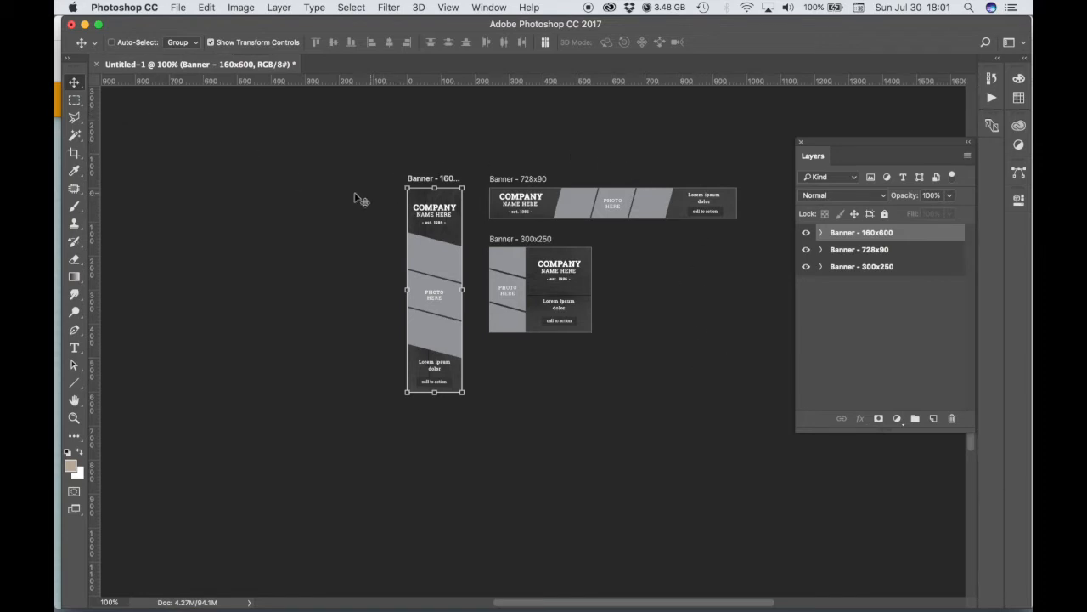
pyautogui.moveTo(610, 340)
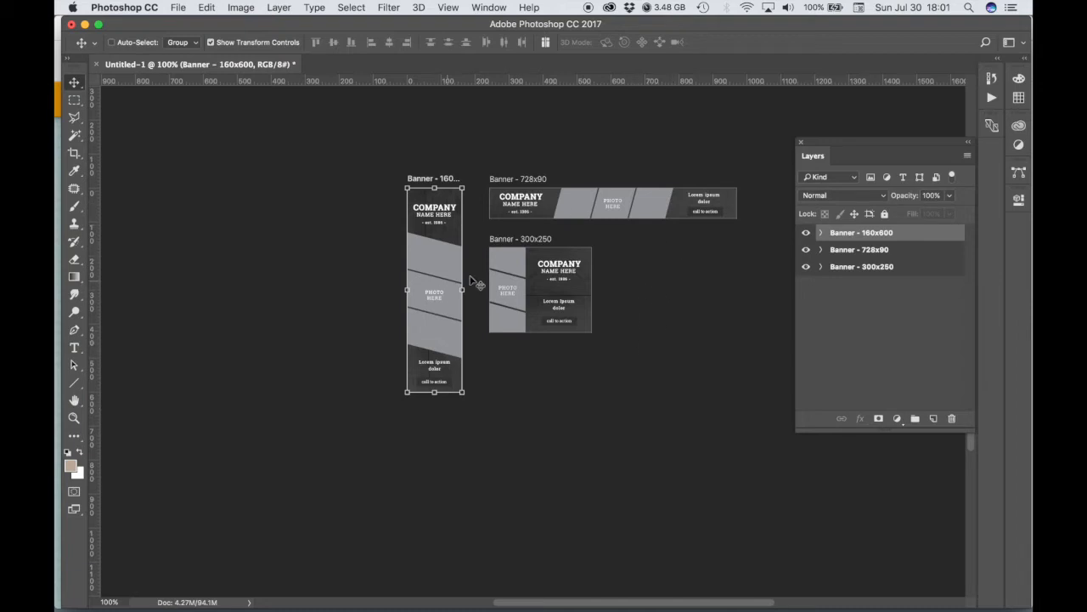
pyautogui.moveTo(310, 194)
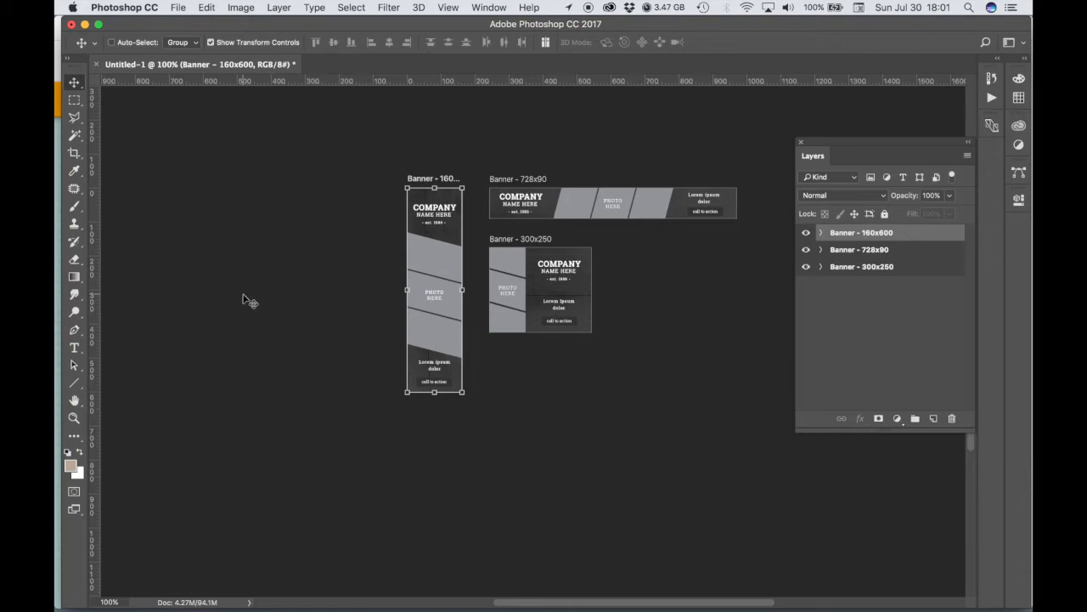
pyautogui.moveTo(246, 287)
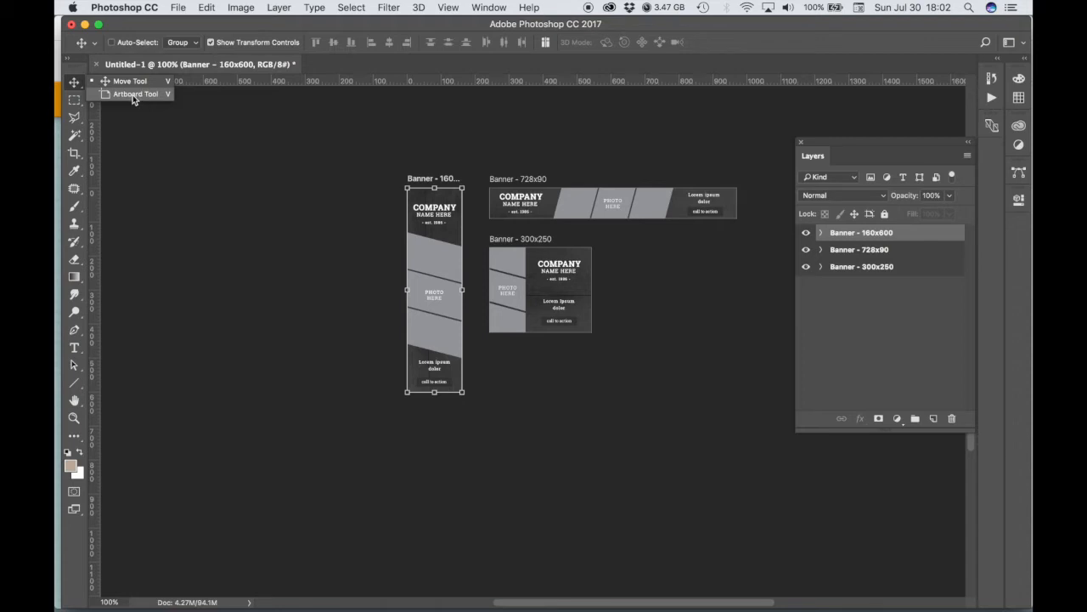
# Resize Banner - 300x250 to 250 px wide with the Artboard Tool.
pyautogui.click(134, 94)
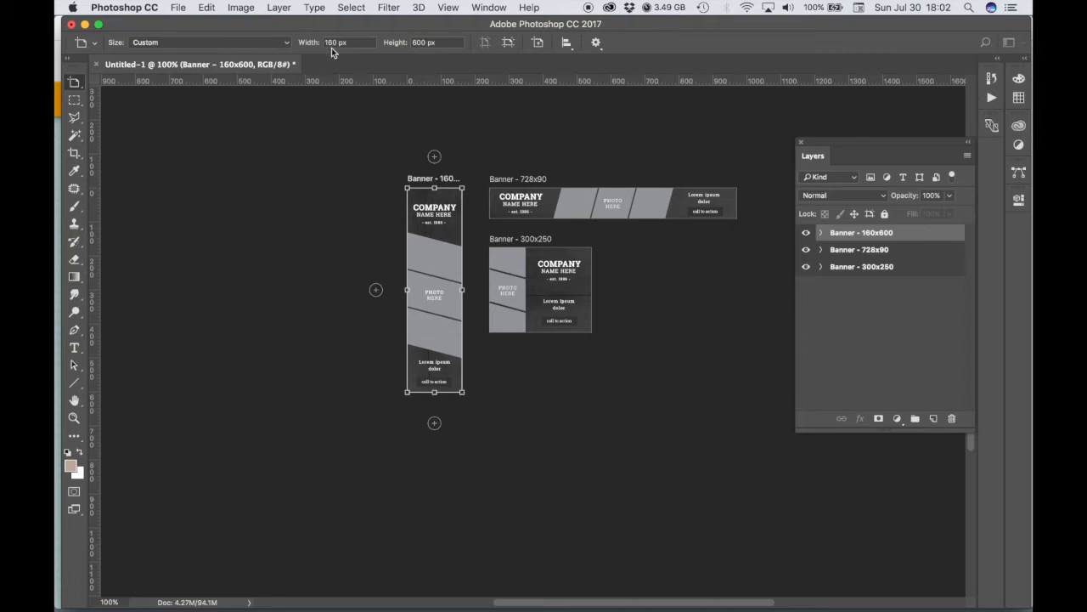
pyautogui.moveTo(423, 43)
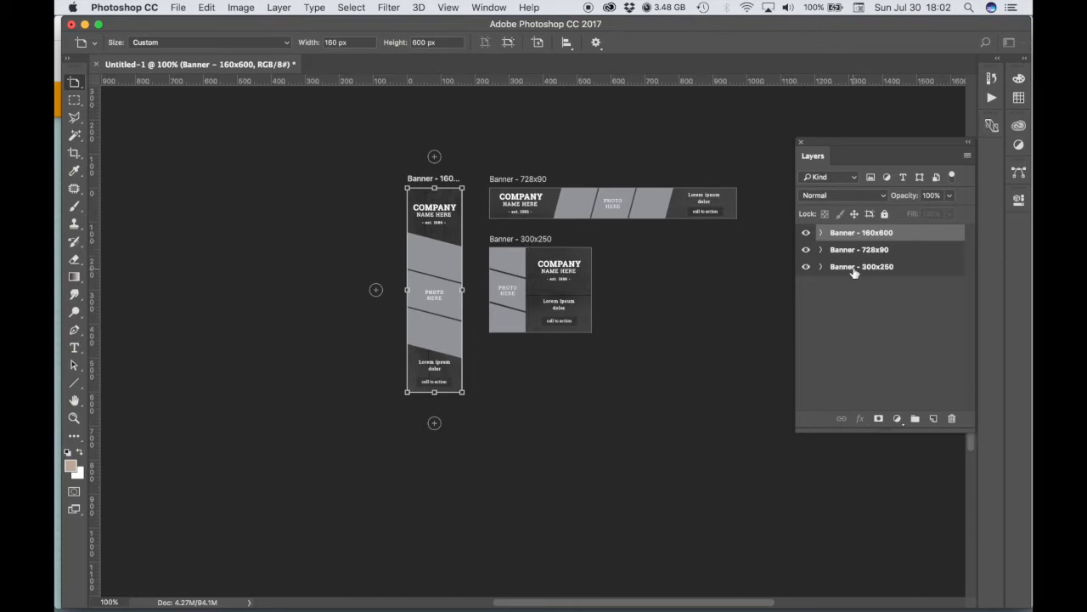
pyautogui.click(861, 266)
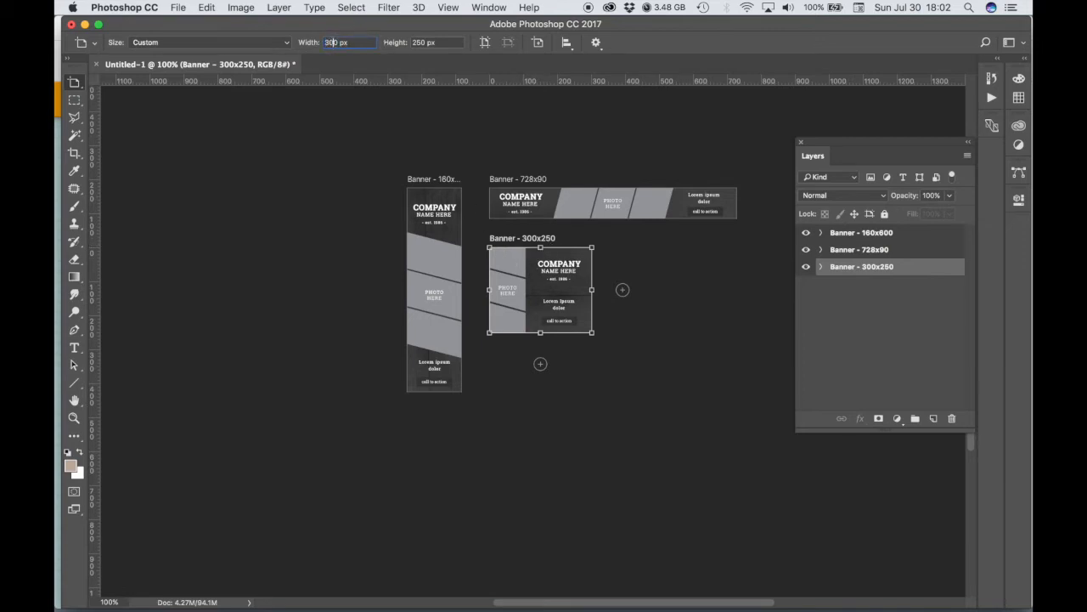
pyautogui.write('250')
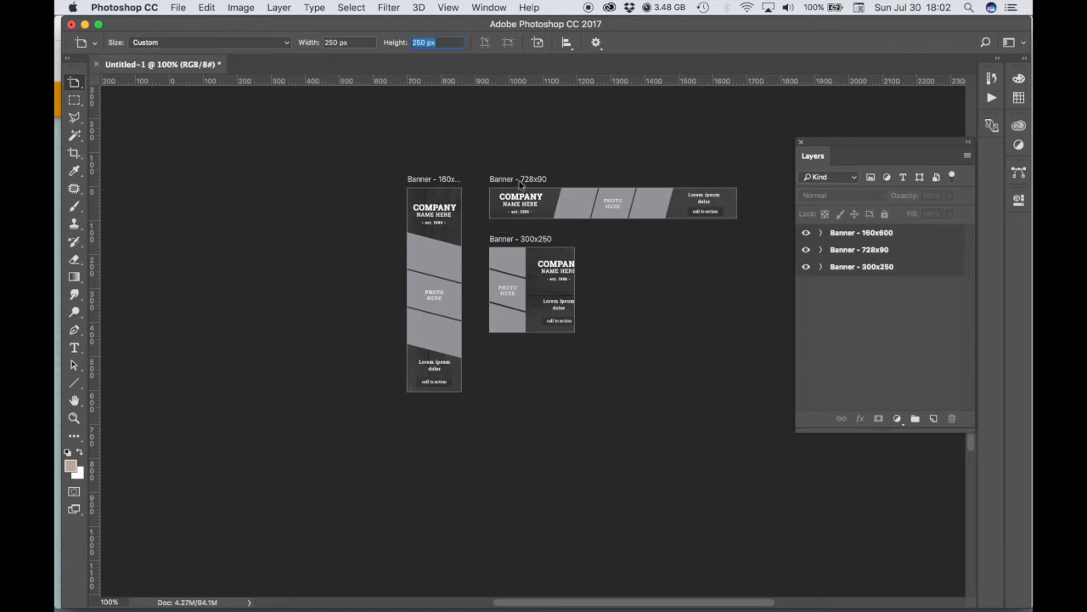
pyautogui.click(821, 265)
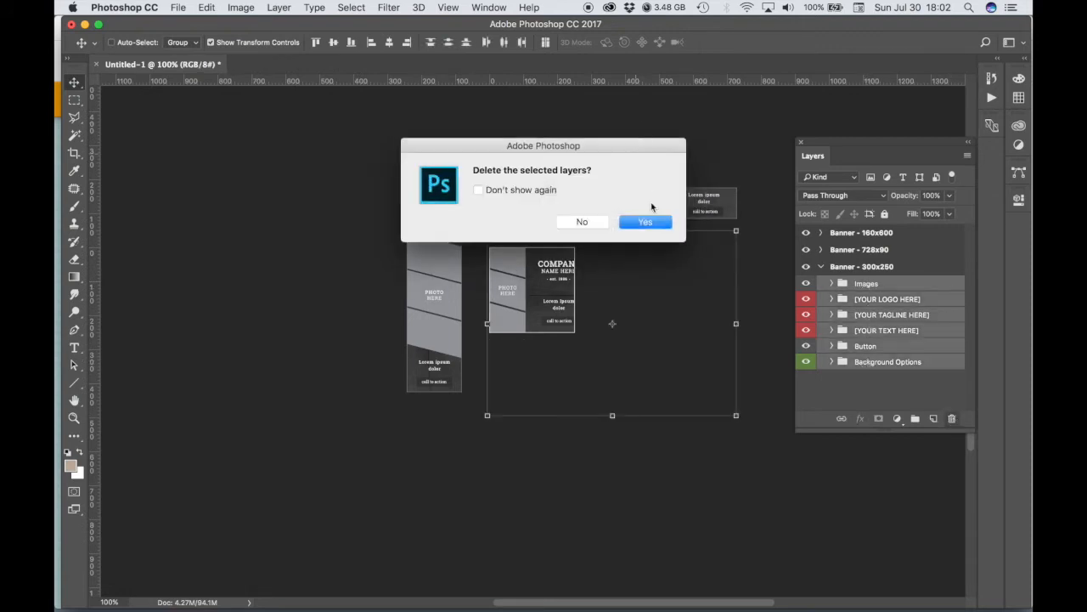
# Delete the template layers inside the 728x90 and 160x600 banner artboards.
pyautogui.click(645, 222)
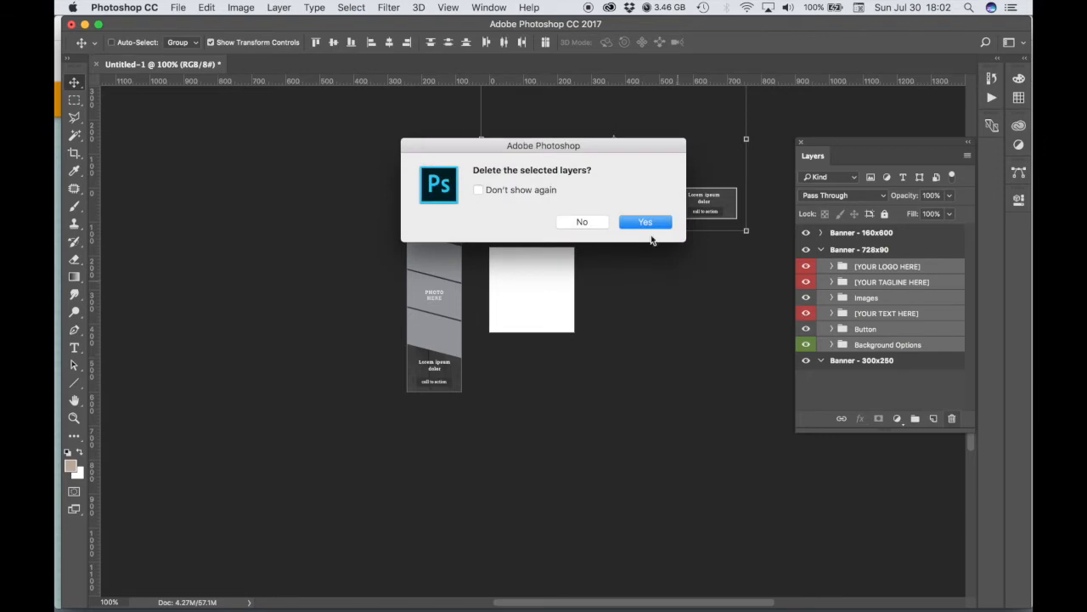
pyautogui.click(645, 221)
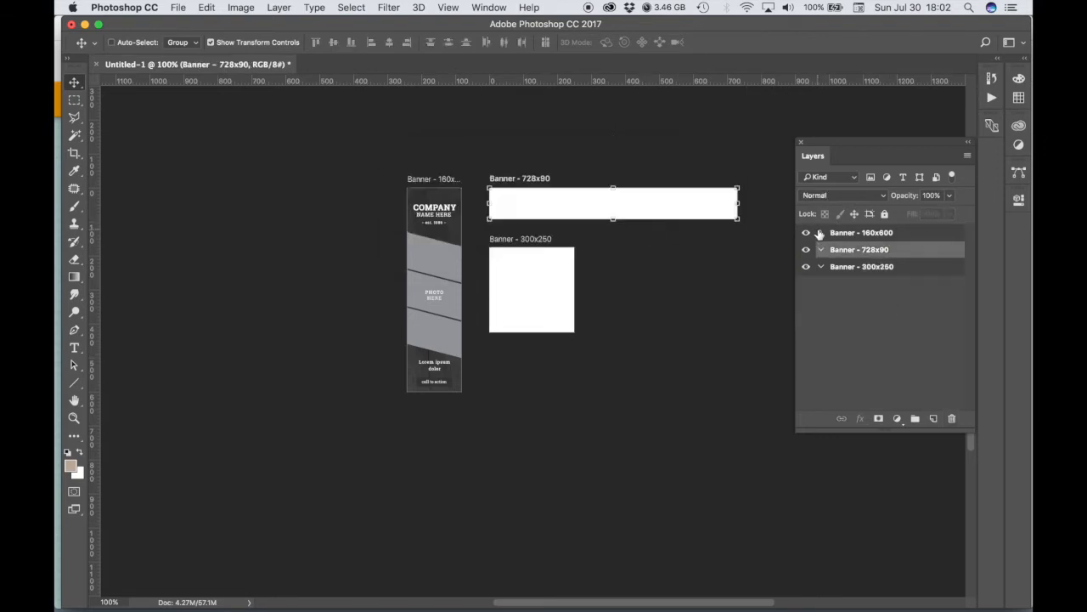
pyautogui.click(820, 232)
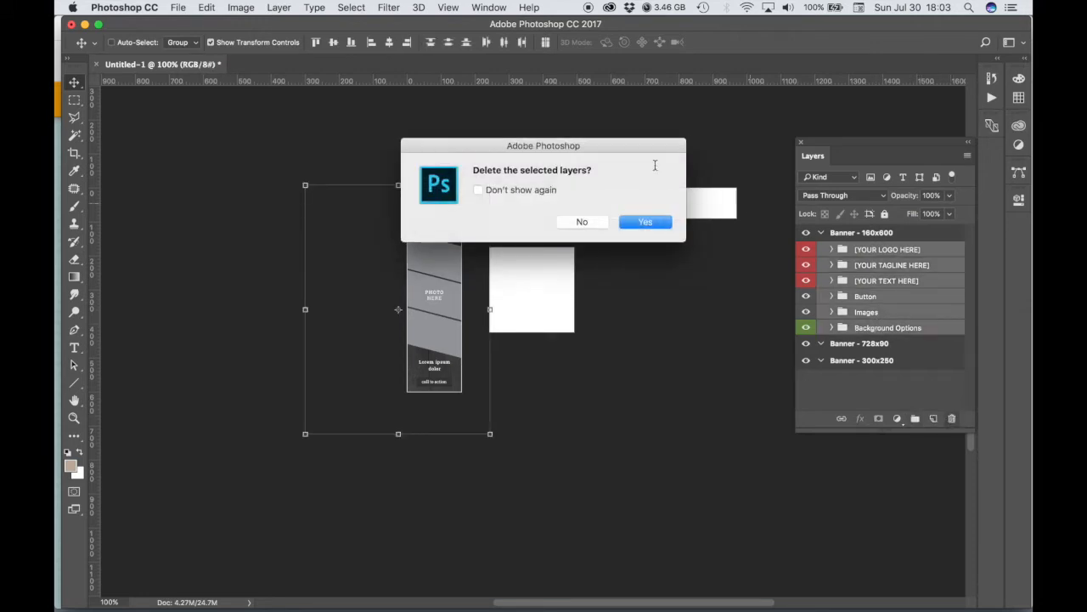
pyautogui.click(645, 221)
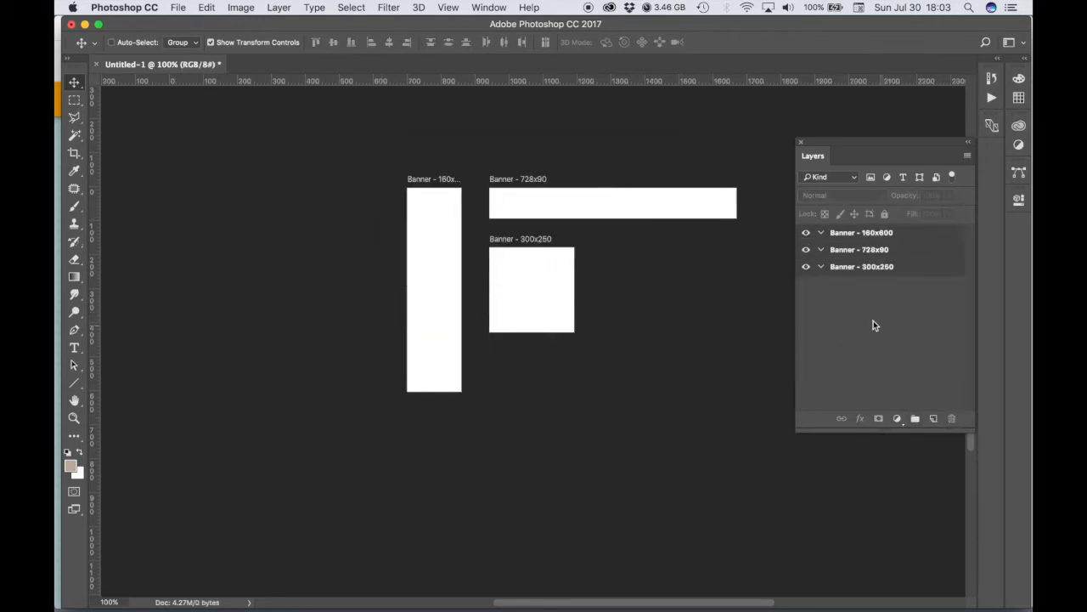
pyautogui.click(861, 266)
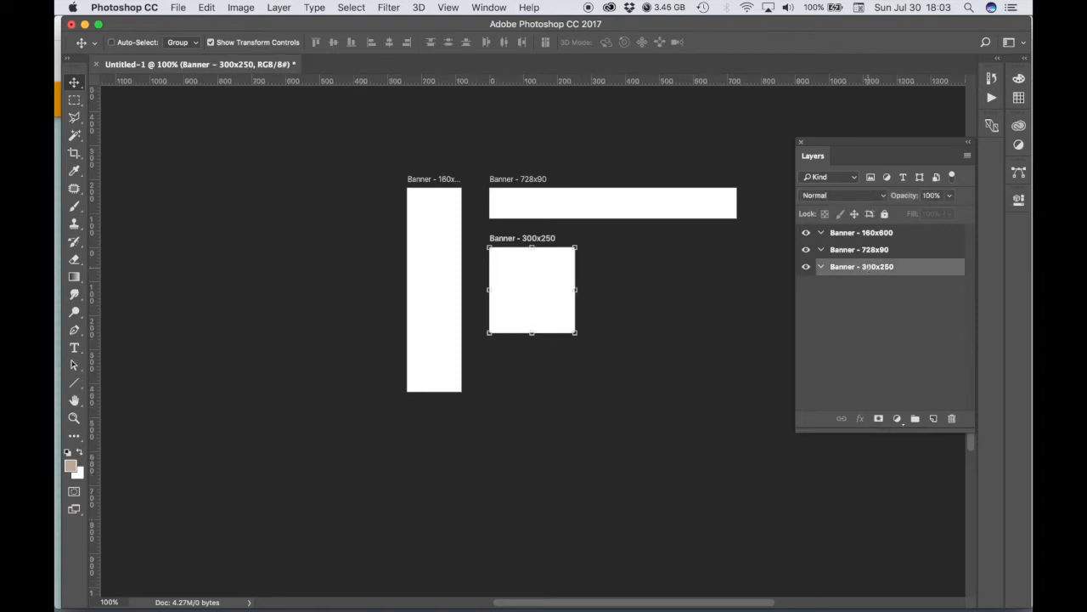
# Rename the square artboard to 'Banner - 250x250'.
pyautogui.doubleClick(861, 266)
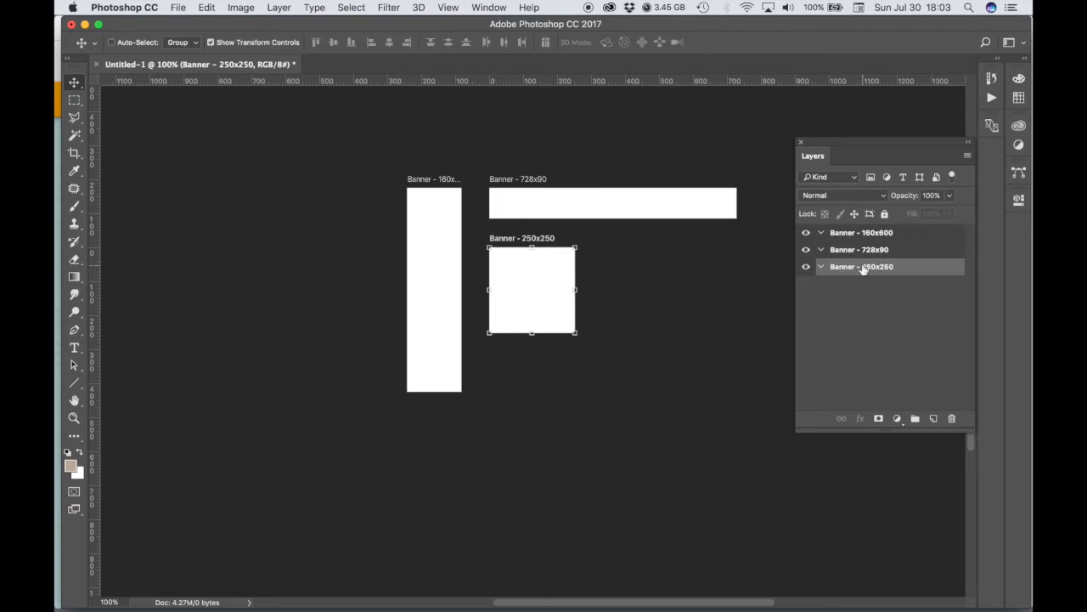
pyautogui.moveTo(863, 266)
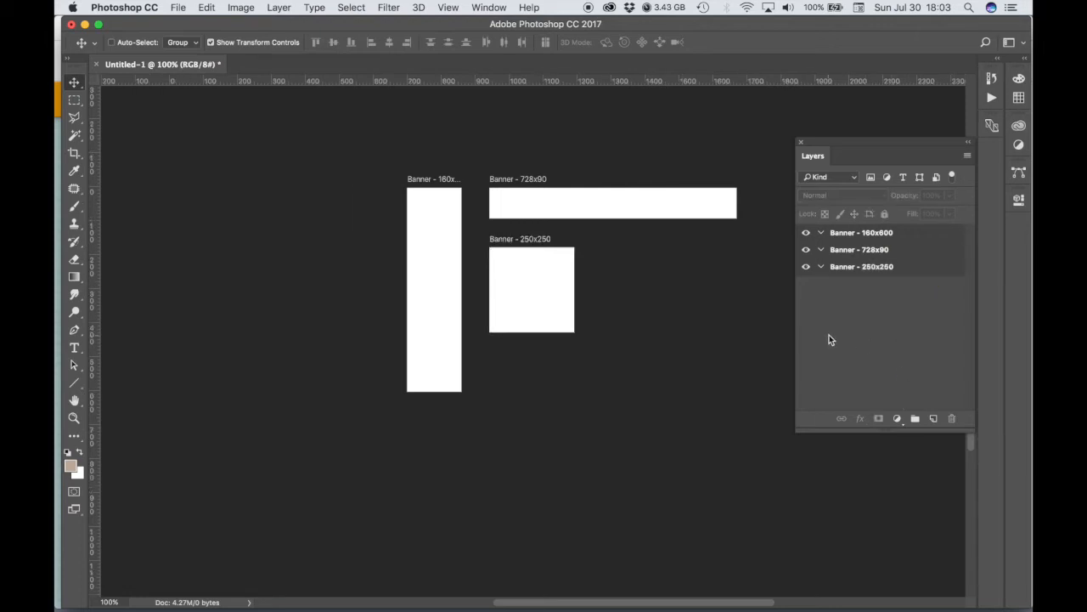
pyautogui.moveTo(801, 279)
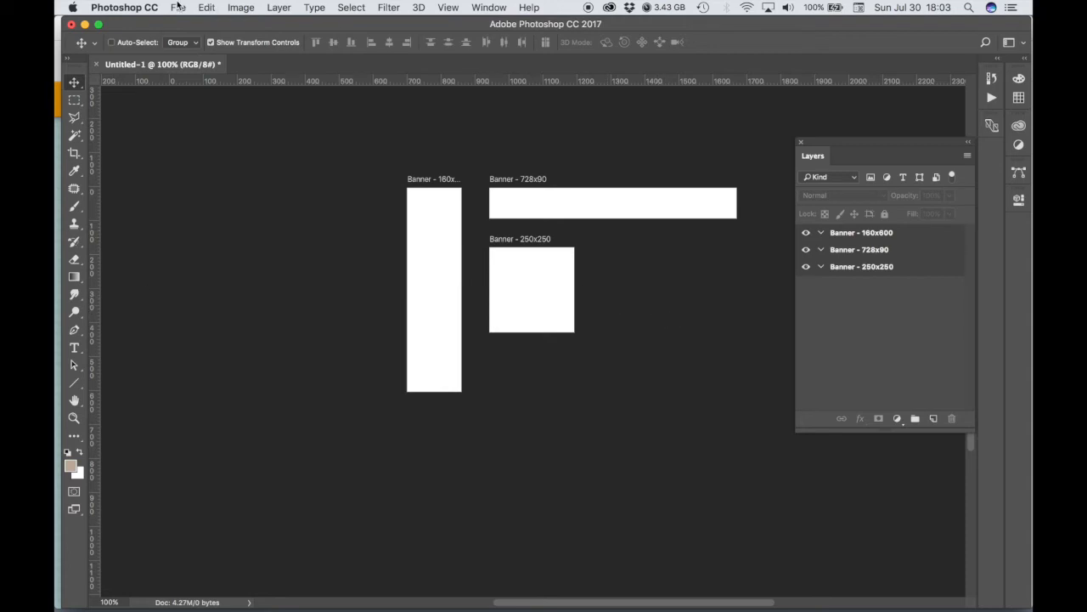
# Open alaska-810433_1920 as a separate document.
pyautogui.click(179, 6)
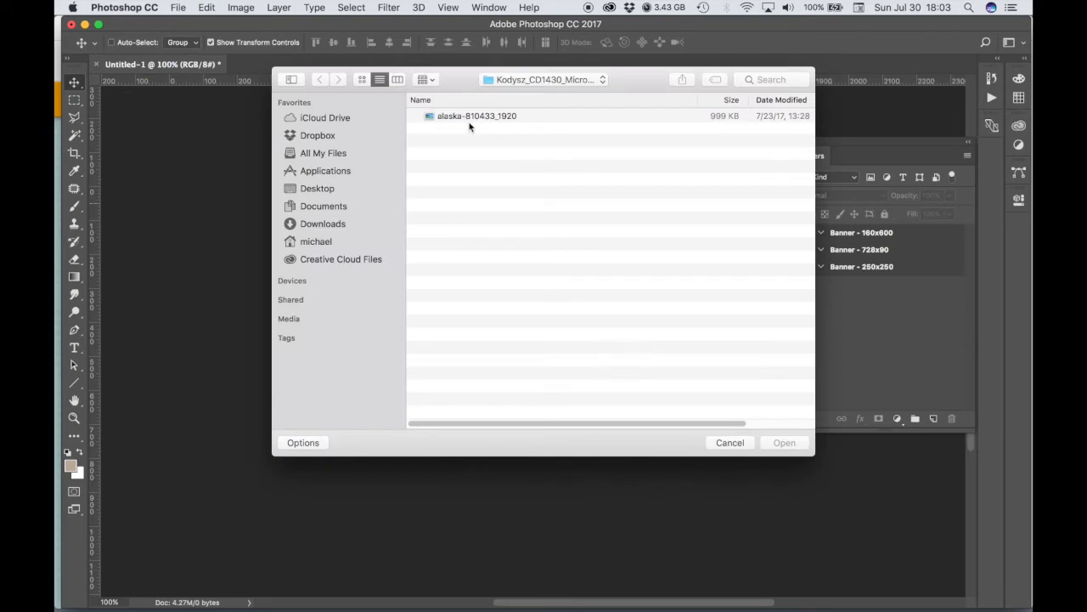
pyautogui.click(476, 116)
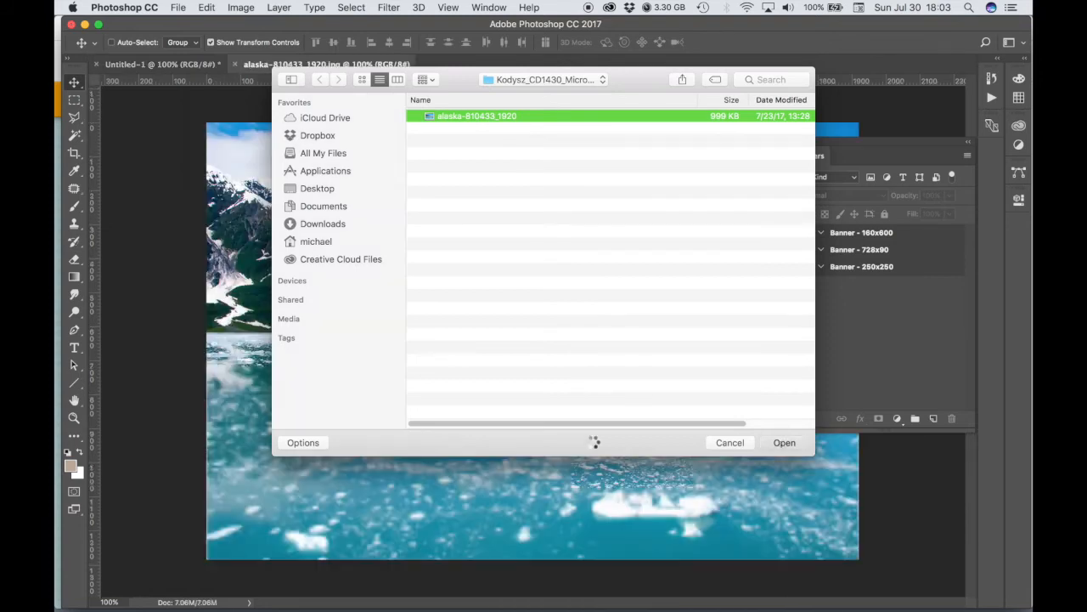
pyautogui.click(784, 442)
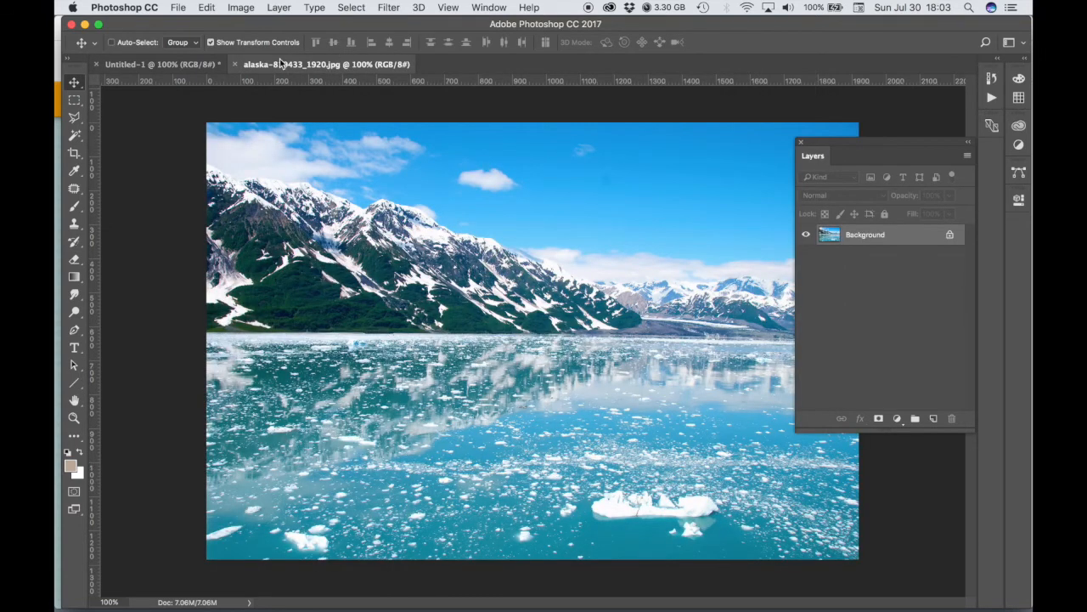
pyautogui.moveTo(280, 64)
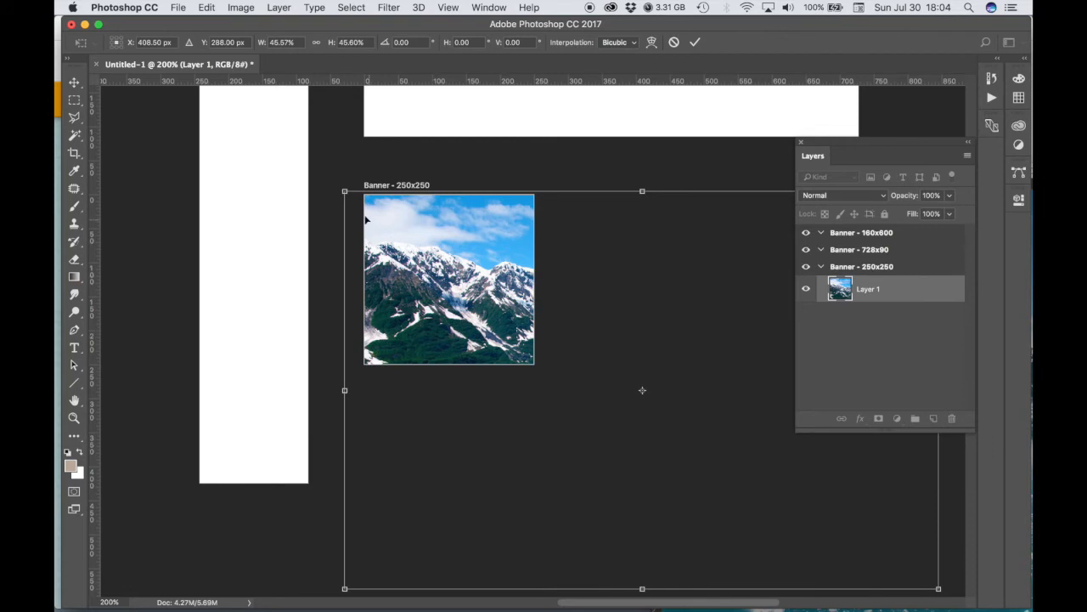
# Scale the Alaska photo to about 47% inside Banner - 250x250.
pyautogui.moveTo(344, 191); pyautogui.dragTo(320, 174)
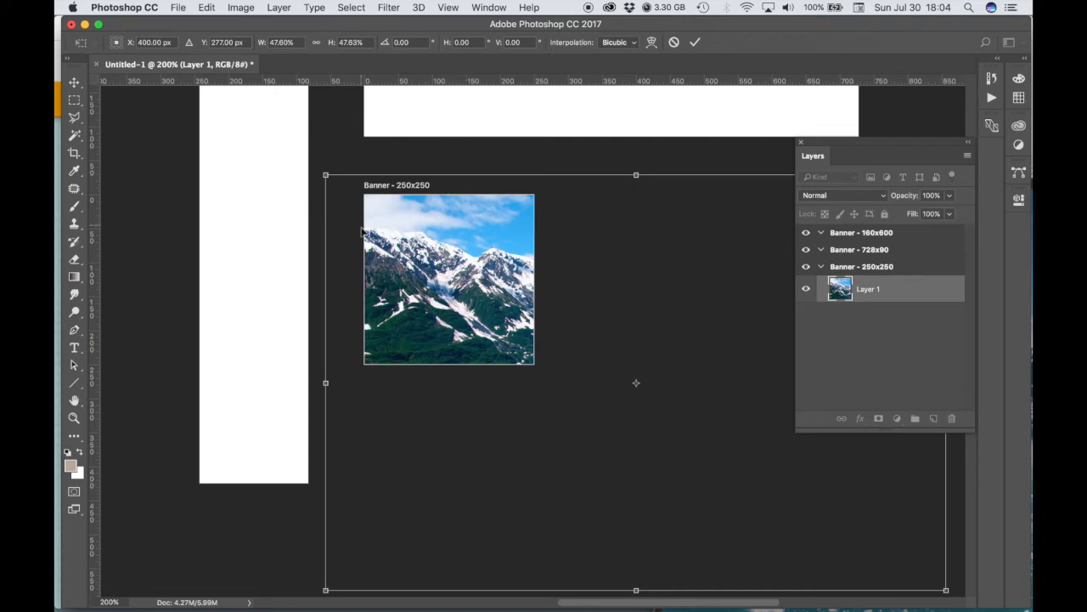
pyautogui.moveTo(416, 278)
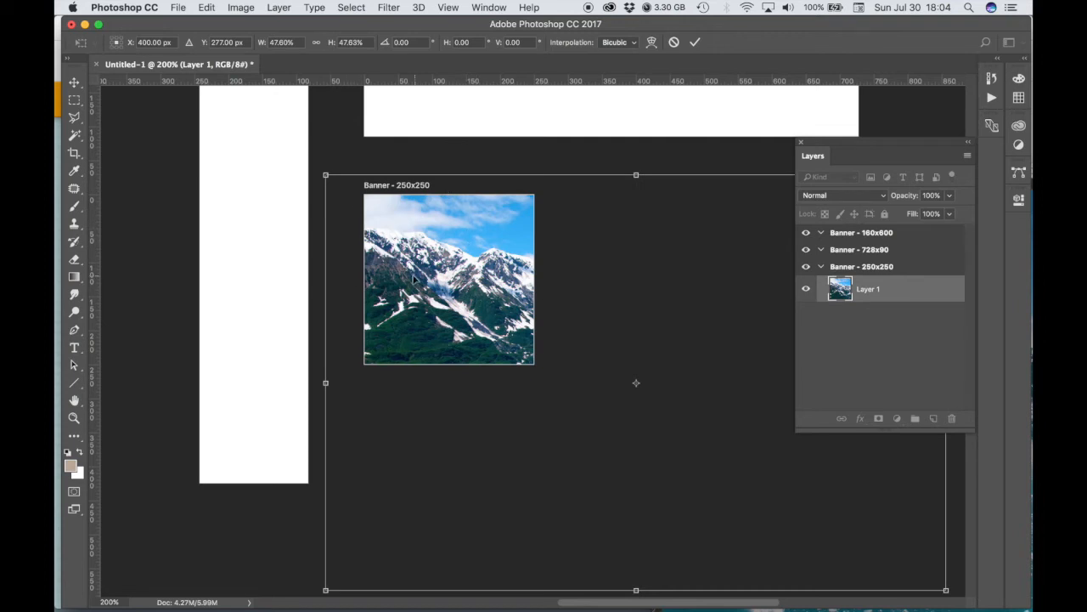
pyautogui.moveTo(471, 270)
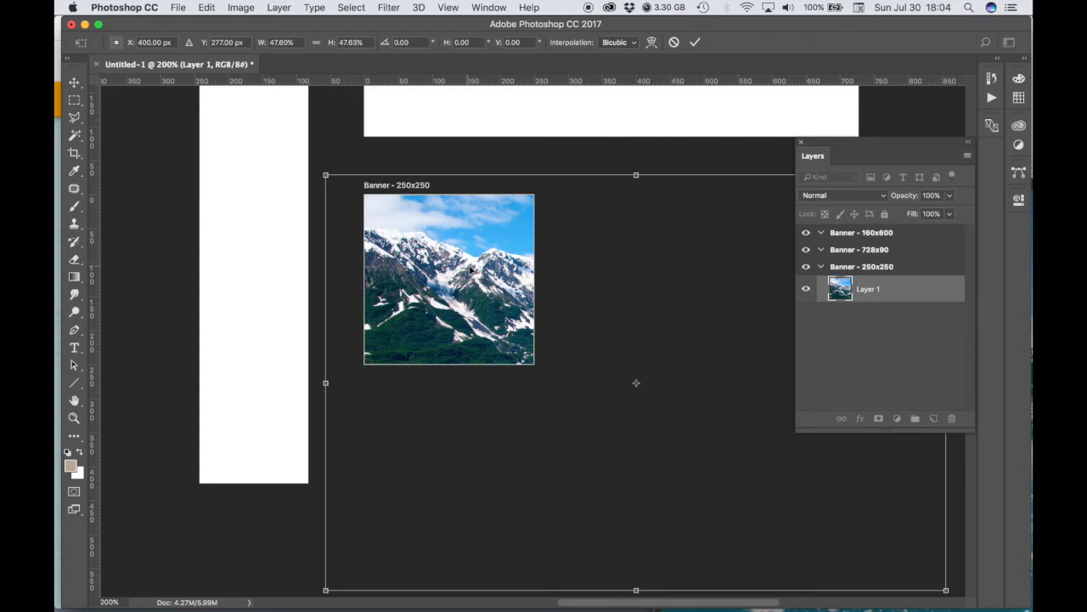
pyautogui.moveTo(491, 285)
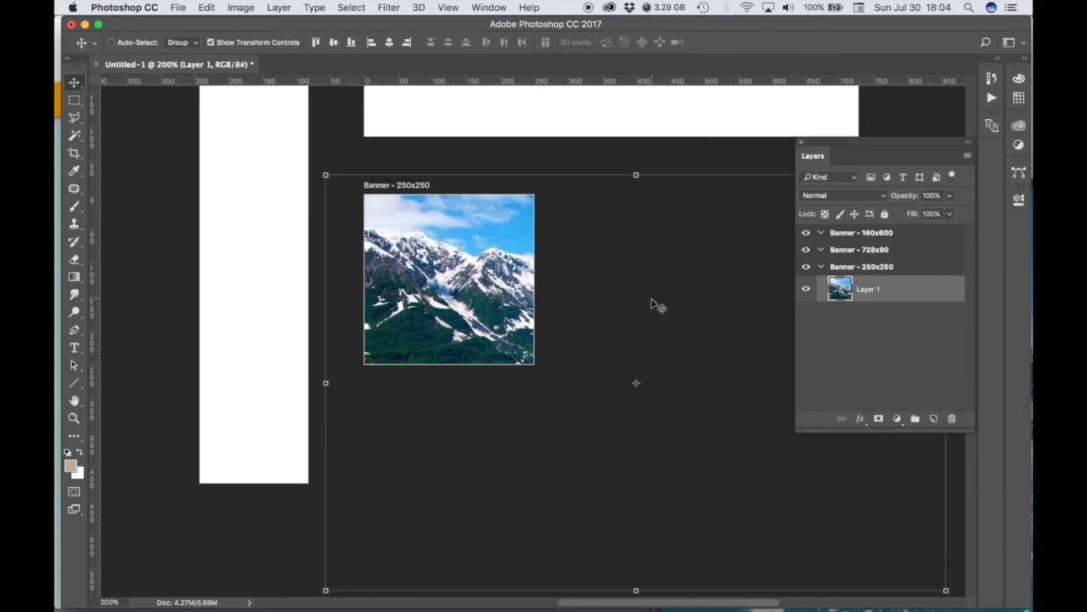
pyautogui.moveTo(684, 338)
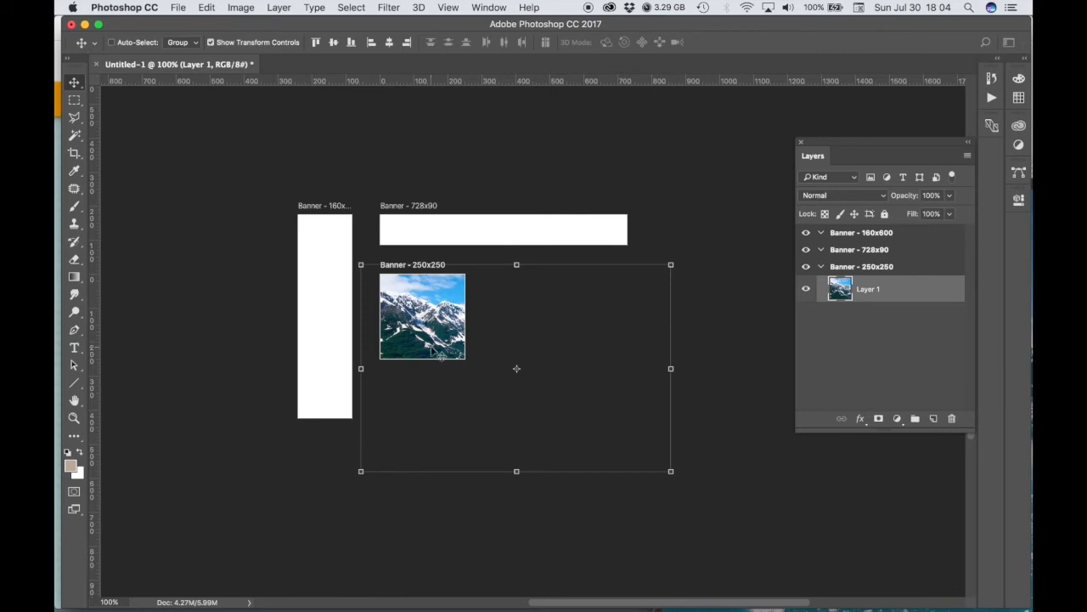
pyautogui.moveTo(871, 225)
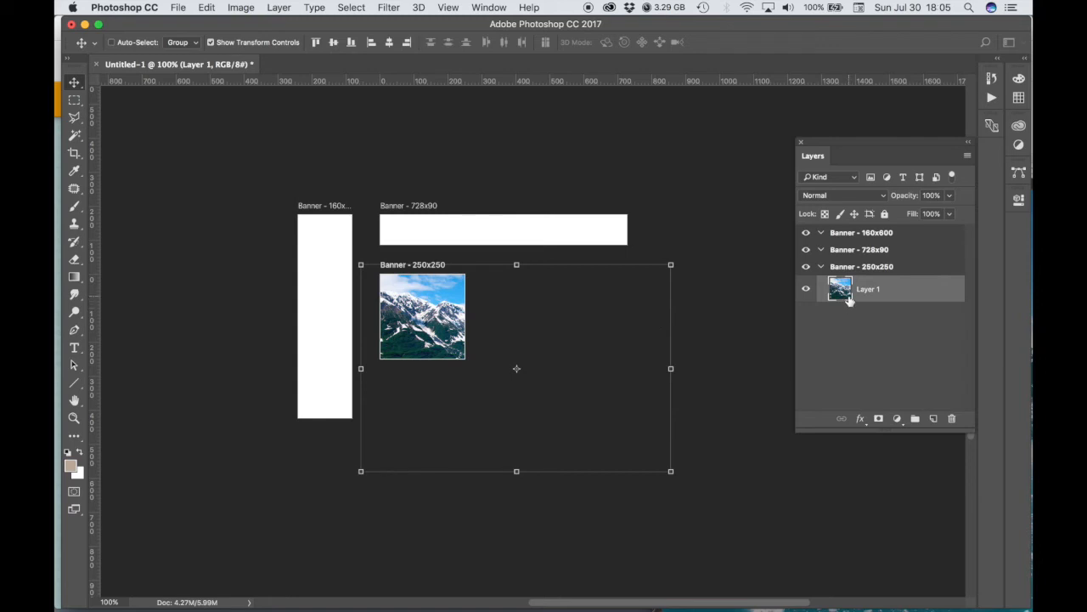
pyautogui.moveTo(868, 294)
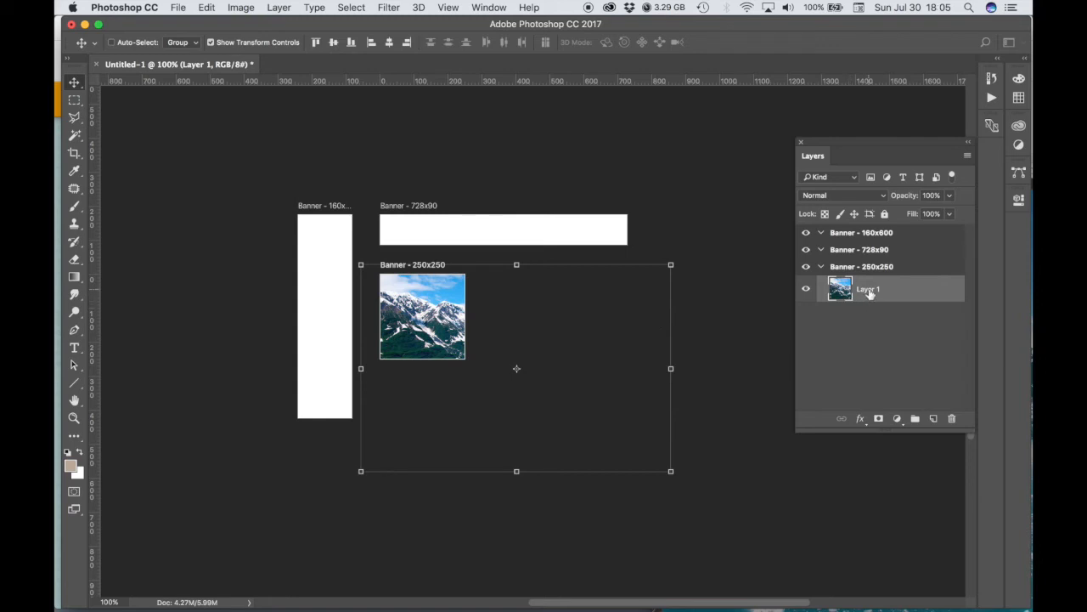
pyautogui.moveTo(873, 294)
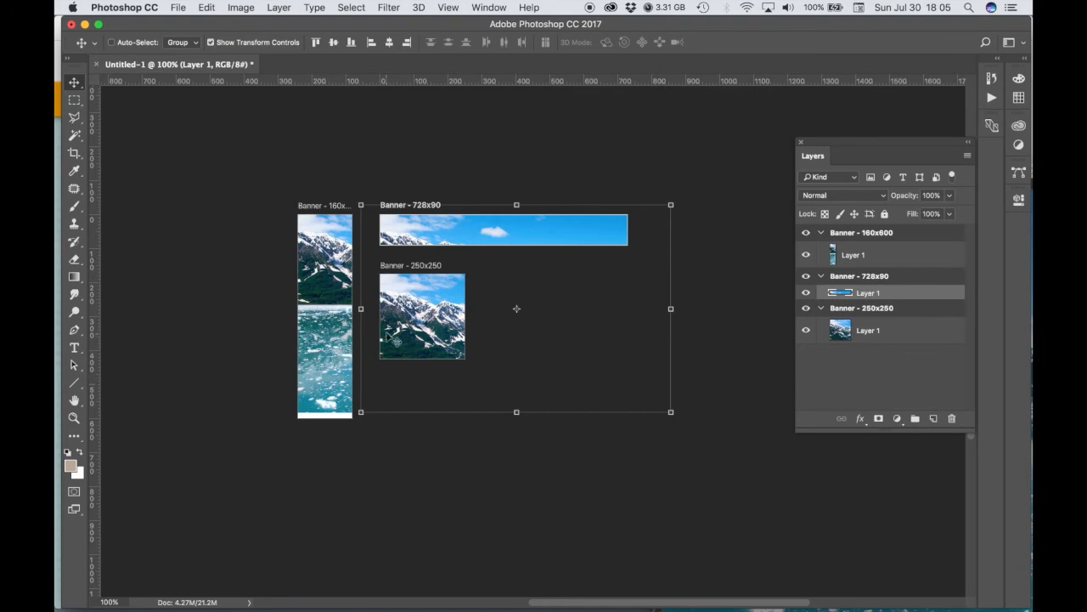
pyautogui.moveTo(597, 384)
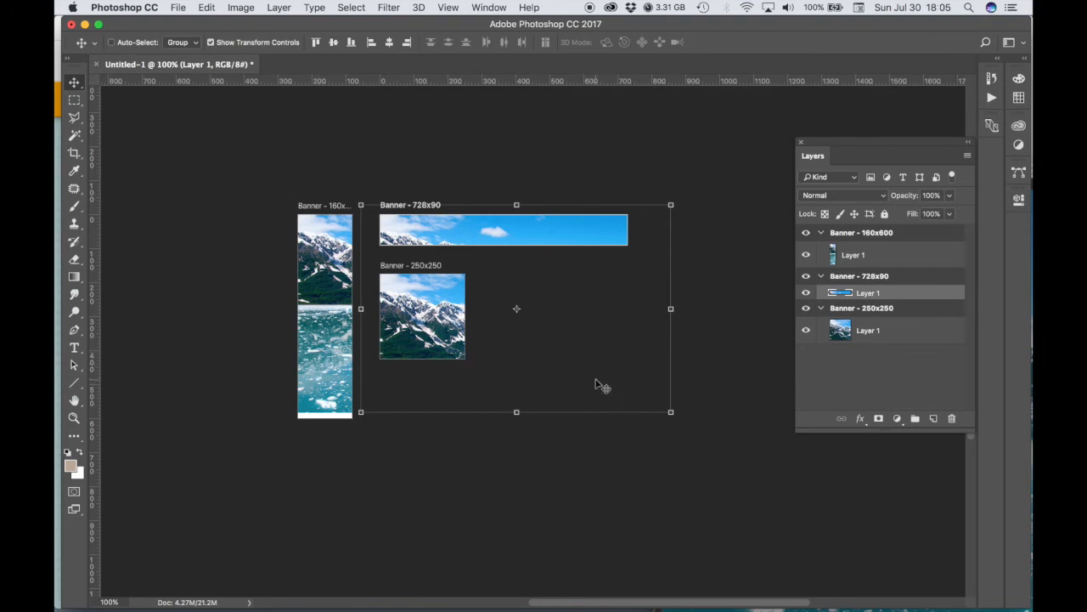
pyautogui.moveTo(499, 335)
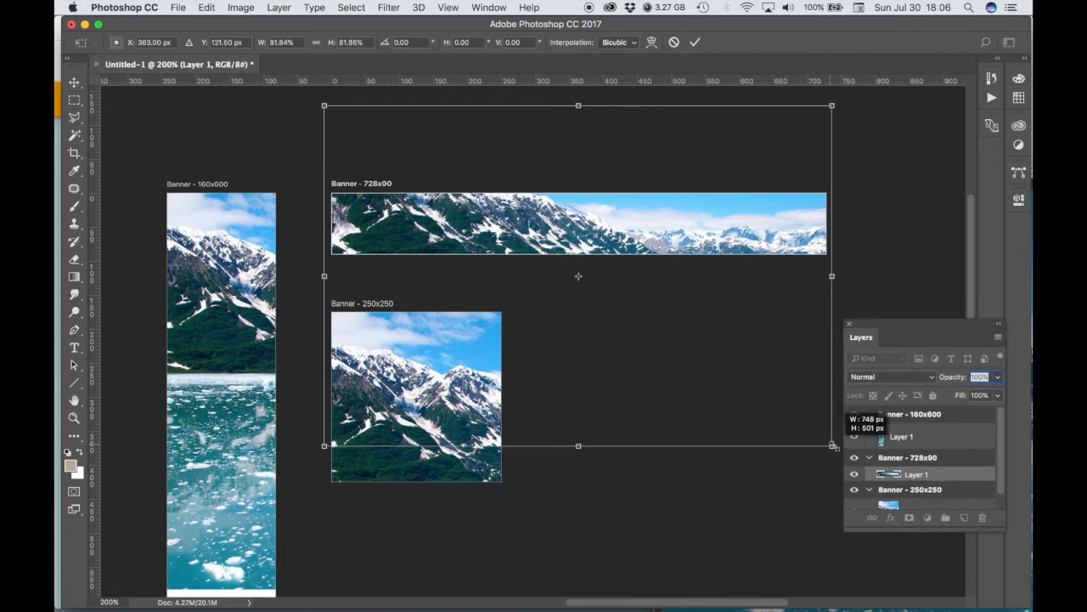
# Scale the mountain photo up to fill the 728x90 and 160x600 artboards.
pyautogui.moveTo(830, 445); pyautogui.dragTo(839, 450)
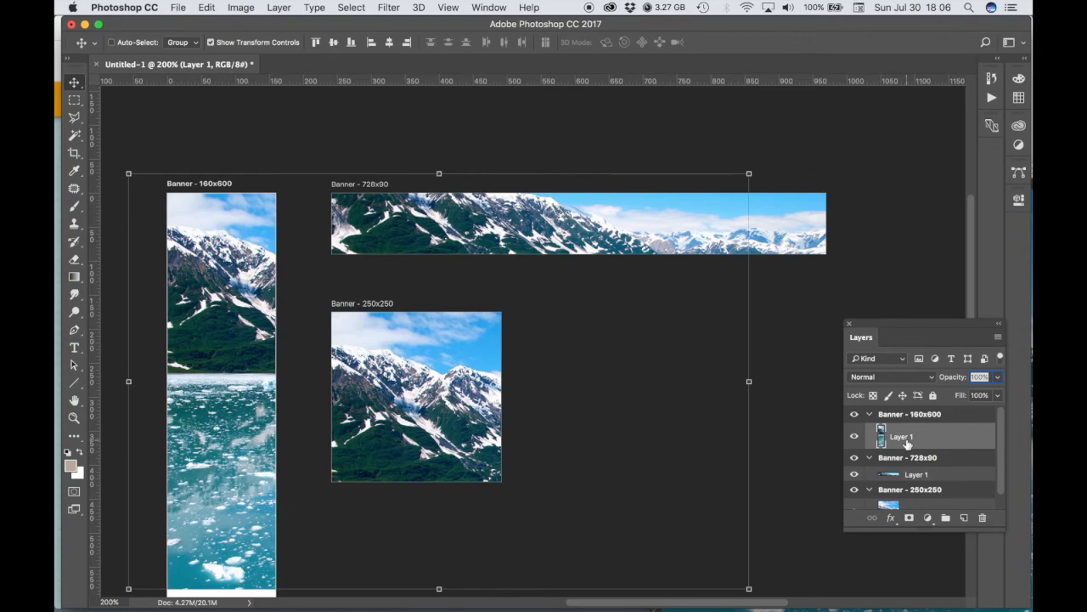
pyautogui.moveTo(628, 518)
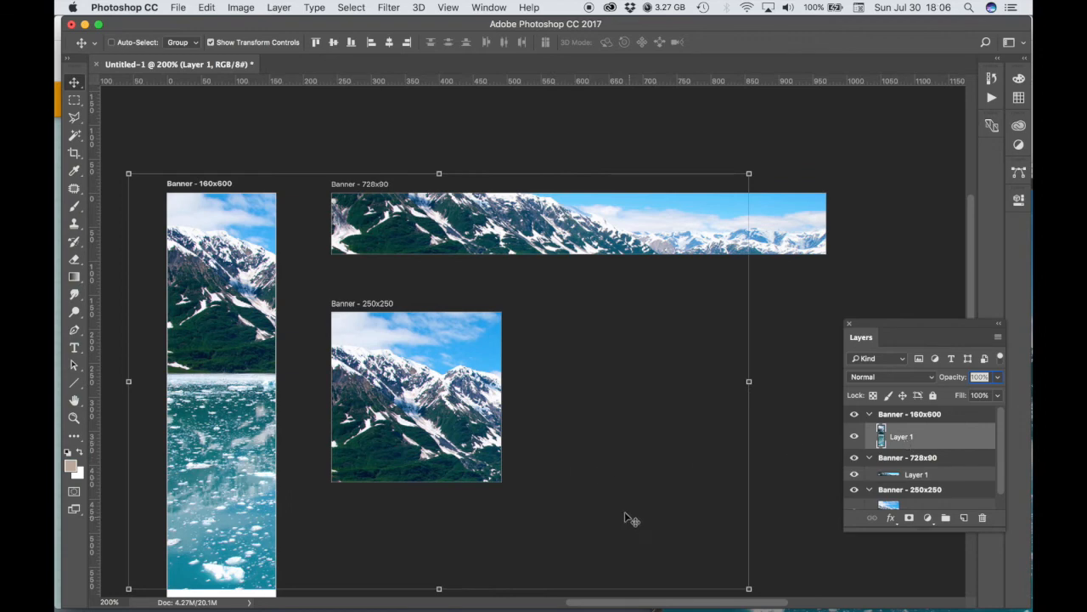
pyautogui.moveTo(666, 515)
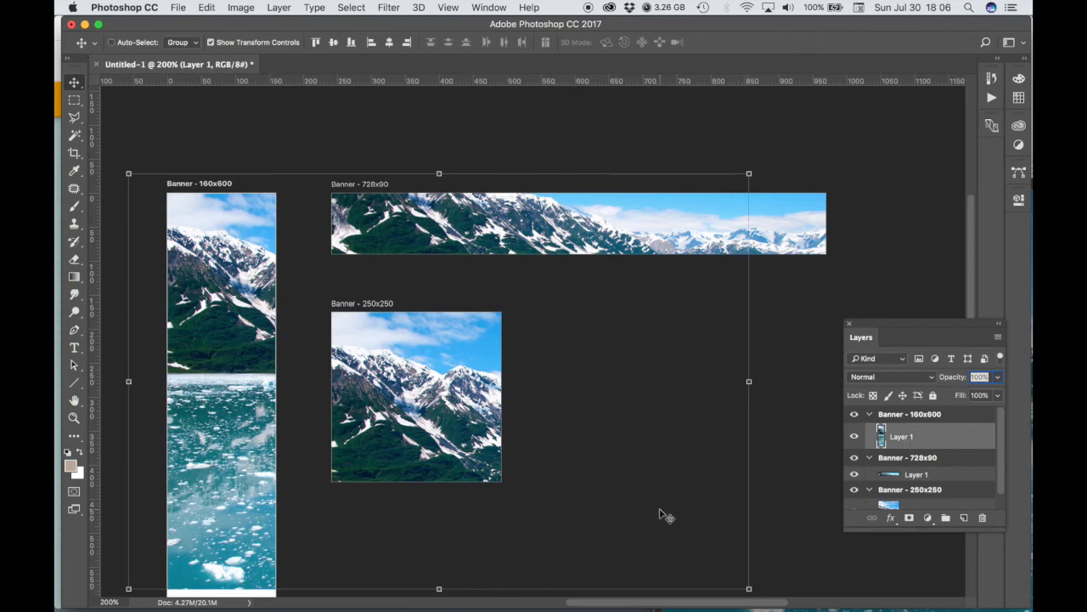
pyautogui.moveTo(666, 514); pyautogui.dragTo(675, 458)
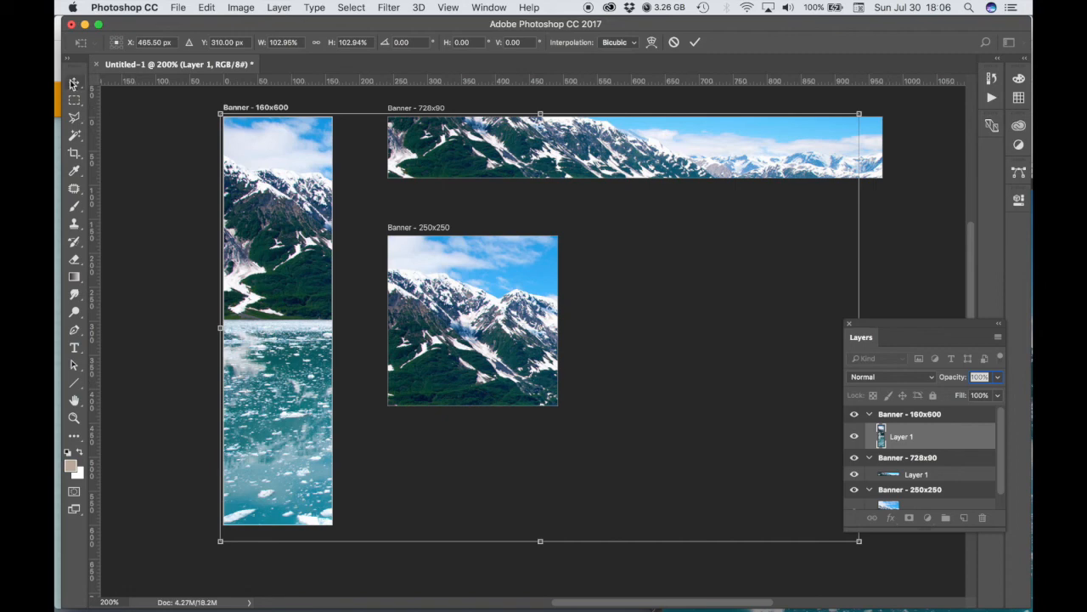
pyautogui.click(73, 82)
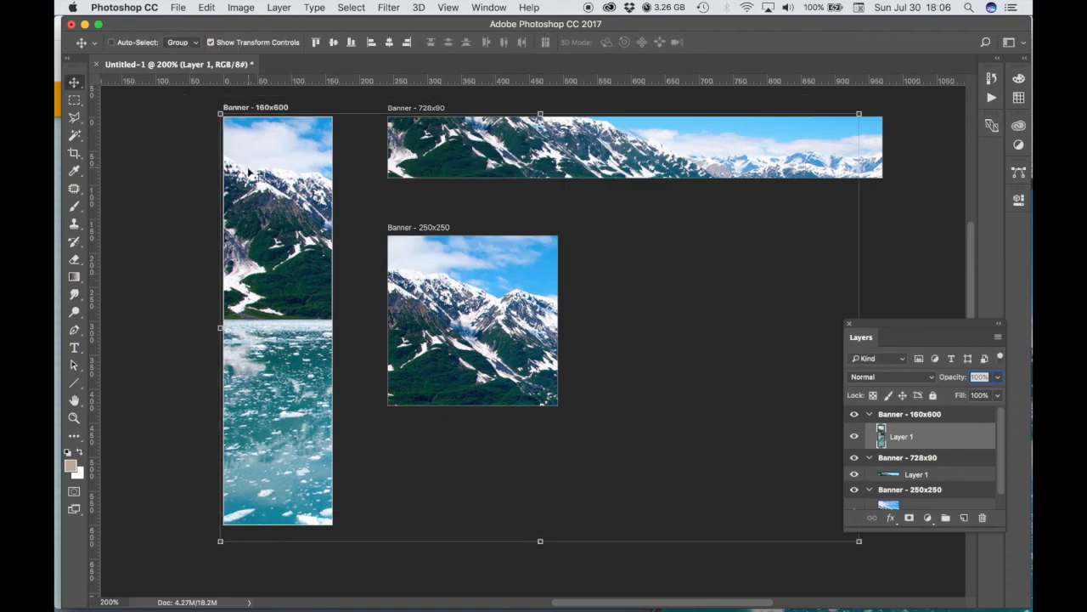
pyautogui.moveTo(914, 322)
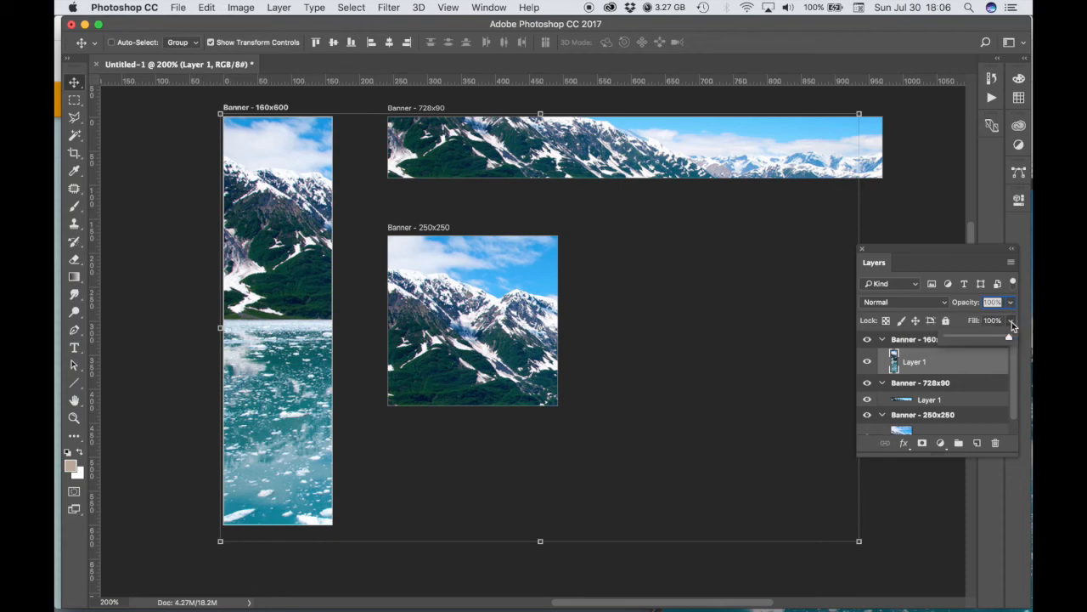
pyautogui.moveTo(1009, 340)
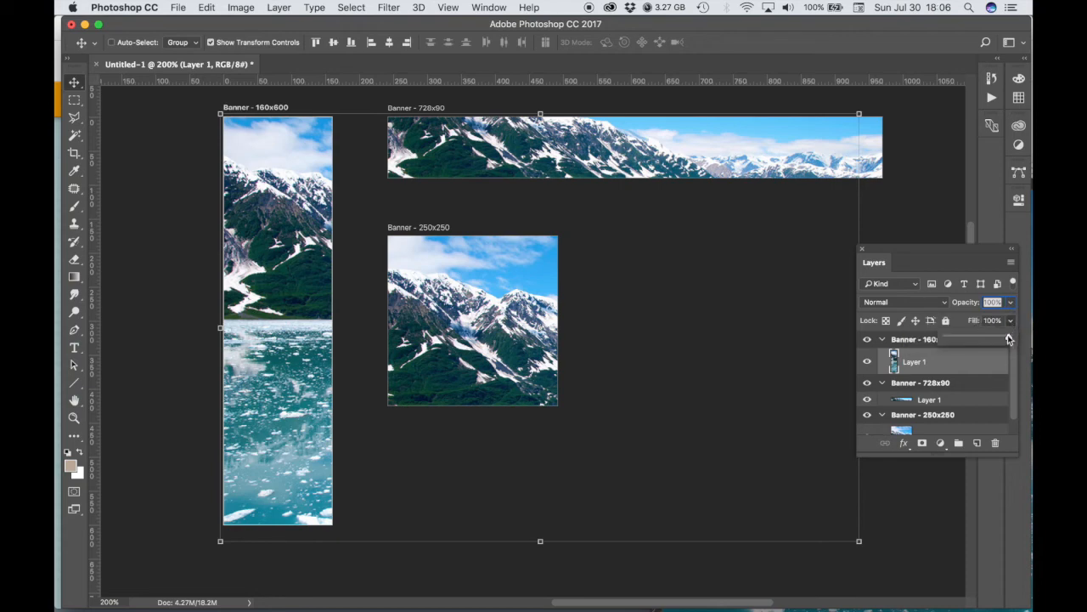
pyautogui.moveTo(1011, 340)
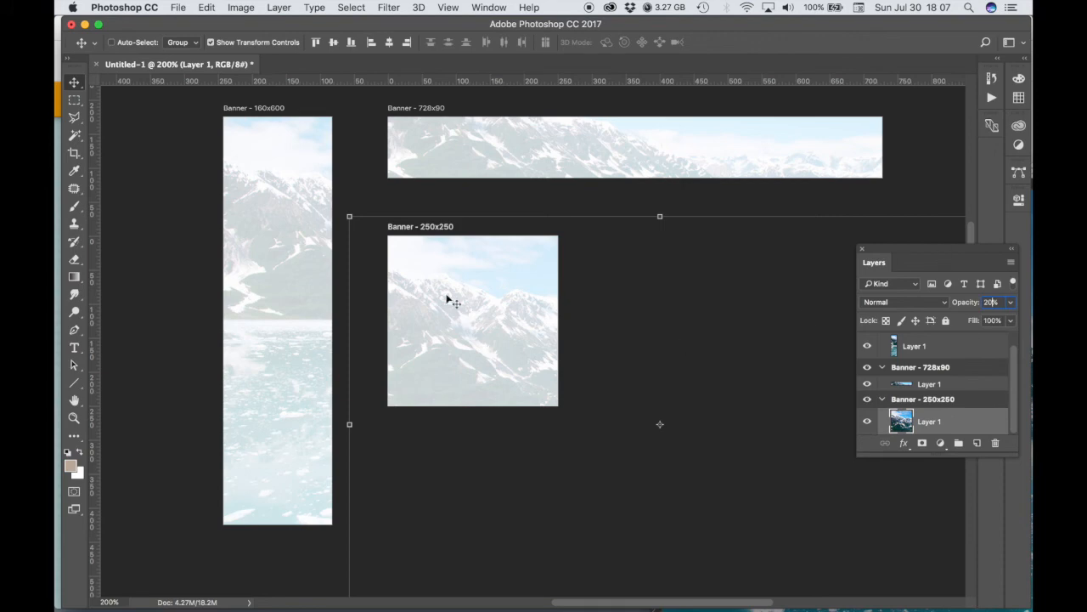
pyautogui.moveTo(507, 299)
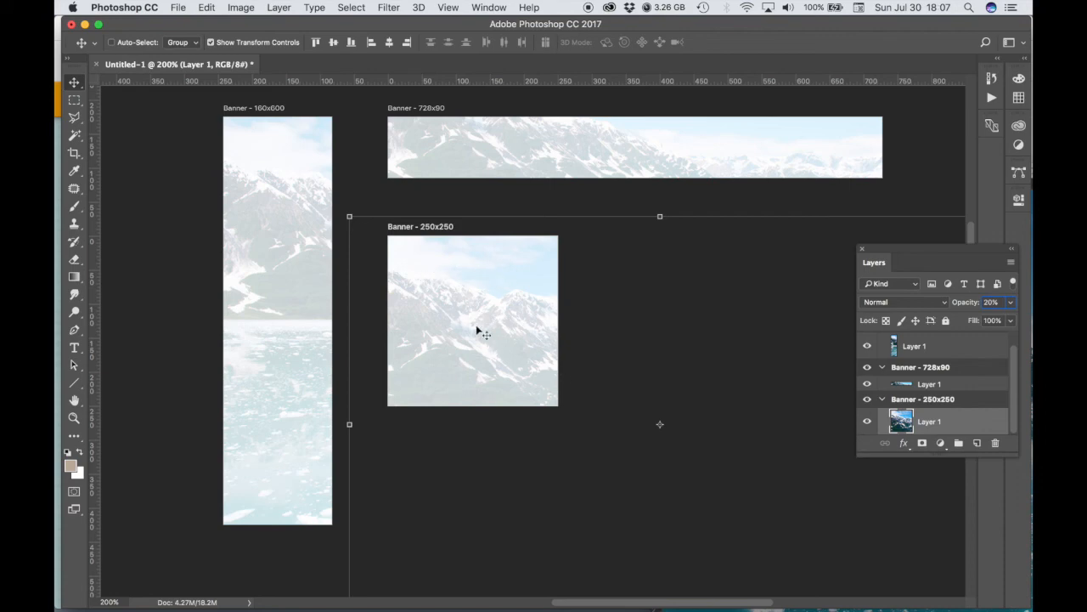
# Set the banners' Layer 1 photo layers to 20% opacity.
pyautogui.click(992, 301)
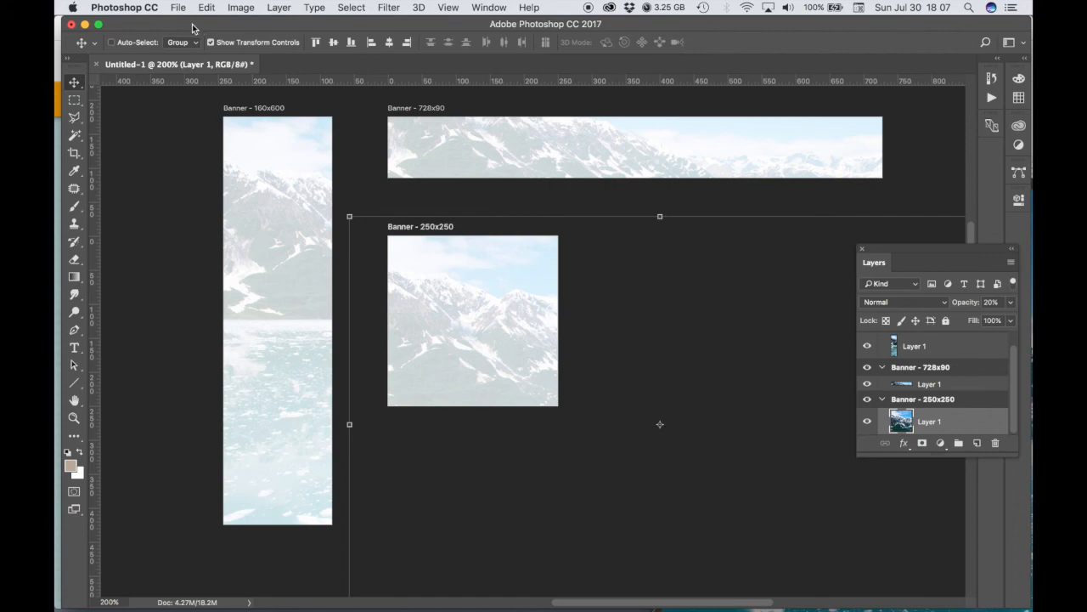
# Save As micro09_backgrounds.psd in Photoshop format.
pyautogui.click(179, 7)
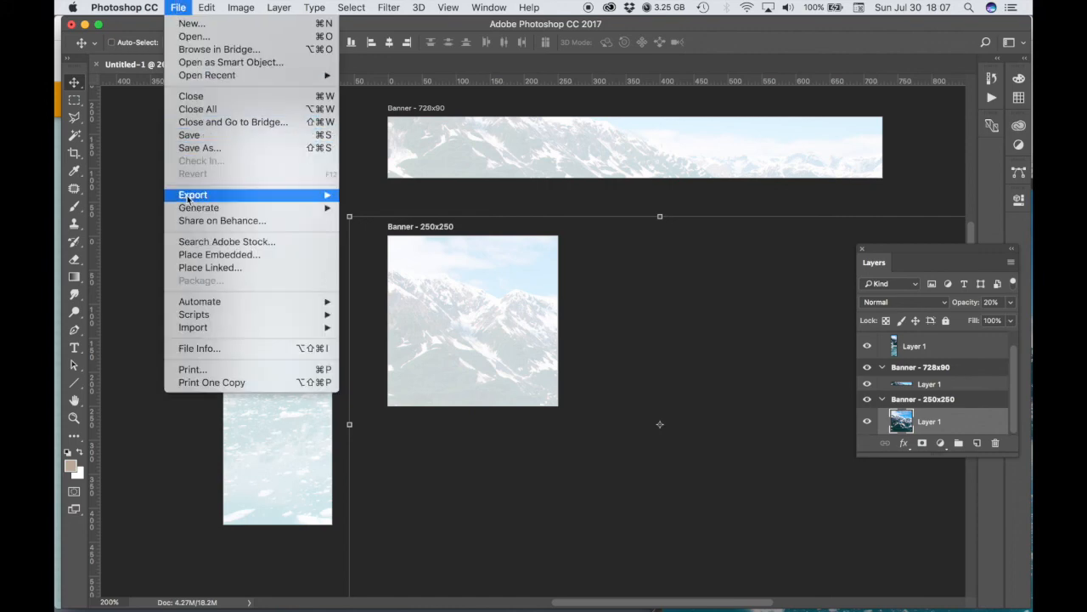
pyautogui.moveTo(198, 147)
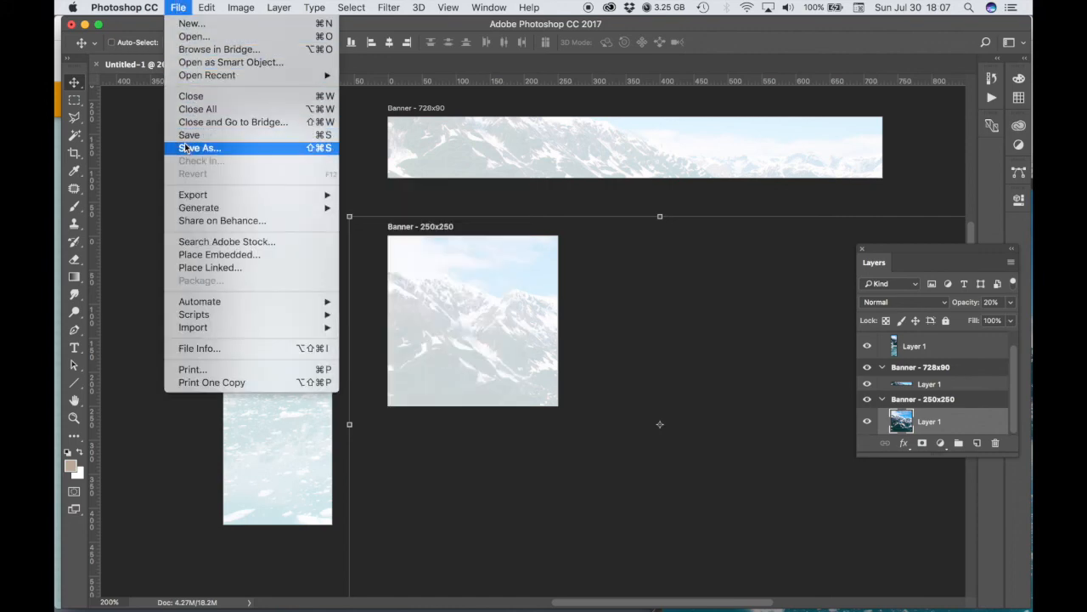
pyautogui.click(200, 147)
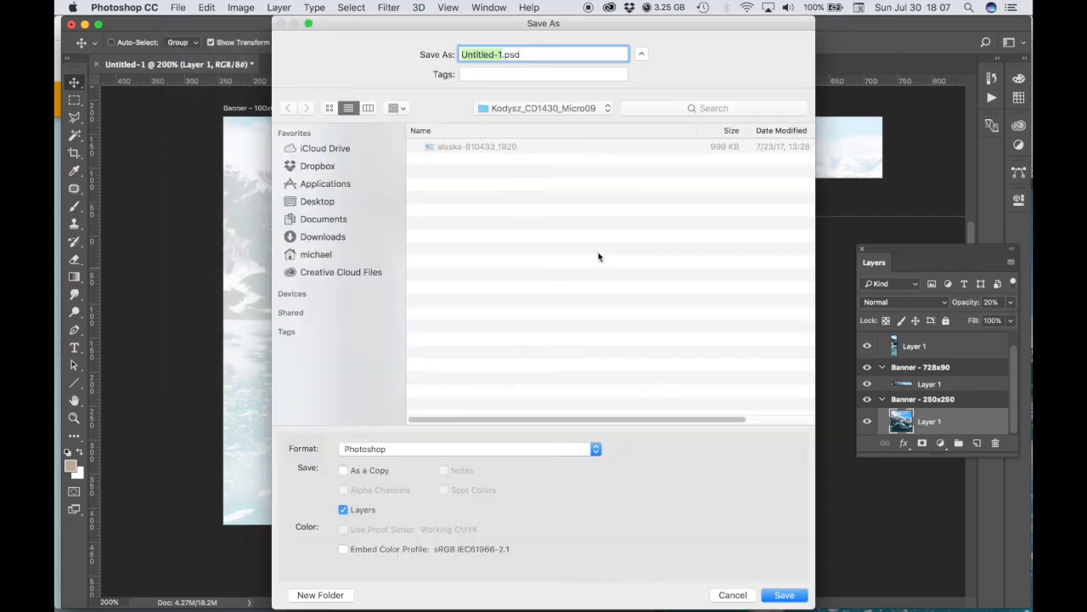
pyautogui.click(500, 54)
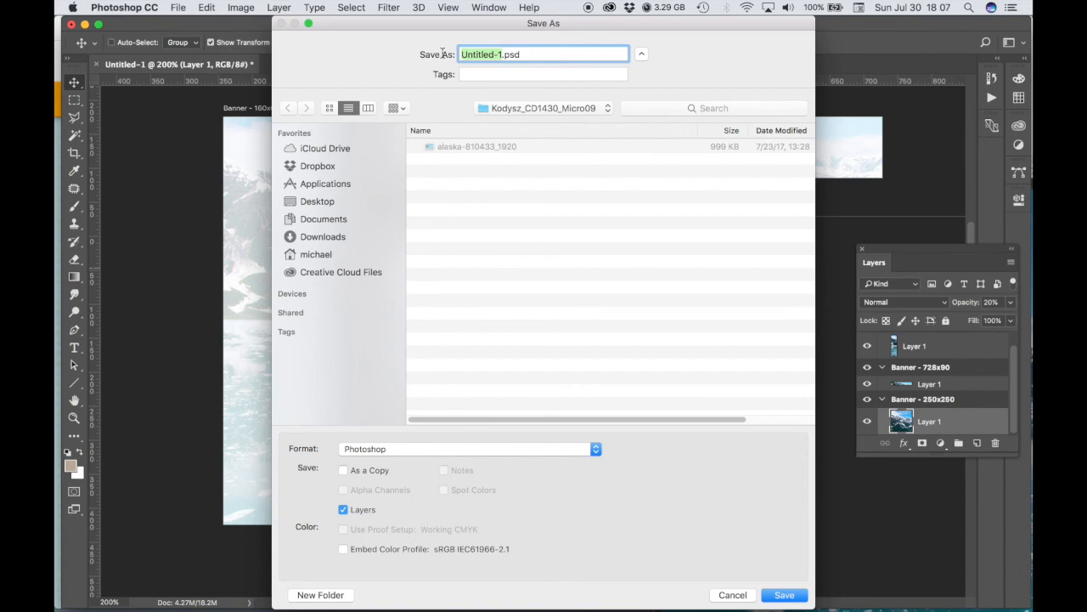
pyautogui.write('micro09.psd')
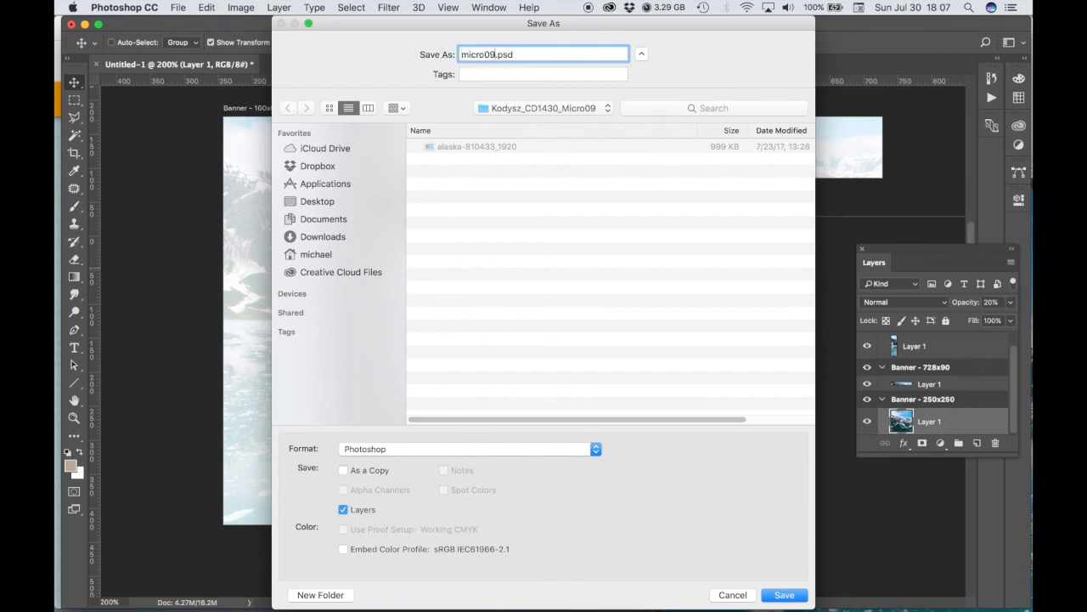
pyautogui.write('_')
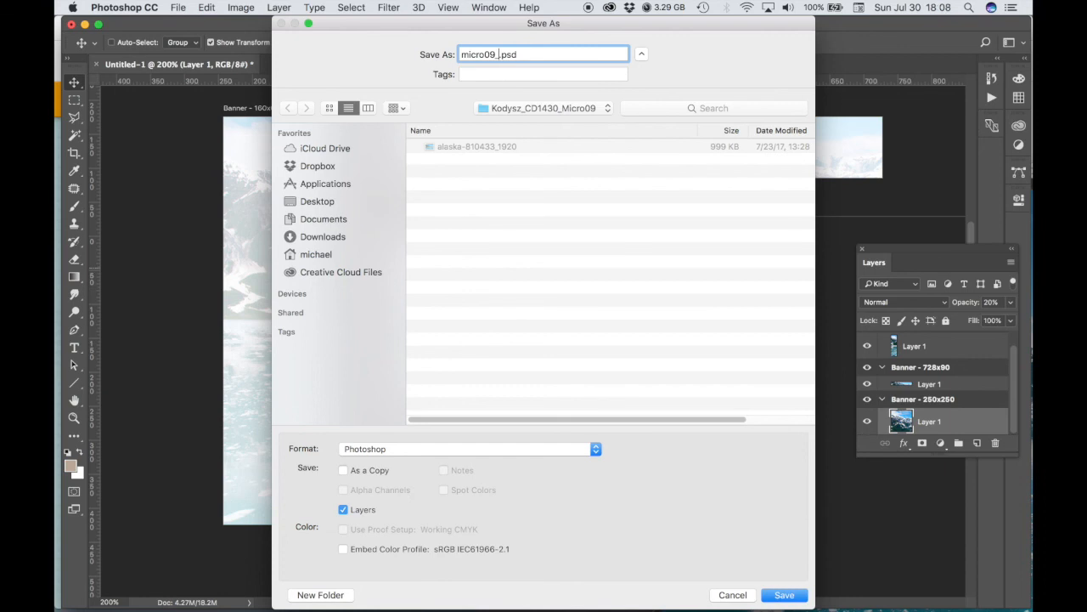
pyautogui.write('backgrounds')
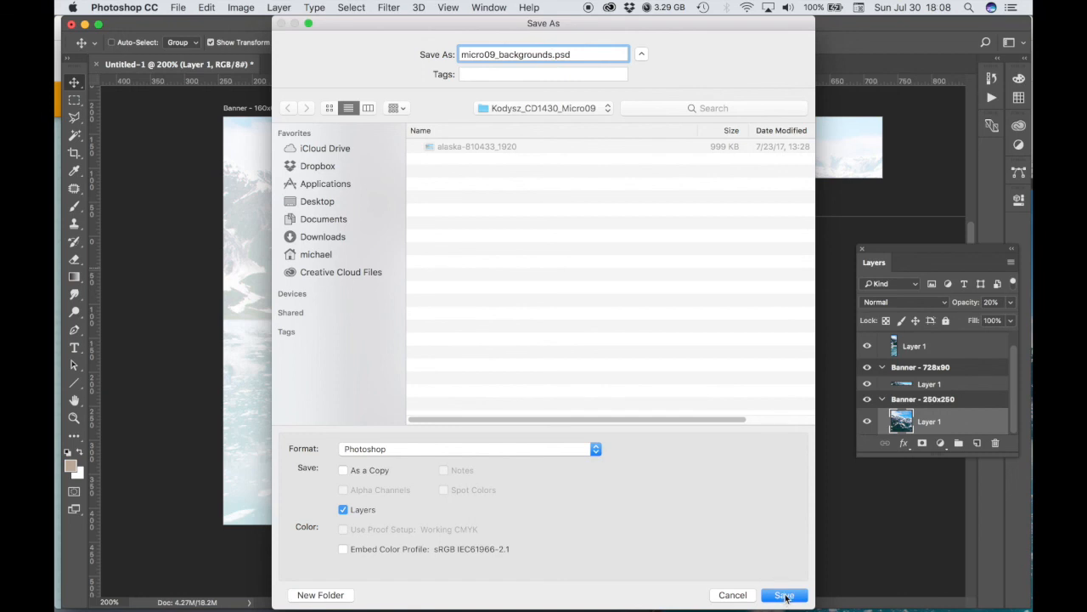
pyautogui.click(783, 594)
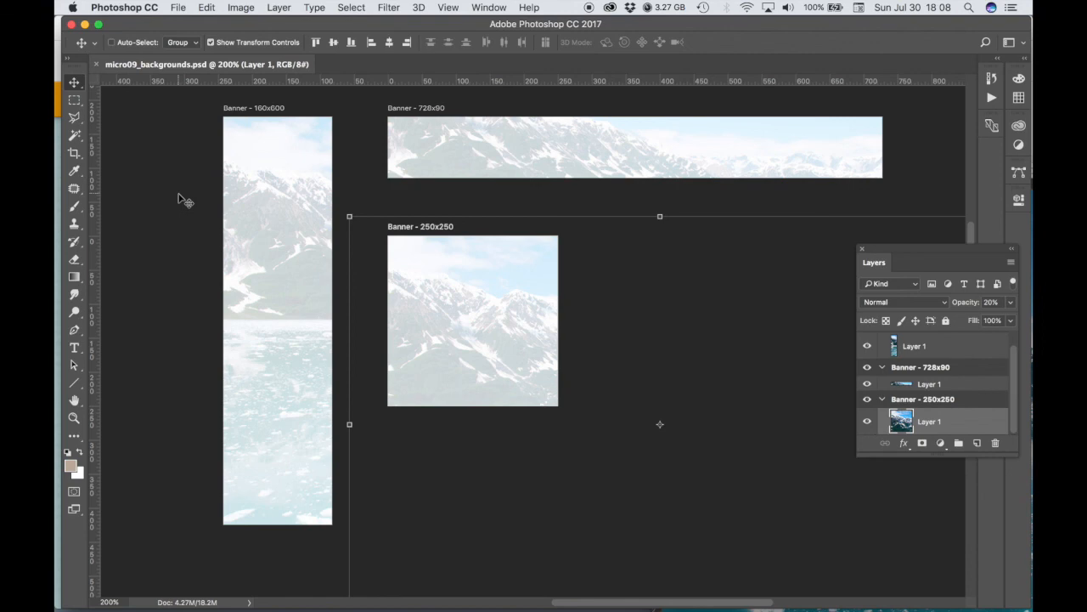
pyautogui.moveTo(177, 6)
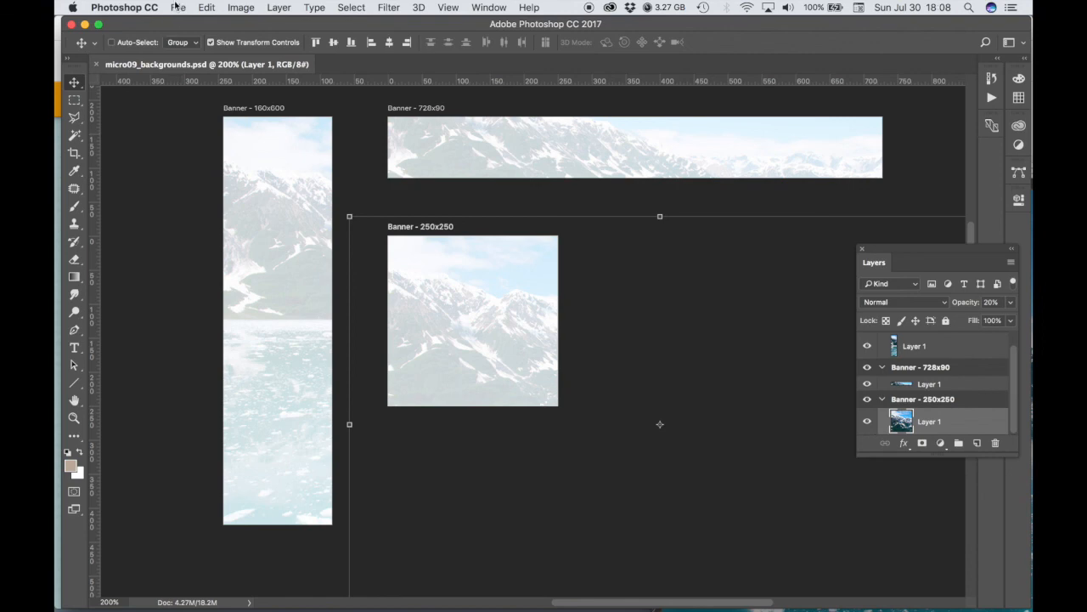
pyautogui.moveTo(311, 207)
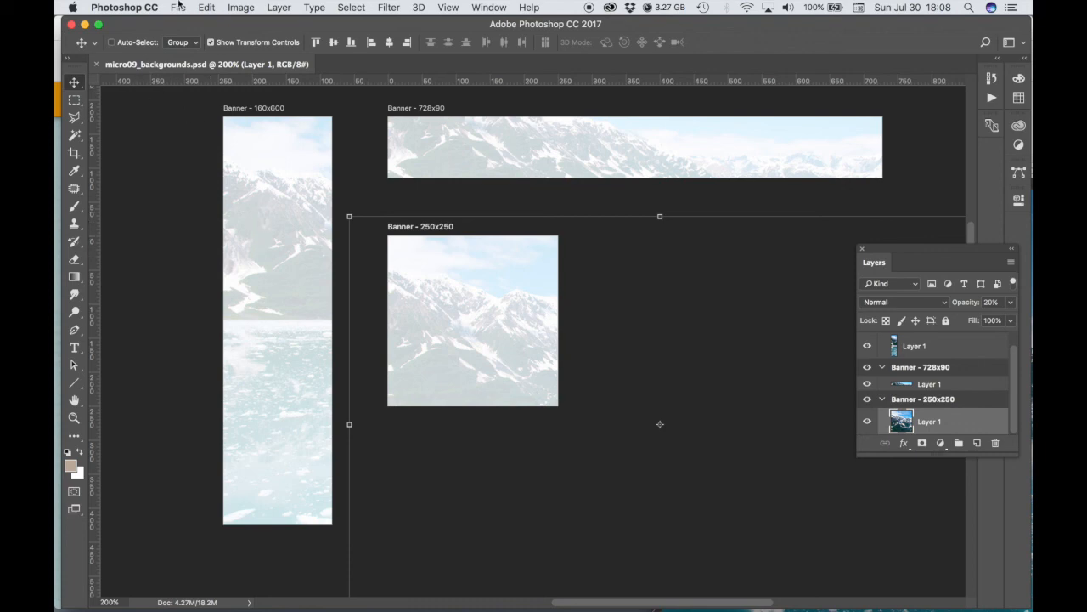
# Run Artboards to Files as JPEG into Kodysz_CD1430_Micro09, then dismiss the success message.
pyautogui.click(177, 6)
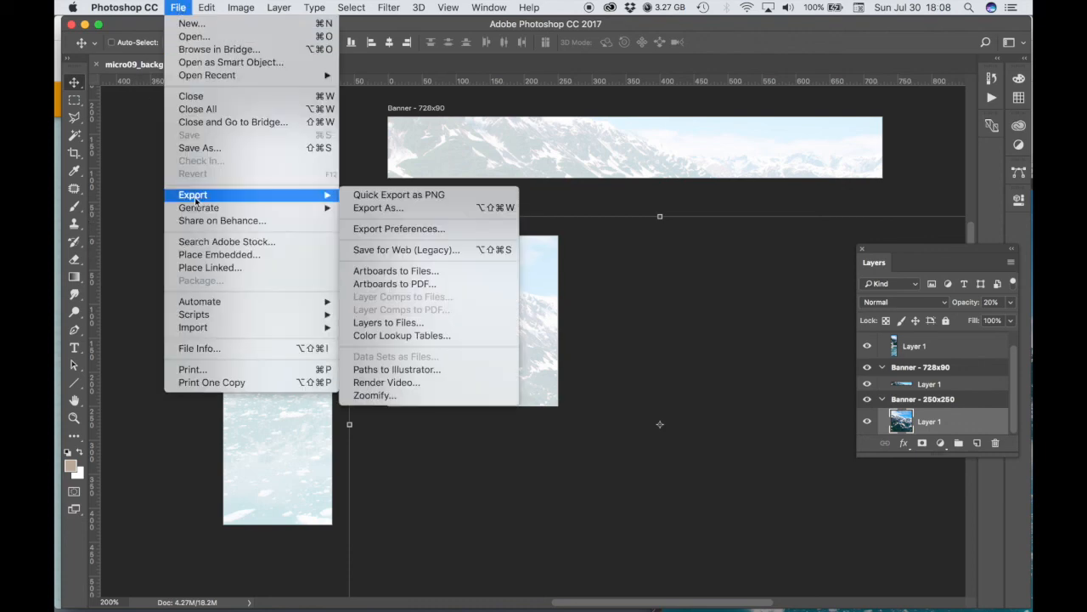
pyautogui.moveTo(395, 270)
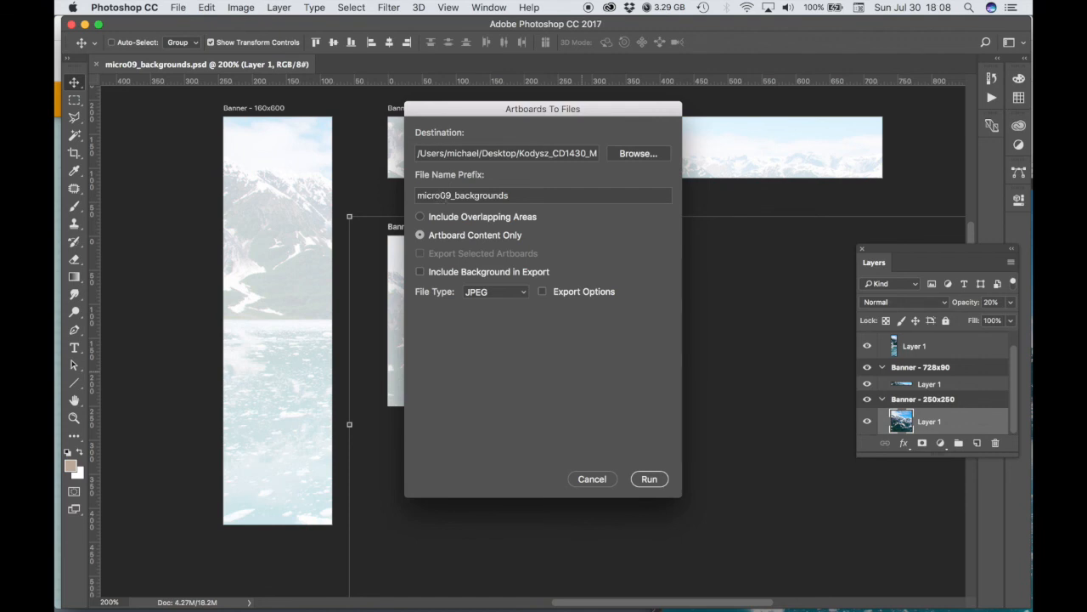
pyautogui.moveTo(535, 243)
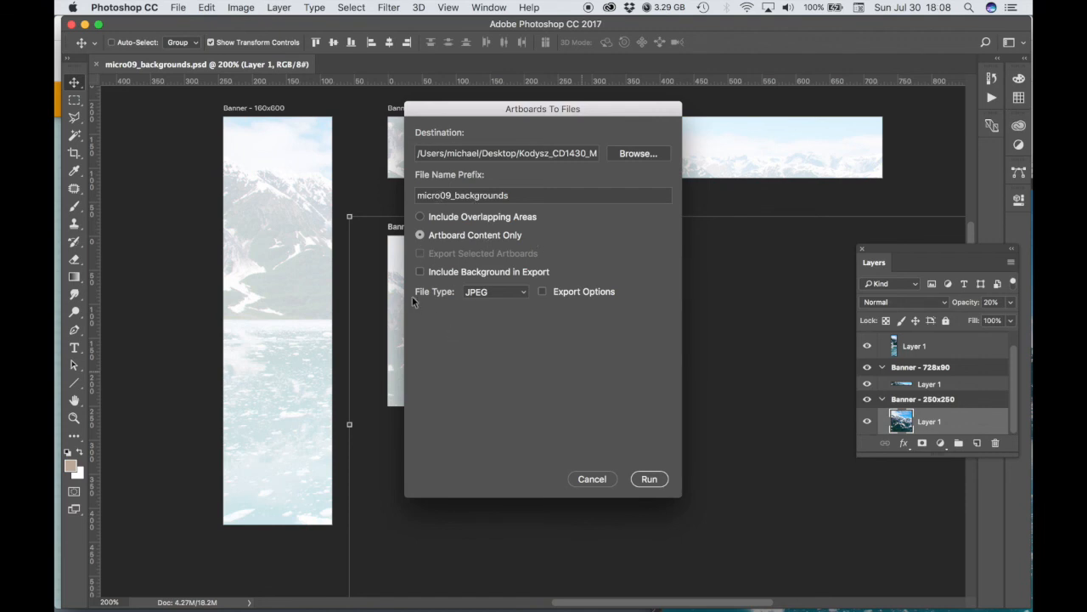
pyautogui.moveTo(524, 308)
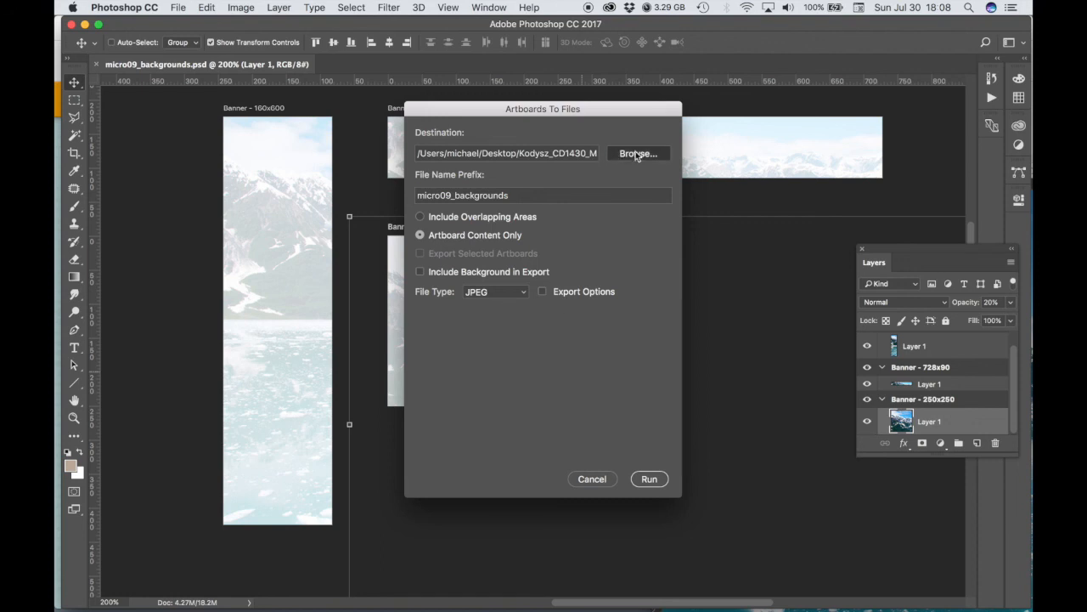
pyautogui.click(638, 153)
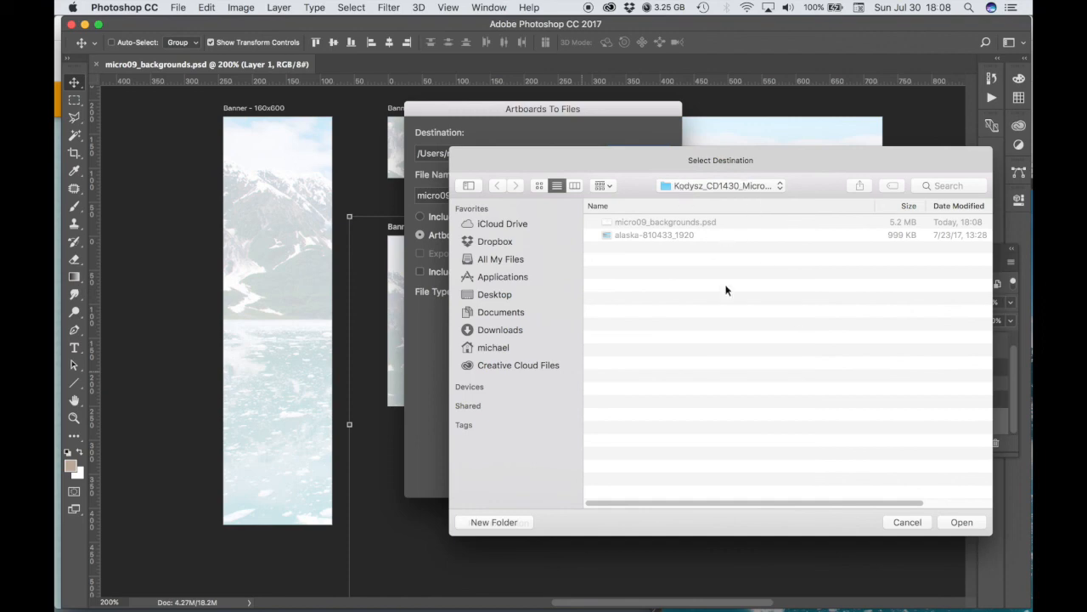
pyautogui.moveTo(948, 566)
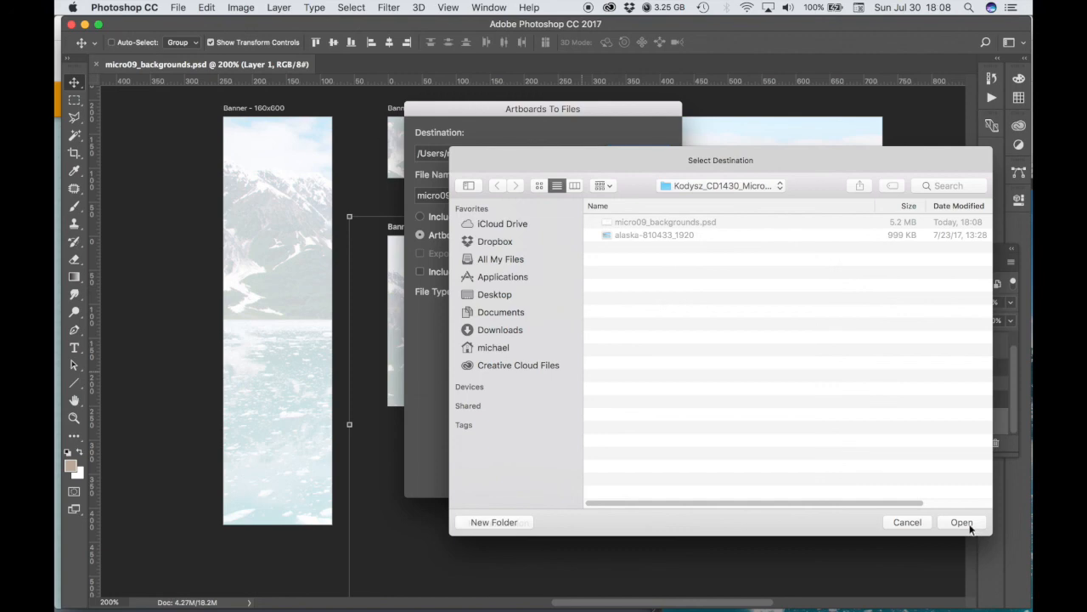
pyautogui.click(960, 522)
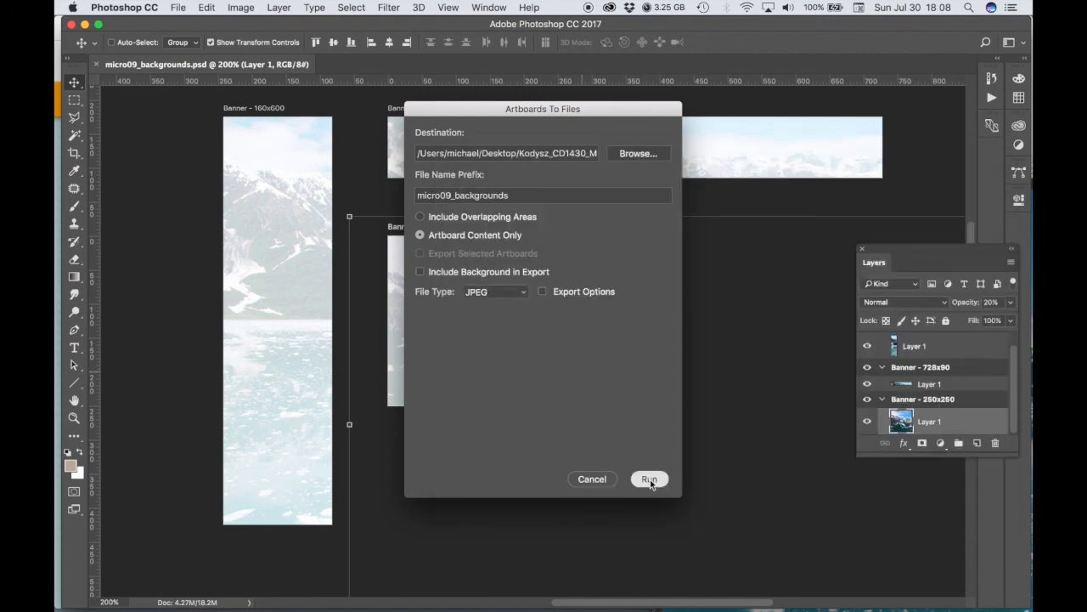
pyautogui.click(650, 479)
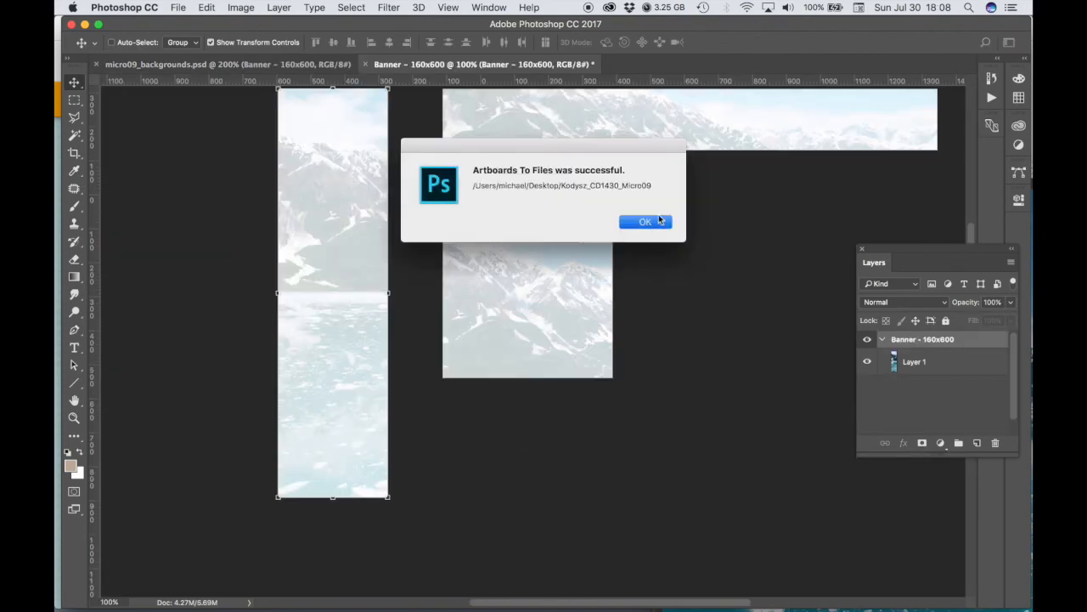
pyautogui.click(645, 222)
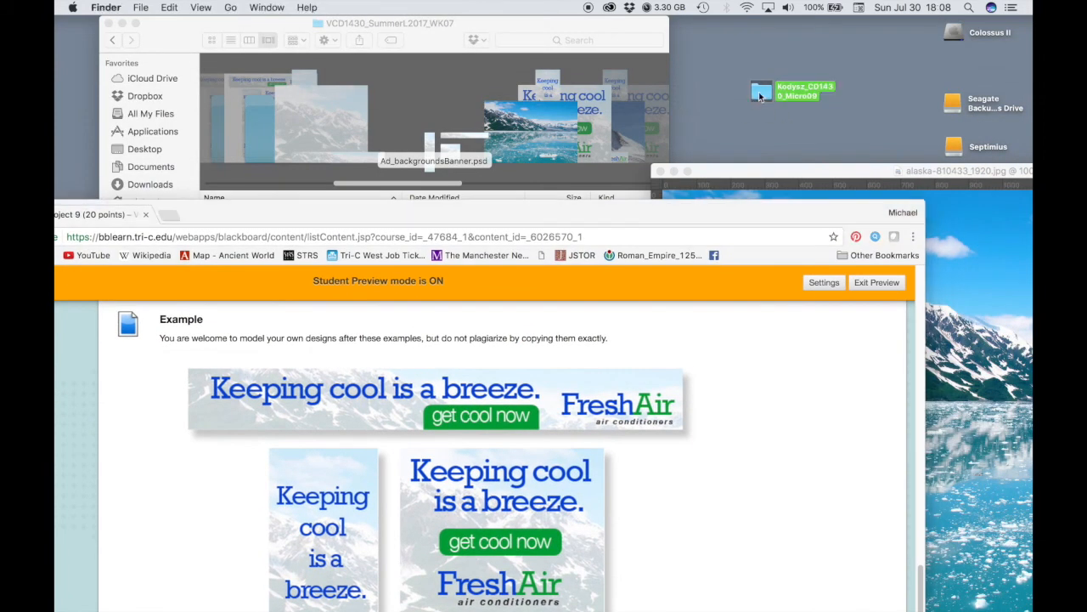
# Open the Kodysz_CD1430_Micro09 folder on the desktop to check the exported files.
pyautogui.doubleClick(761, 91)
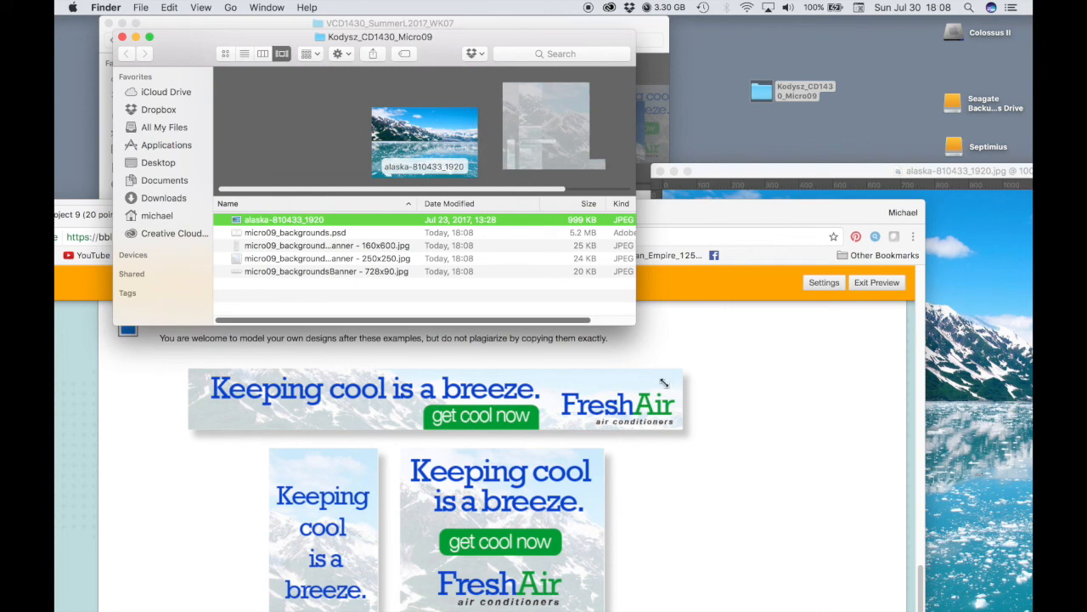